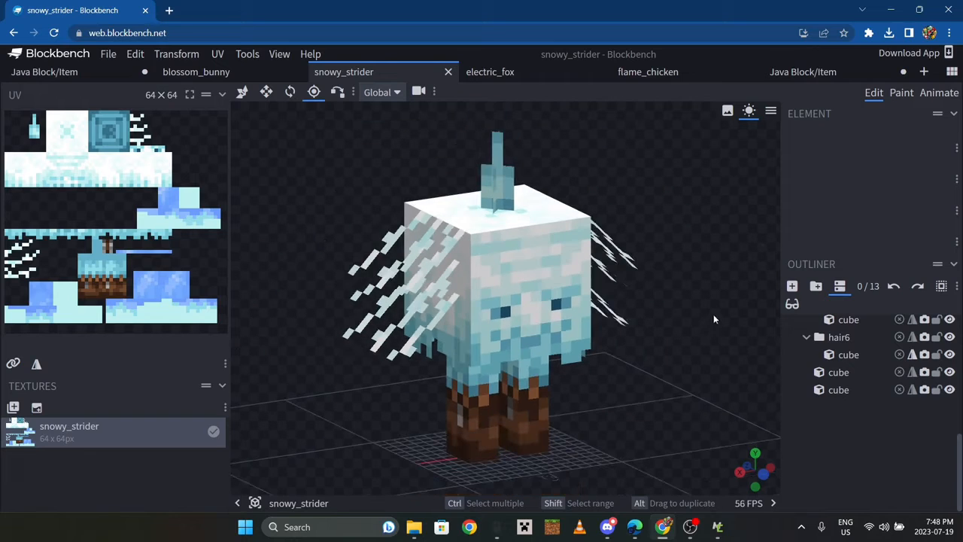
mouse_move(711, 366)
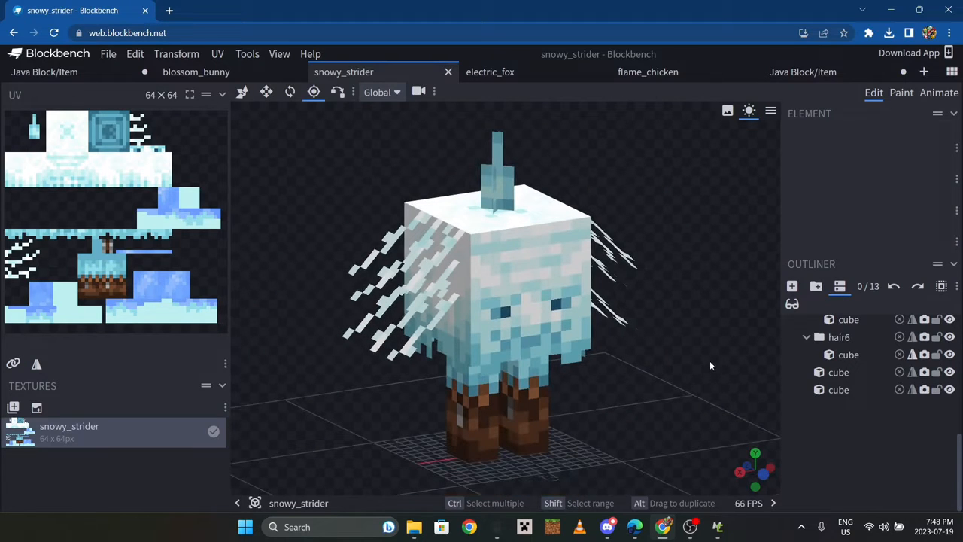
mouse_move(659, 253)
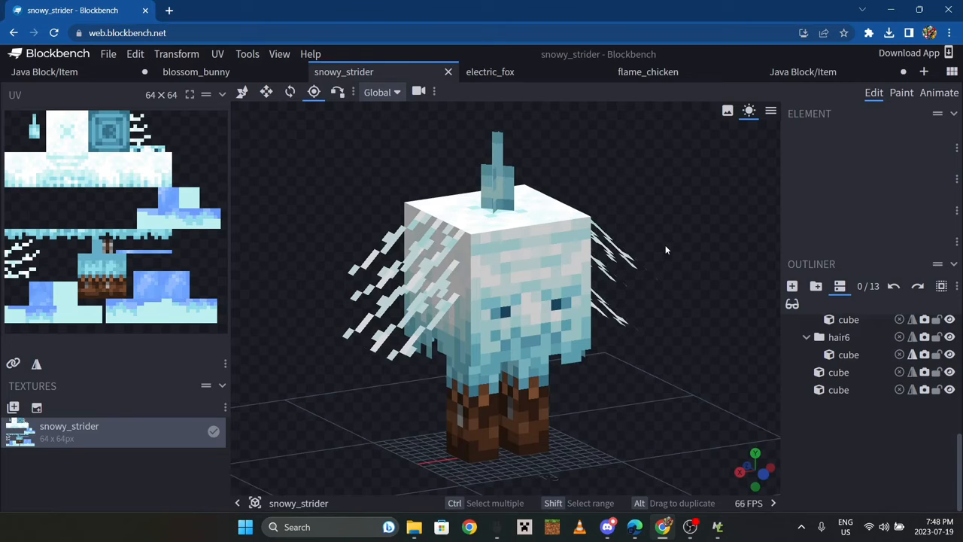
mouse_move(687, 180)
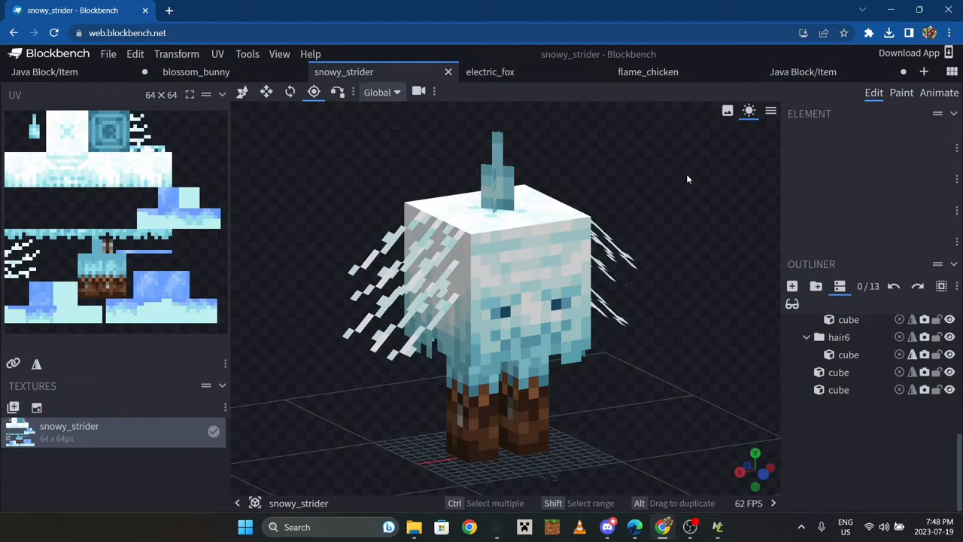
Orbit the snowy_strider model front and back, then bring up its idle, walk and hurt animations.
drag(686, 179, 579, 163)
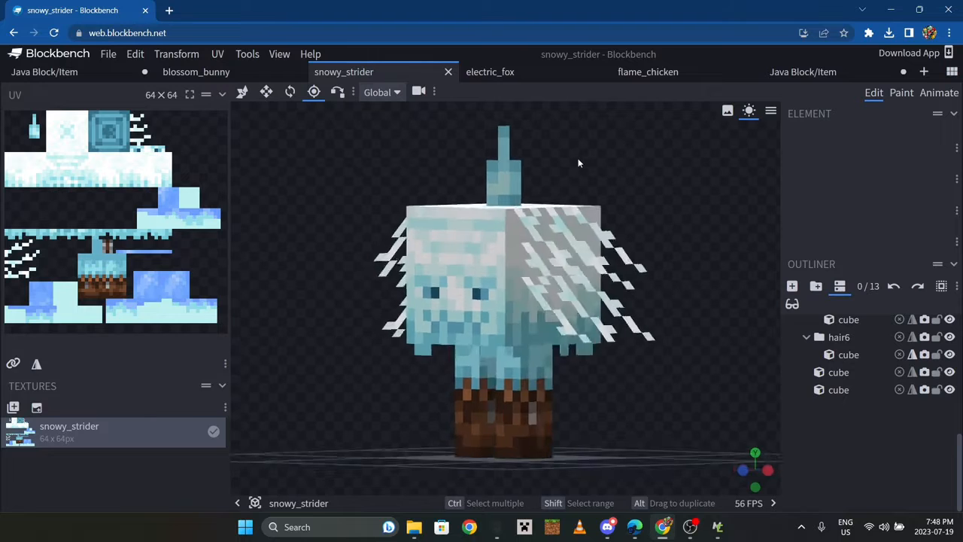
drag(580, 162, 713, 189)
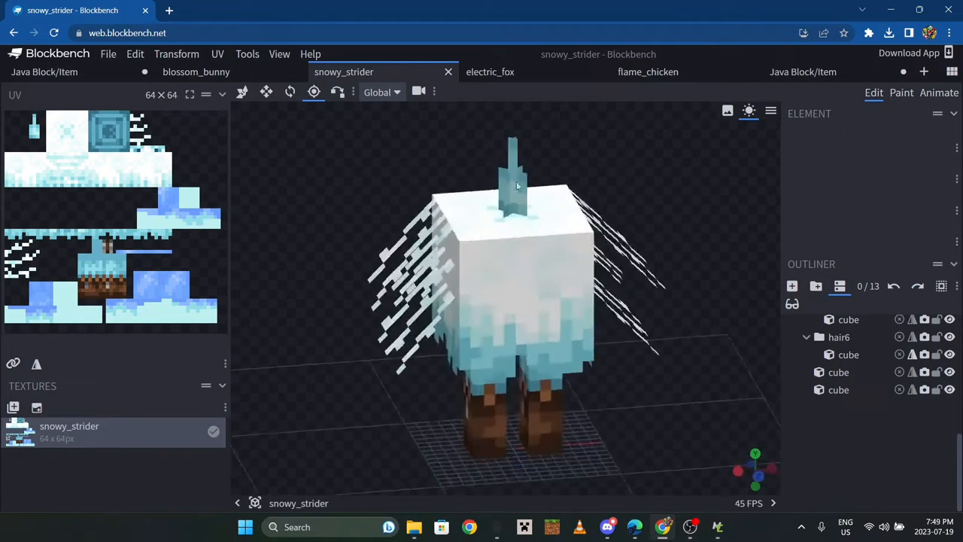
click(939, 92)
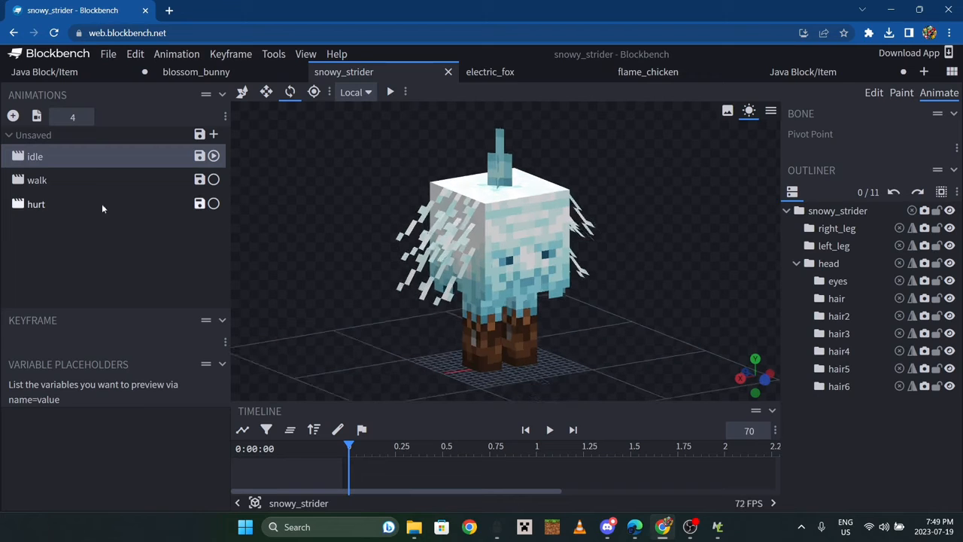
click(214, 155)
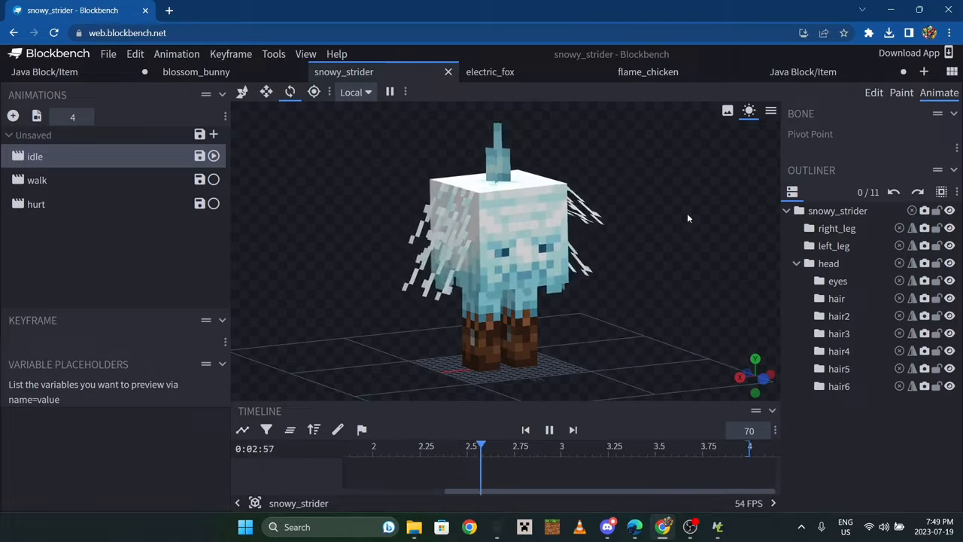
click(36, 179)
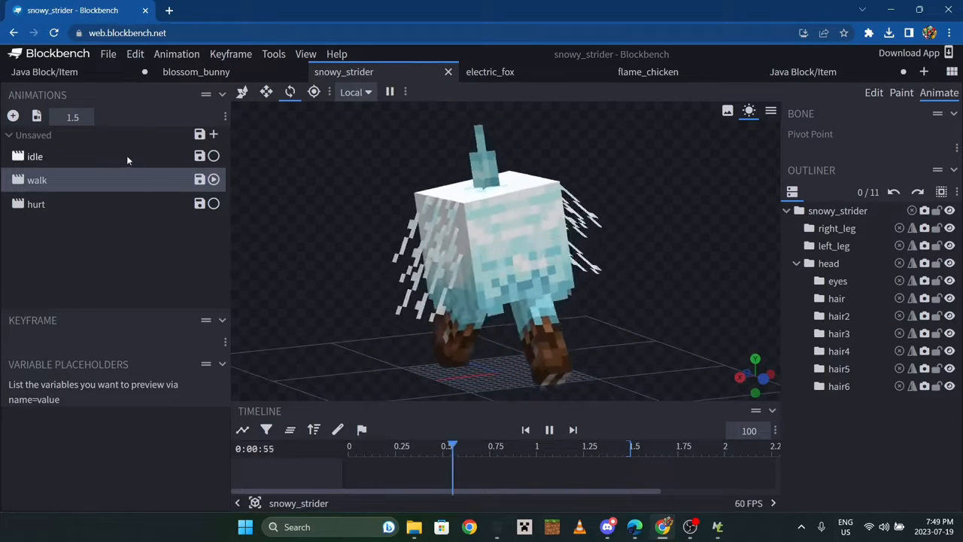
key(F11)
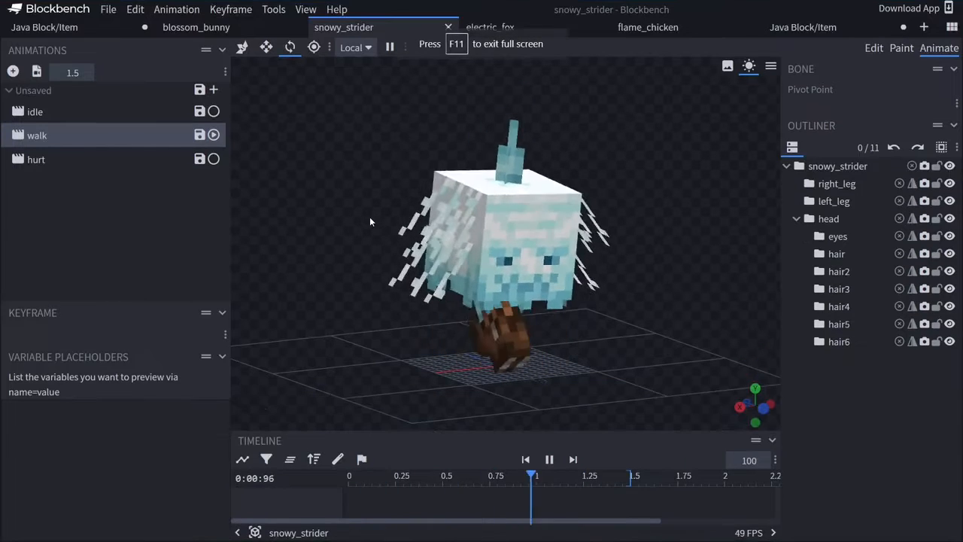
click(36, 160)
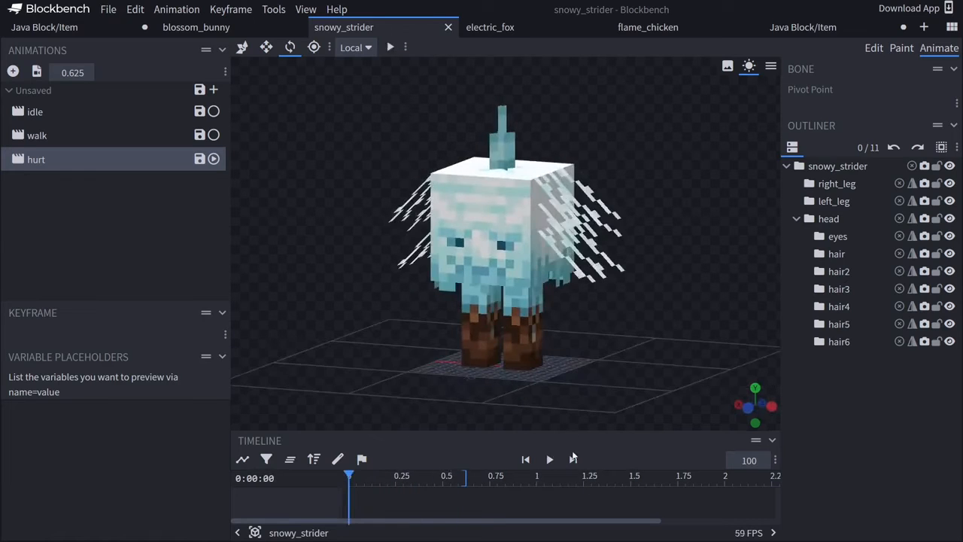
click(550, 459)
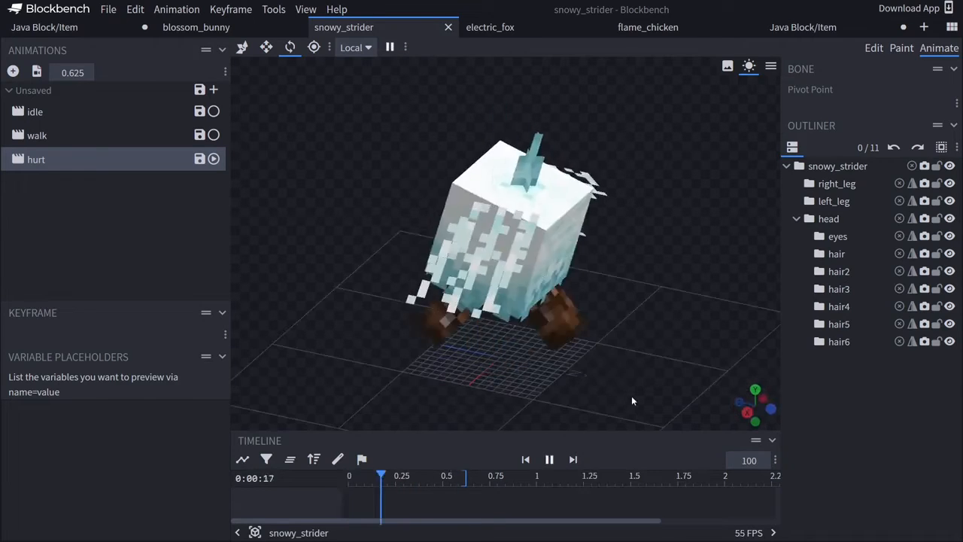
click(873, 46)
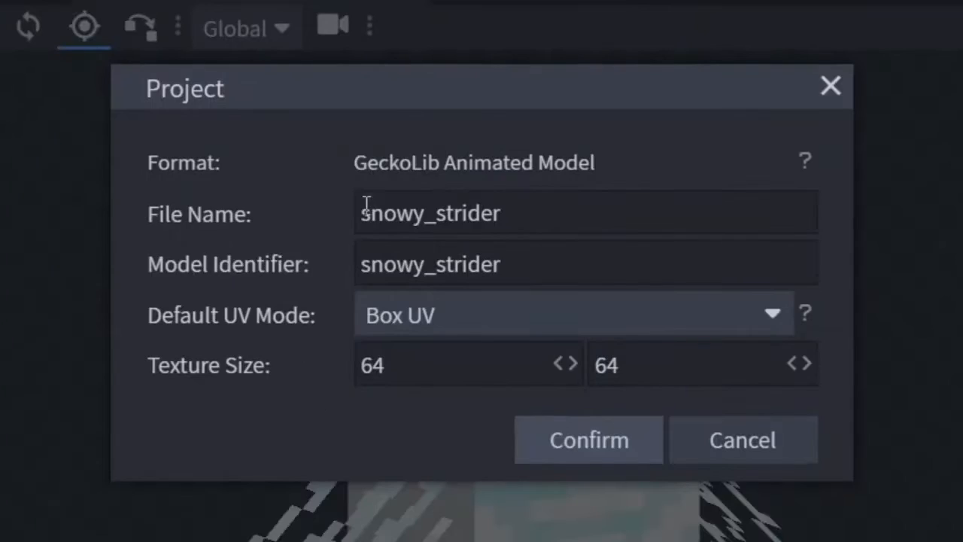
Check the project is a GeckoLib Animated Model named snowy_strider and bring up the Animation menu.
click(586, 214)
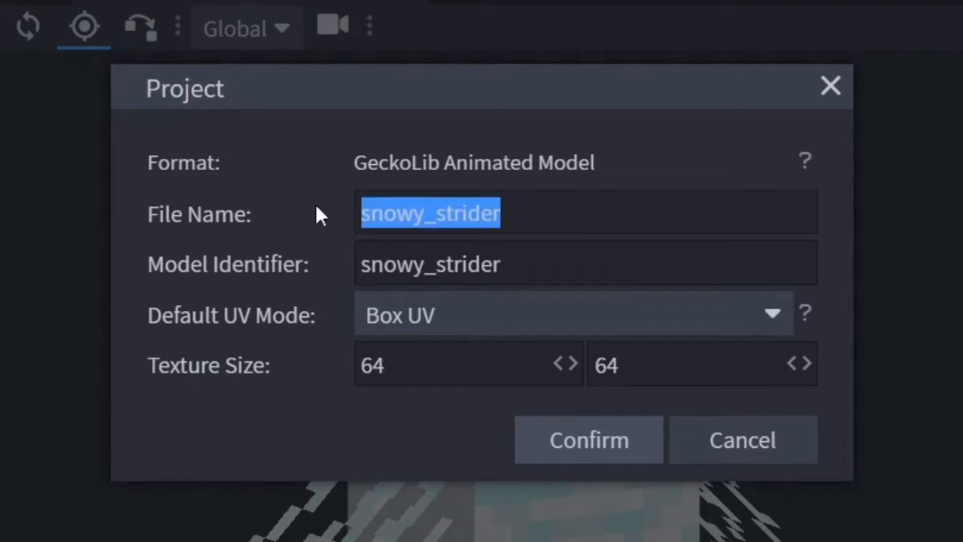
click(451, 214)
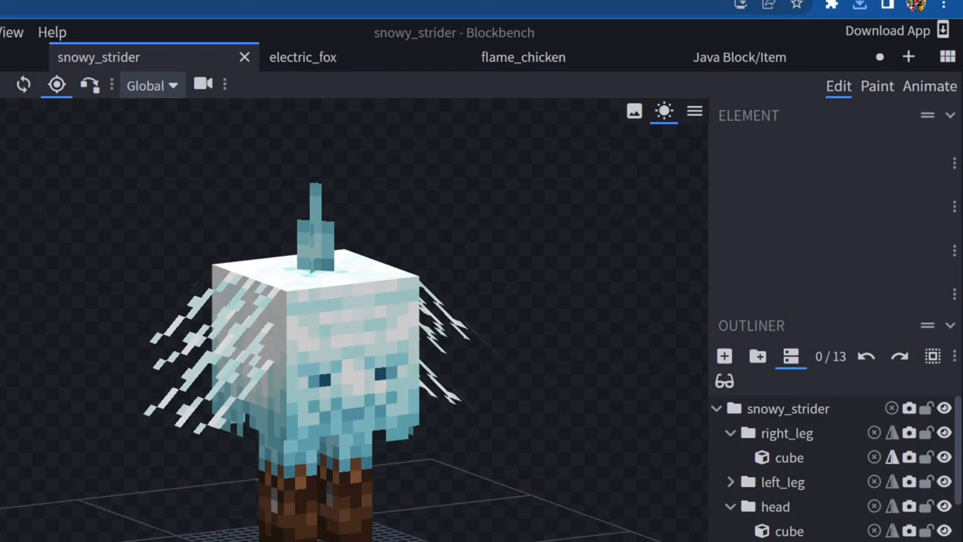
click(328, 100)
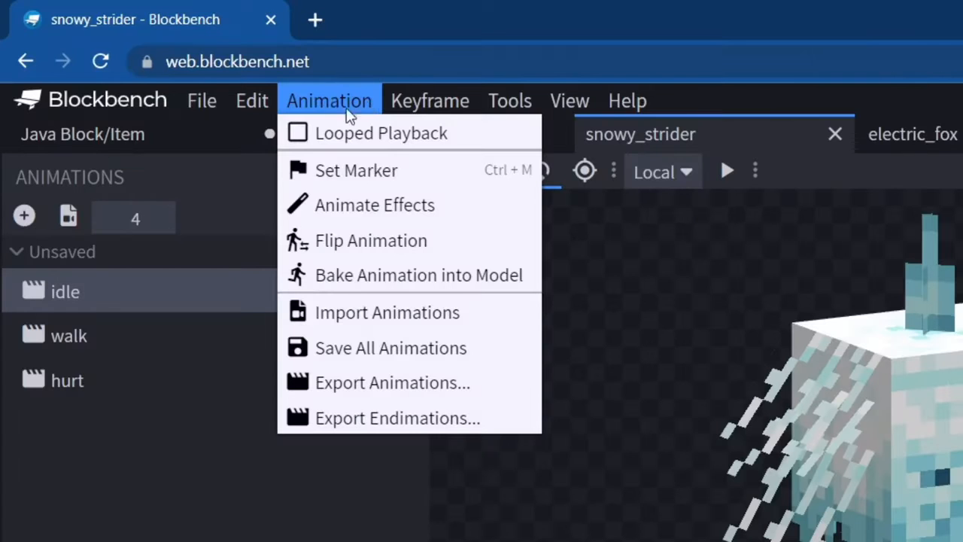
mouse_move(391, 347)
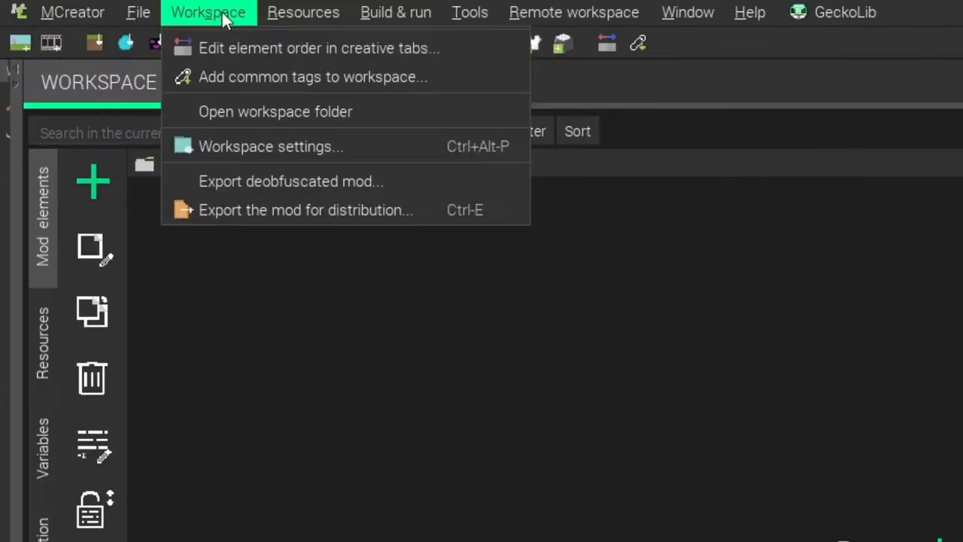
mouse_move(329, 146)
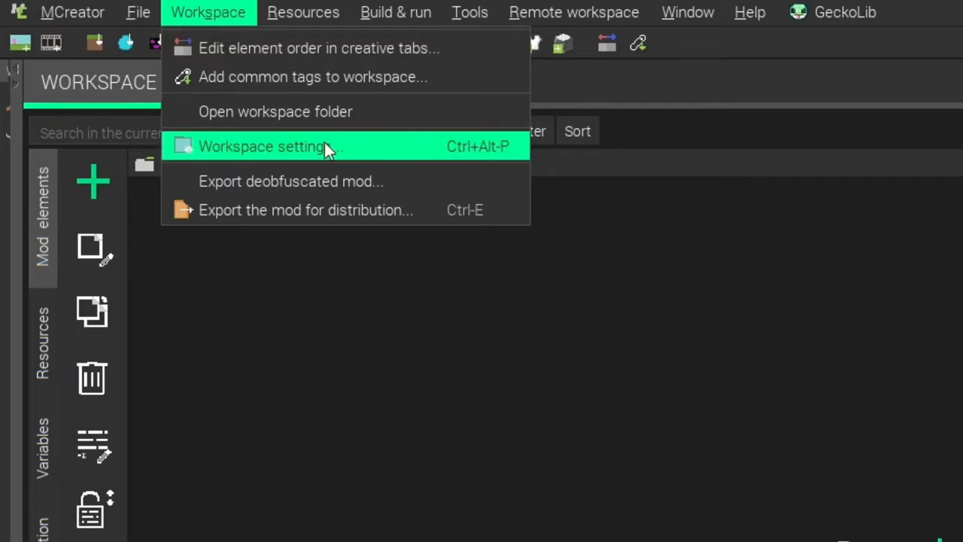
Enable the GeckoLib external API in workspace settings, save, accept the refactor and reload.
click(262, 146)
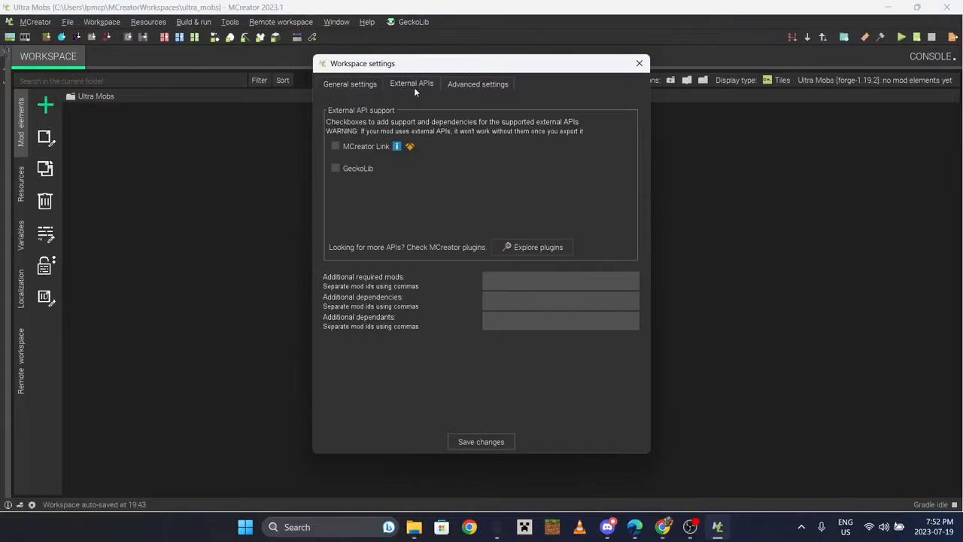
click(335, 169)
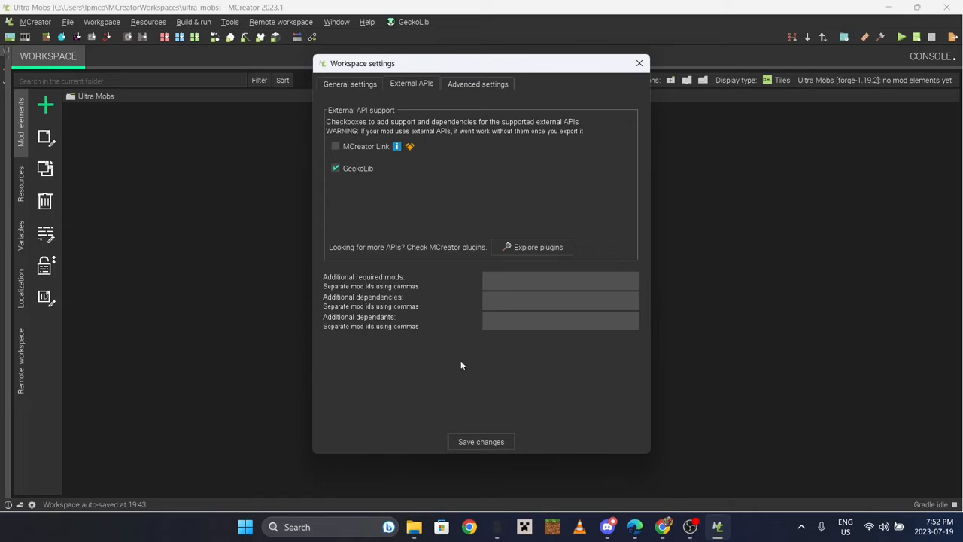
click(482, 443)
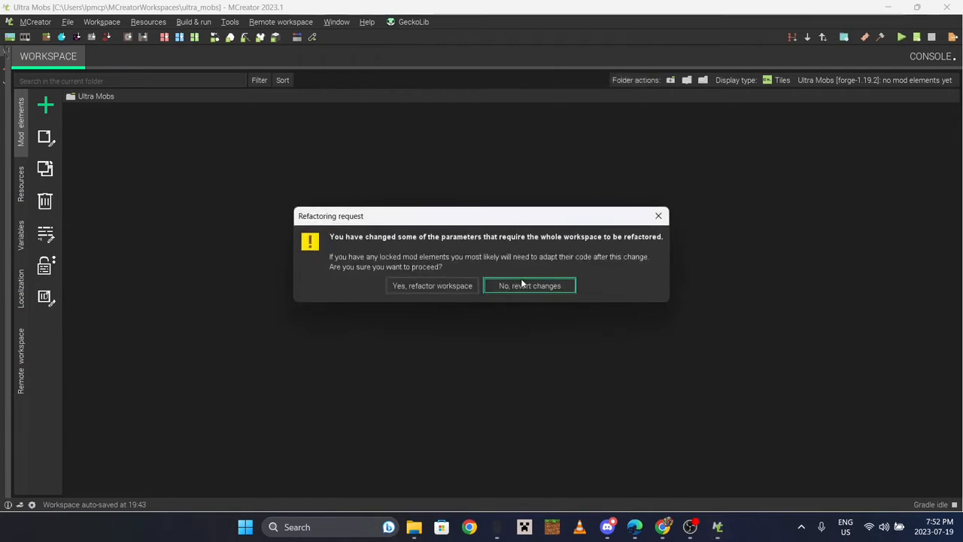
click(432, 286)
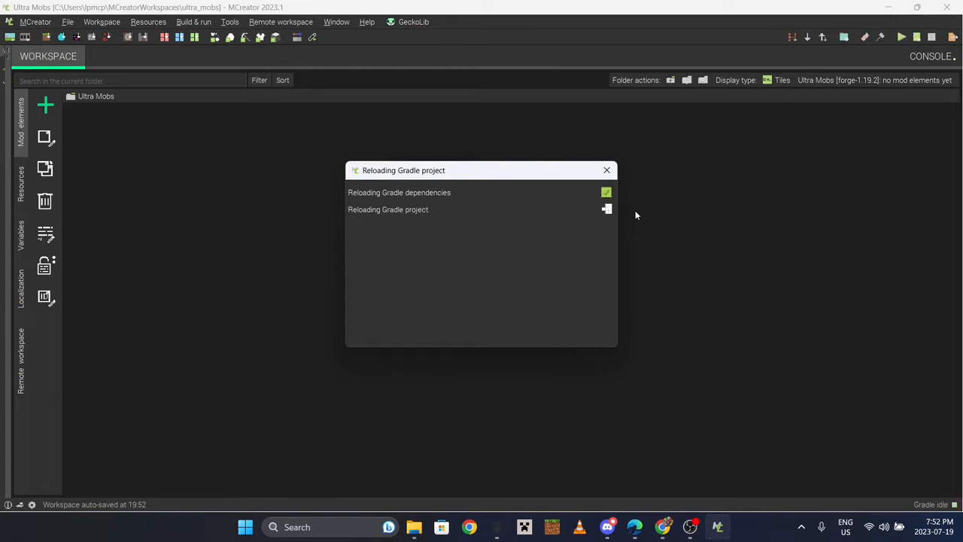
click(45, 105)
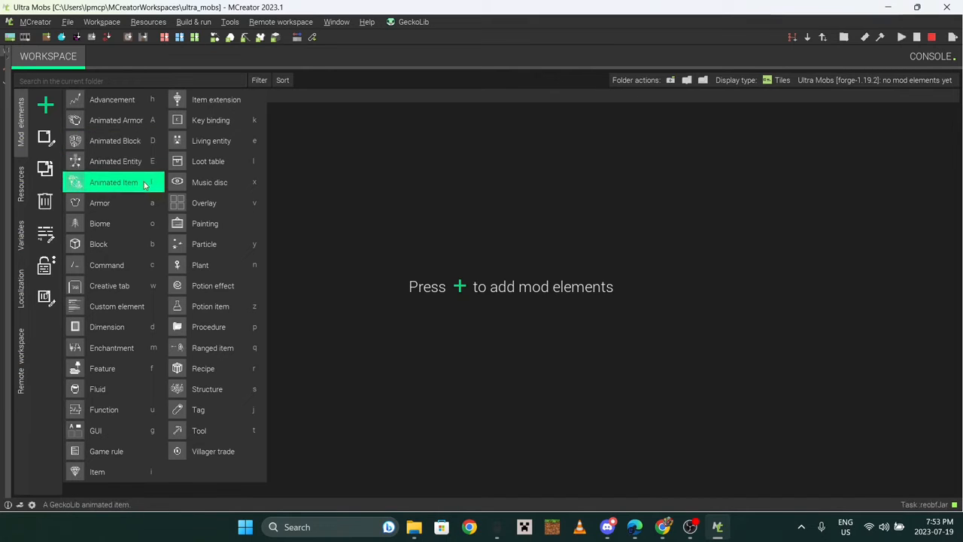
Create a new animated entity named Snowy_Strider.
click(114, 162)
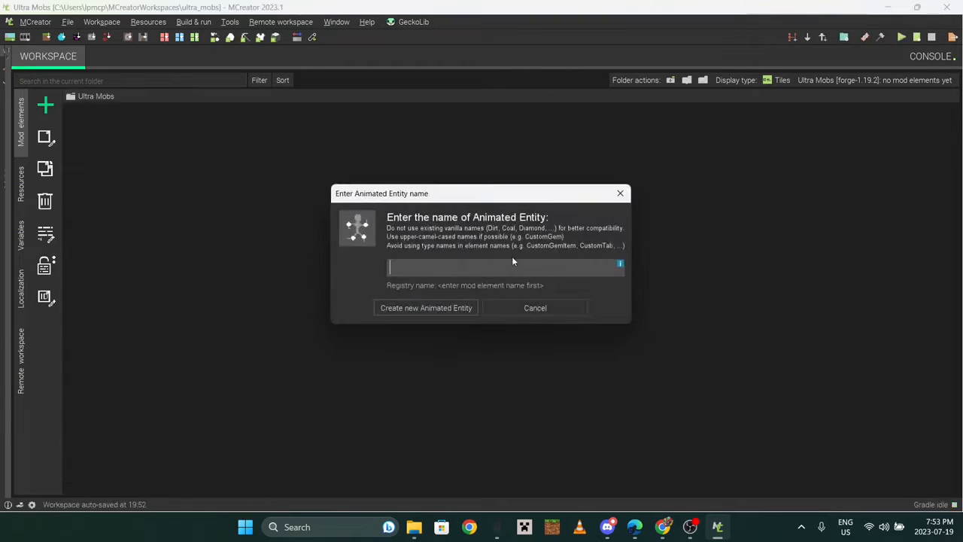
text(Snowy_Strider)
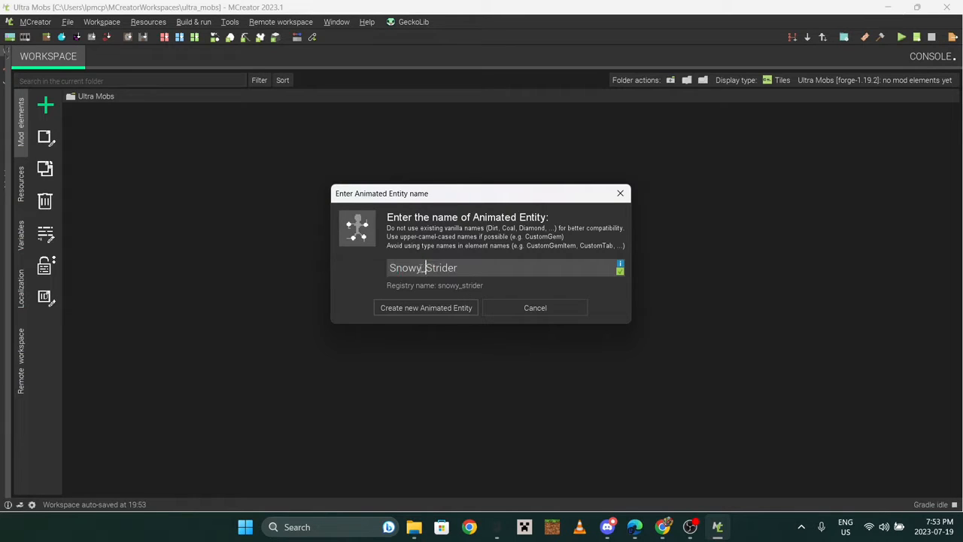
click(426, 307)
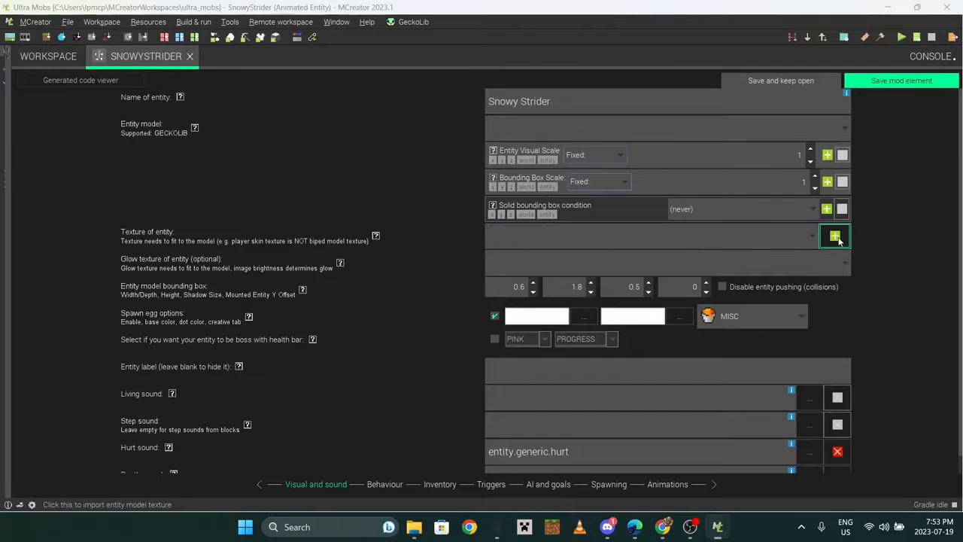
Import the entity texture from Documents, dismiss the colour picker and switch to the Blockbench model.
click(834, 235)
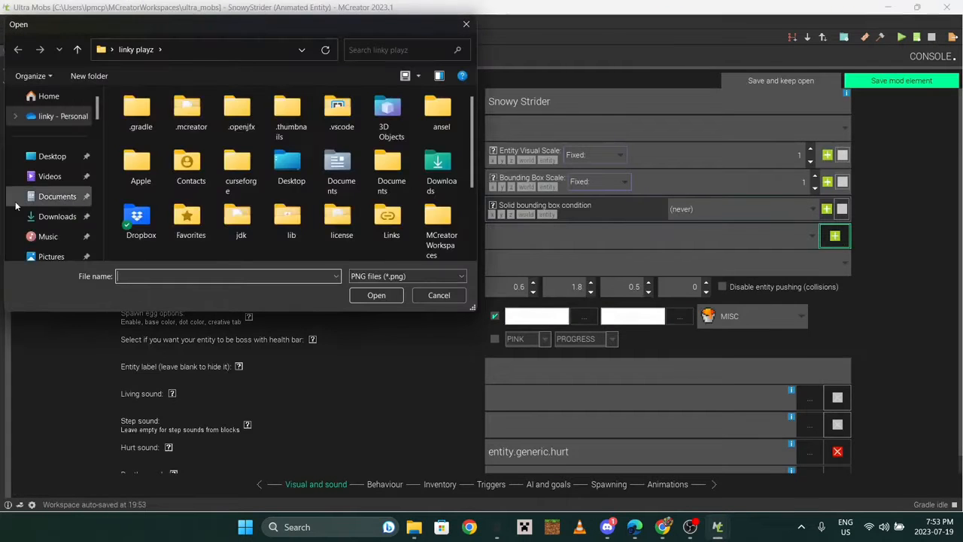
click(377, 295)
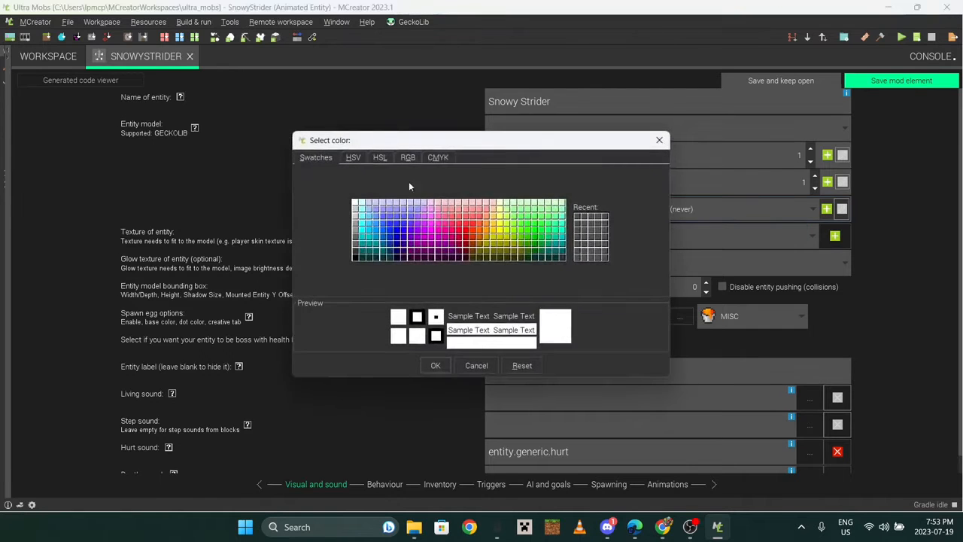
click(408, 156)
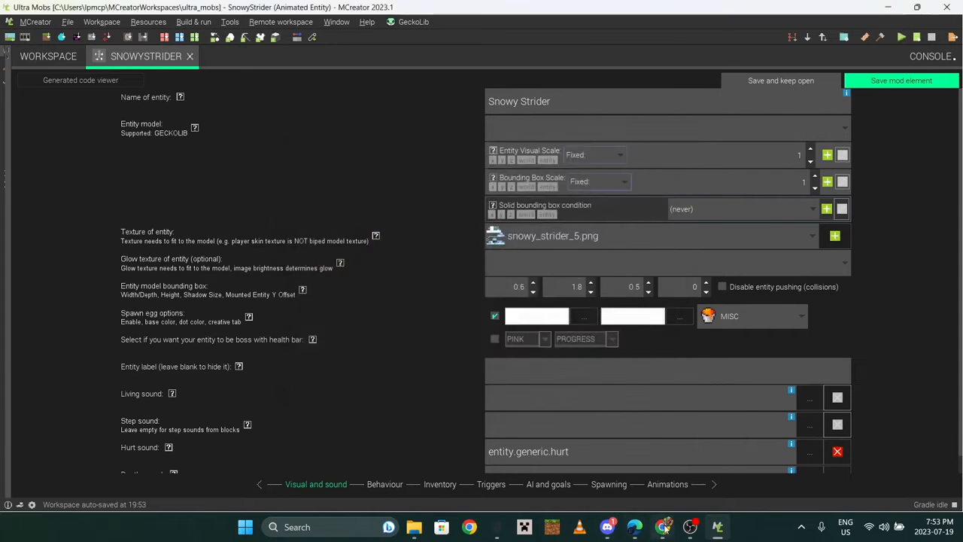
click(662, 527)
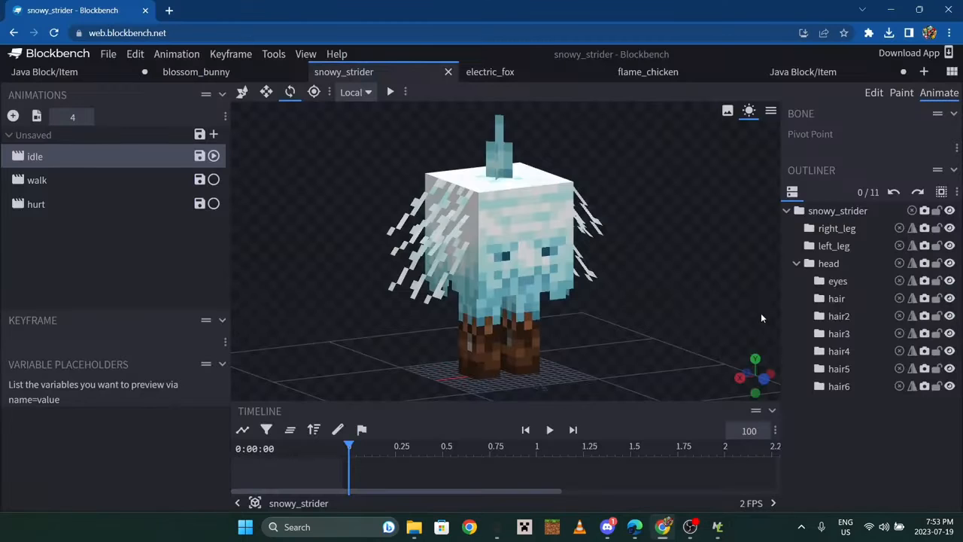
Show the snowy strider model full screen in Blockbench as a colour reference.
key(f11)
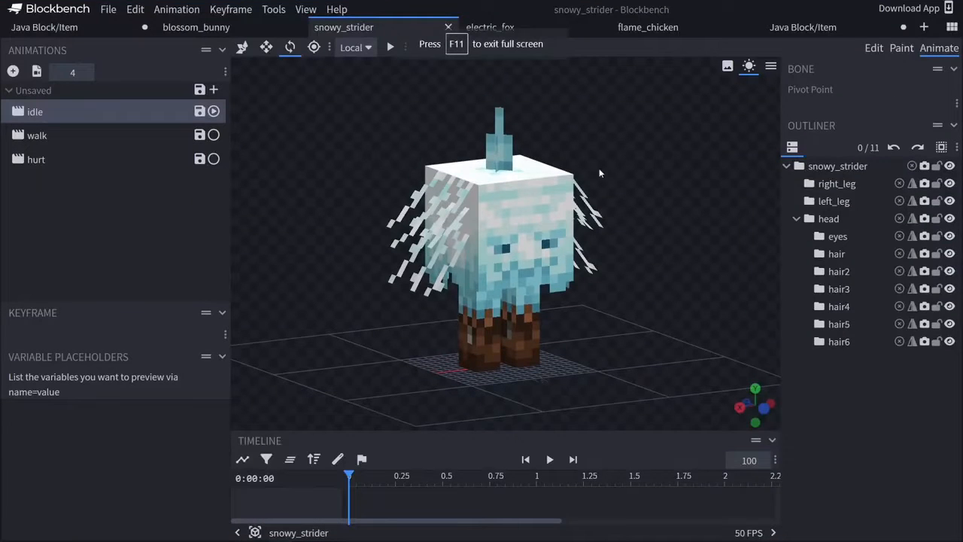
click(902, 46)
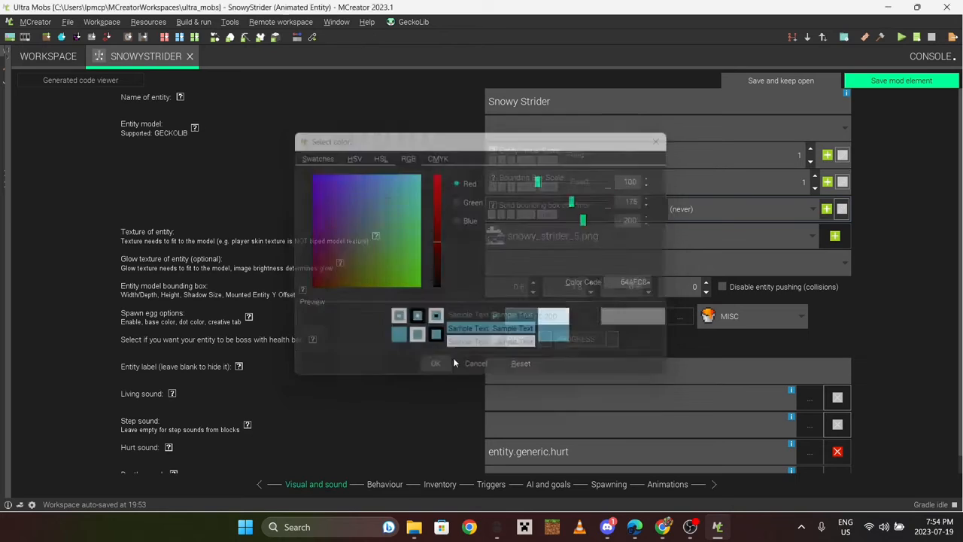
Confirm the light blue spawn egg colour RGB 100,175,200.
click(435, 363)
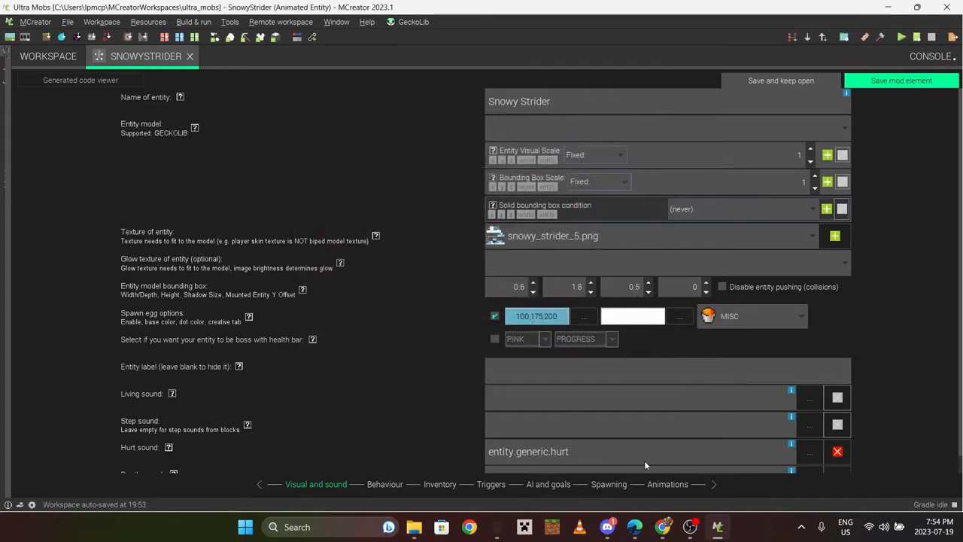
mouse_move(631, 476)
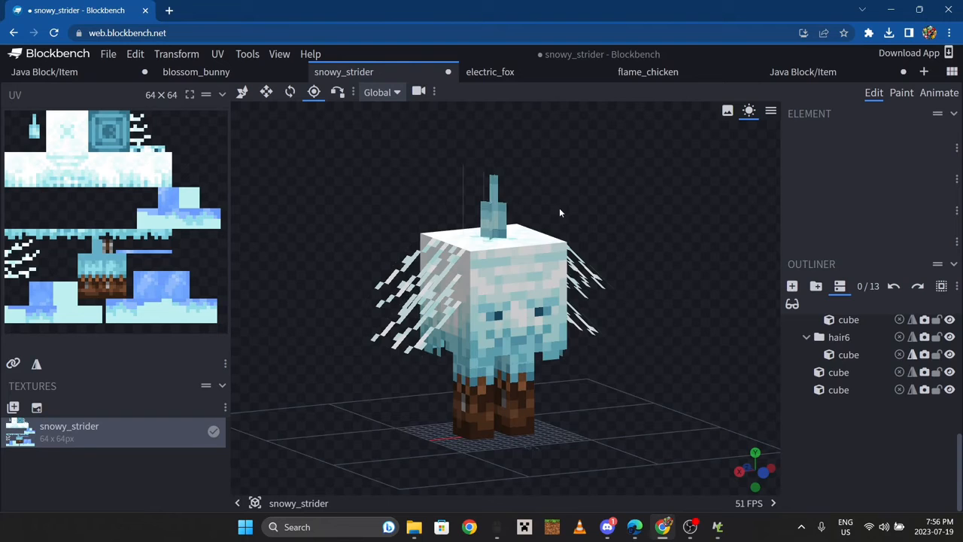
Orbit the snowy strider model to view it from another angle.
drag(560, 214, 539, 344)
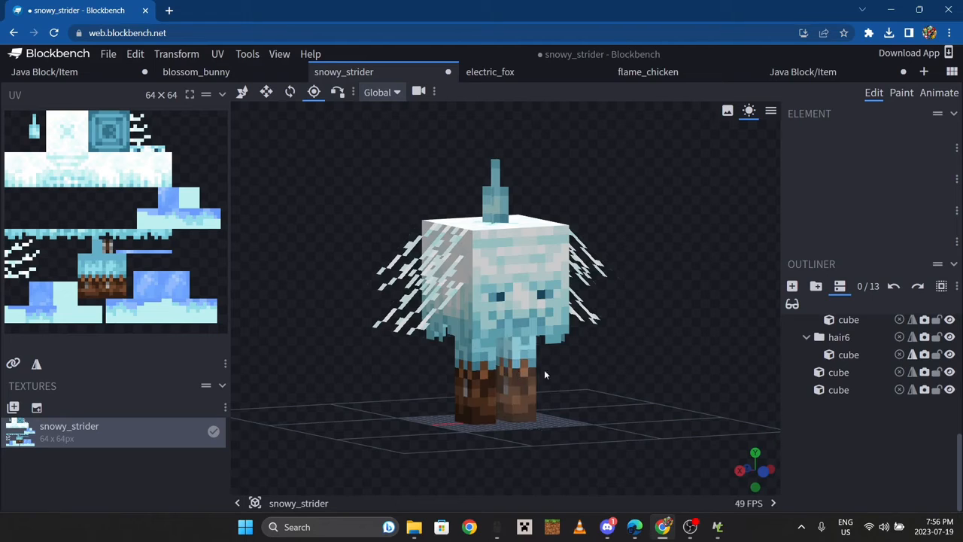
mouse_move(497, 401)
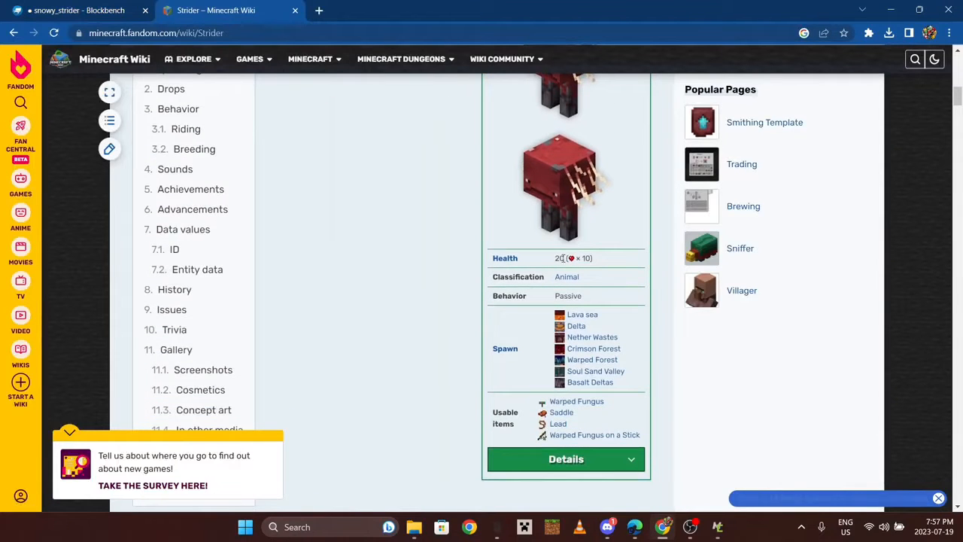
Give the Snowy Strider 20 health, 3 experience and Leather Boots in the boots equipment slot.
click(717, 526)
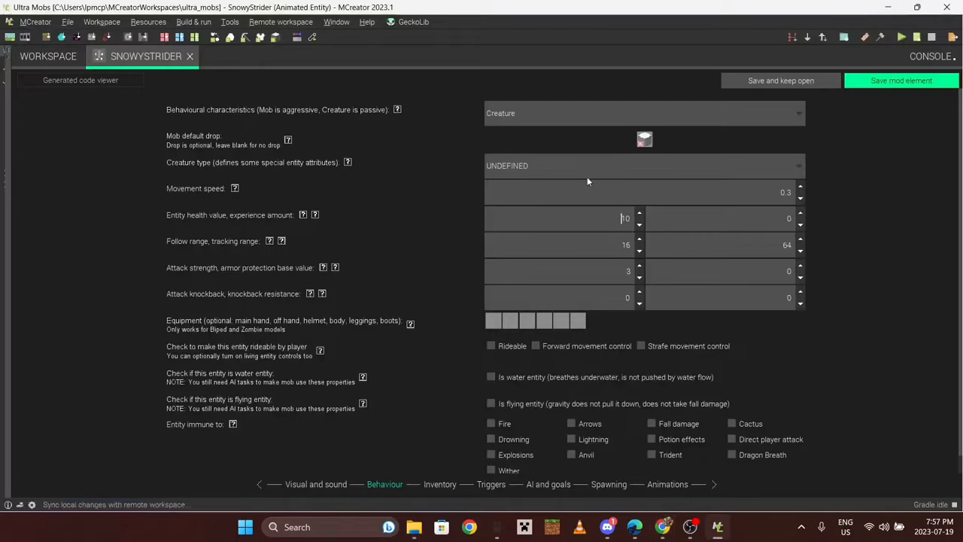
click(638, 214)
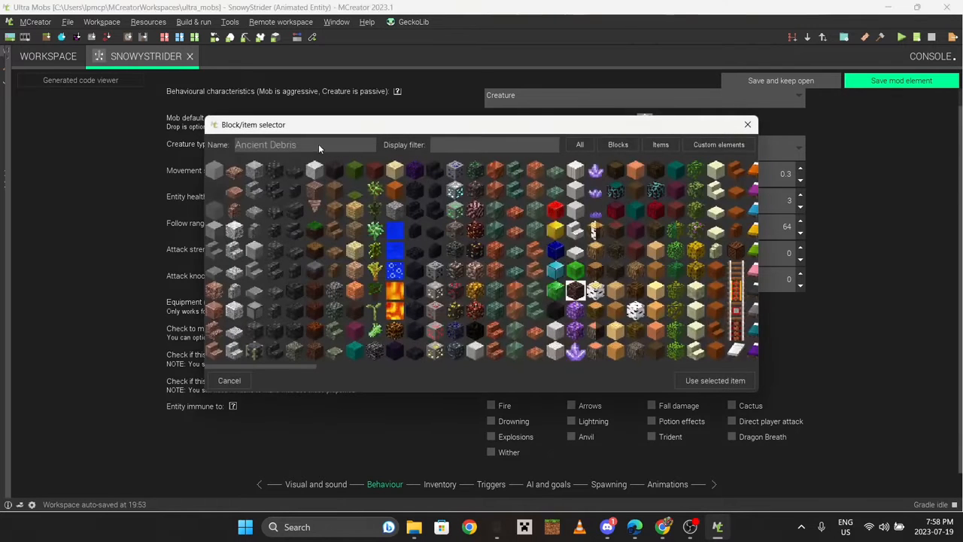
text(leath)
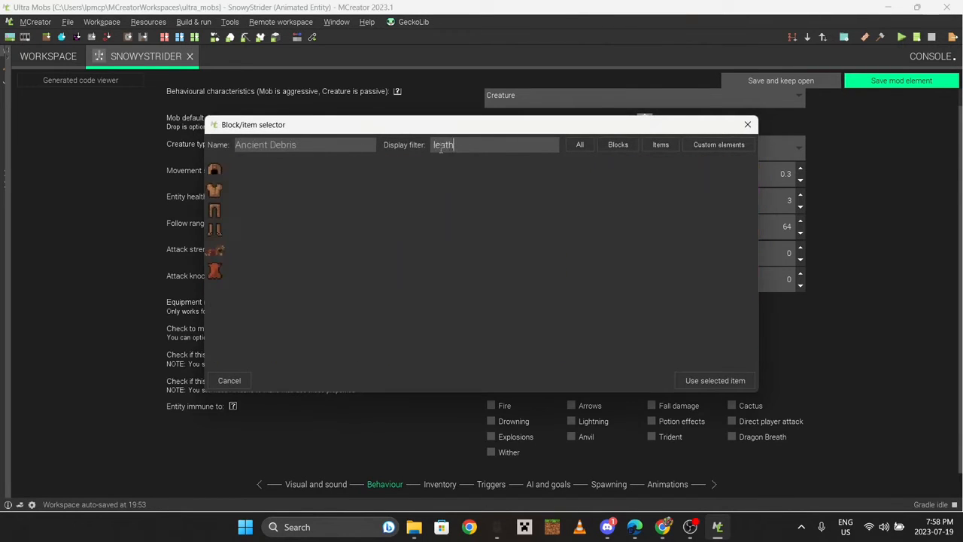
click(716, 379)
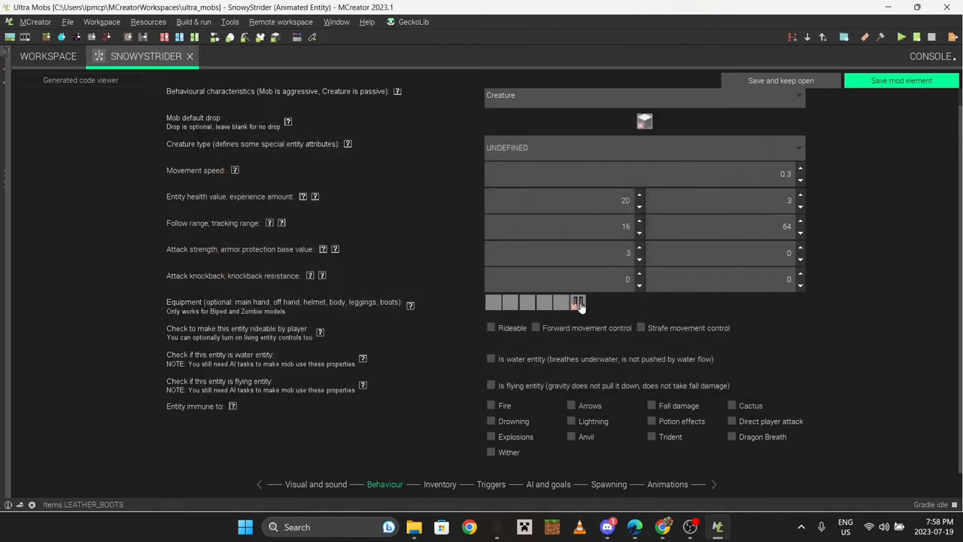
click(669, 485)
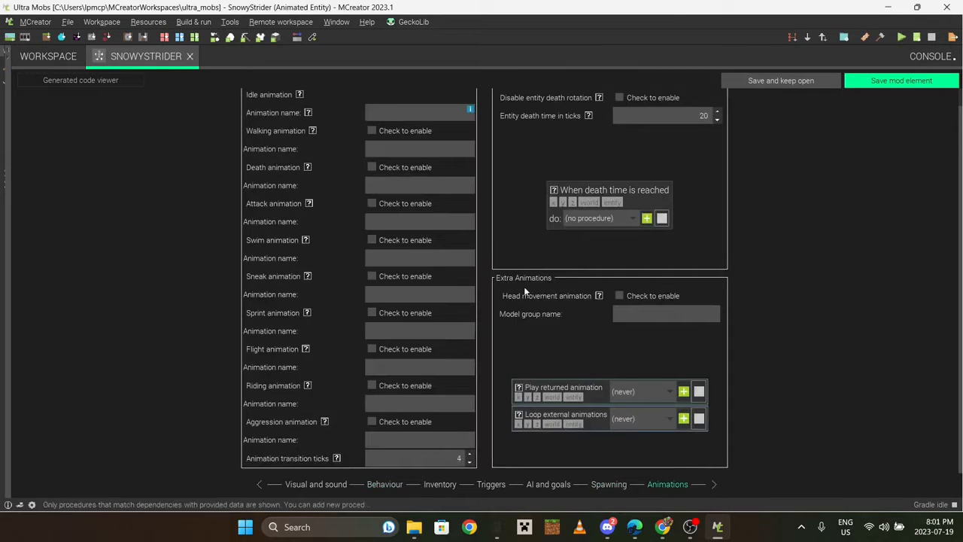
Name the Idle animation 'idle' after checking the animation names in Blockbench.
scroll(up, 3)
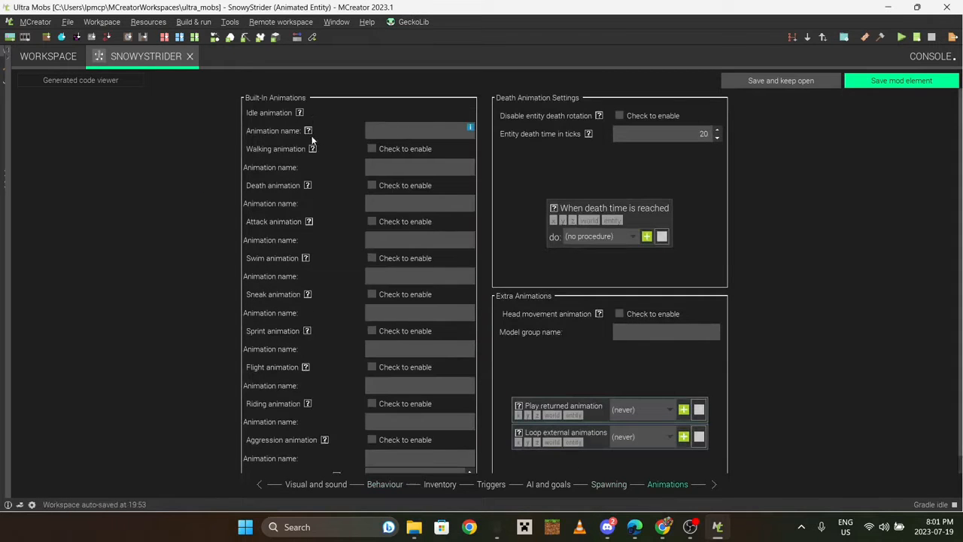
mouse_move(636, 527)
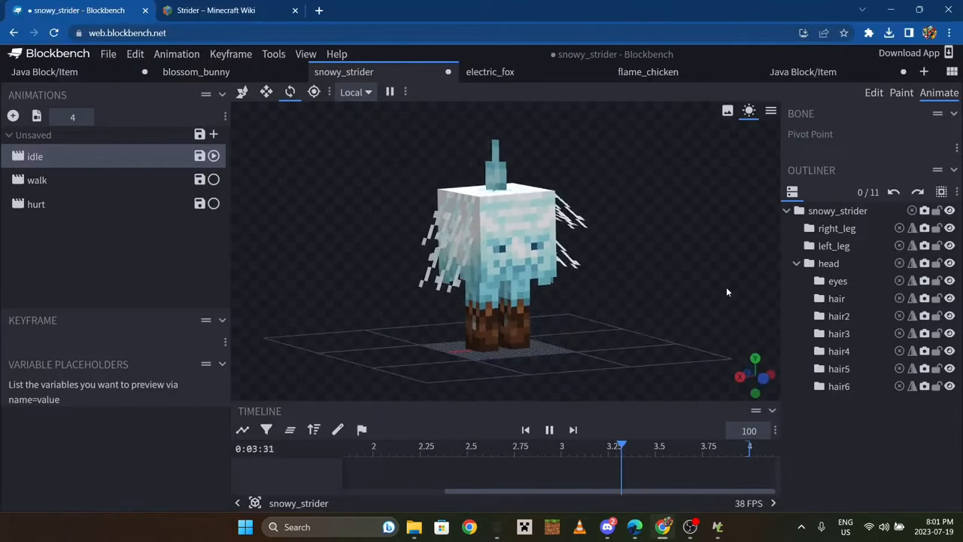
click(548, 431)
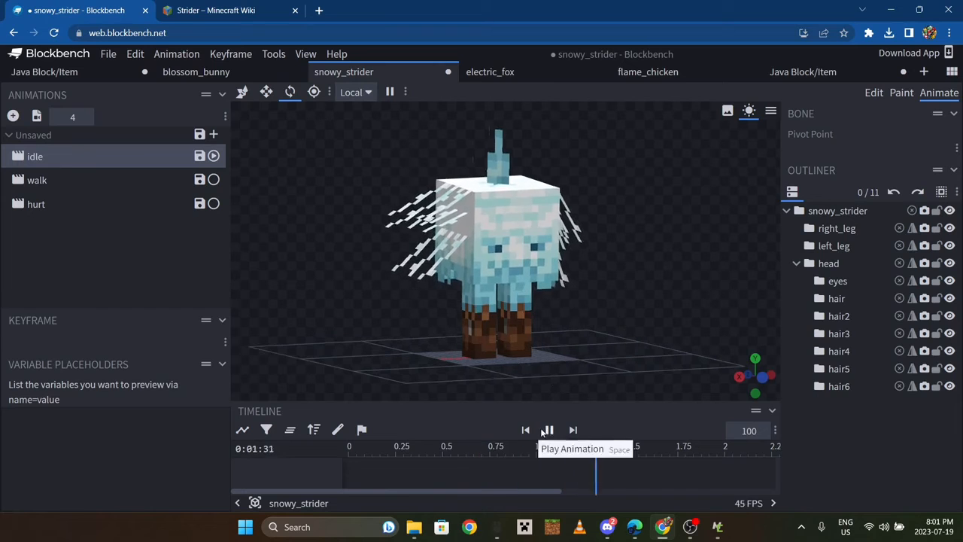
click(548, 430)
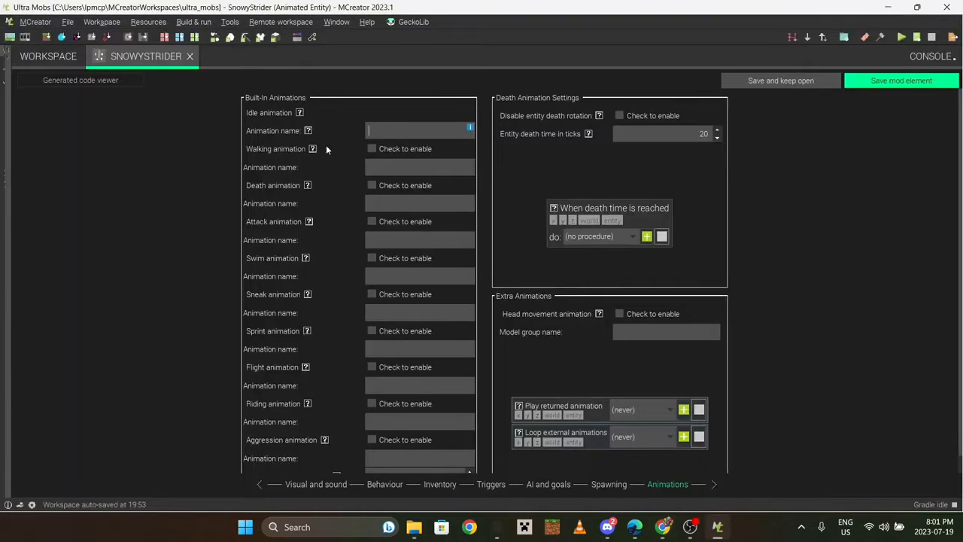
text(idle)
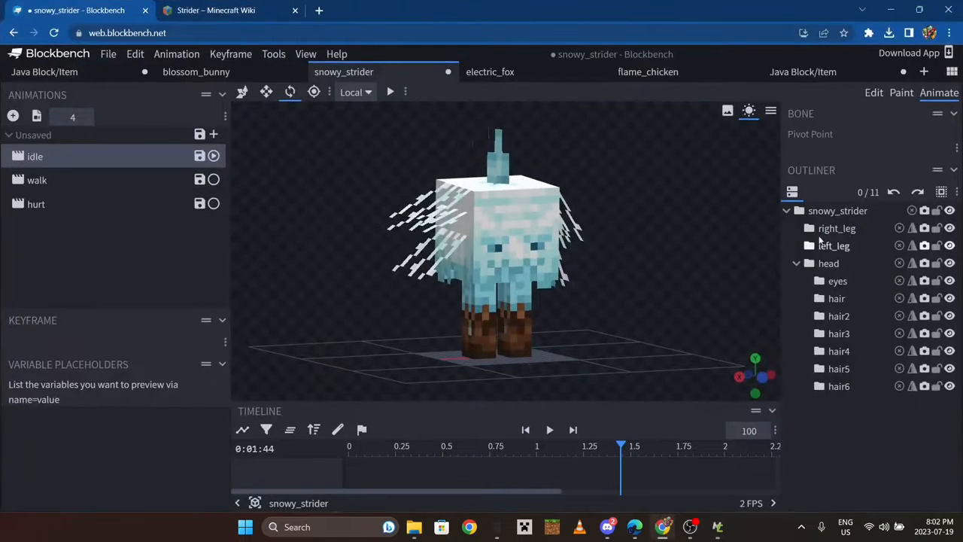
click(828, 262)
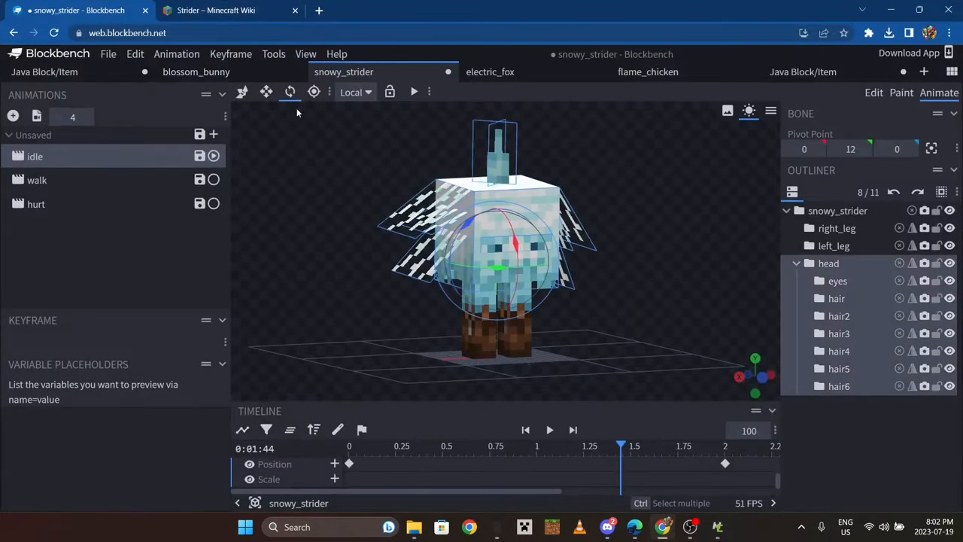
click(873, 92)
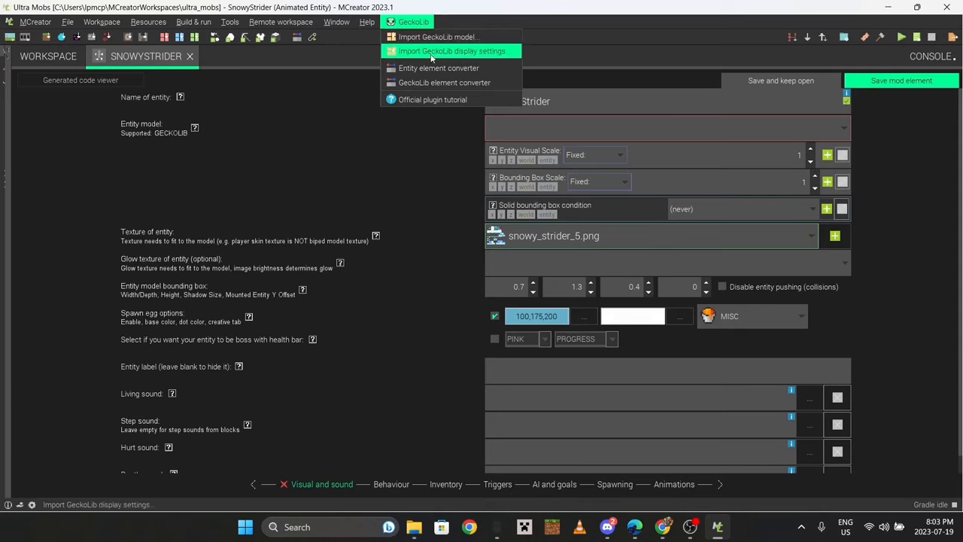
mouse_move(437, 36)
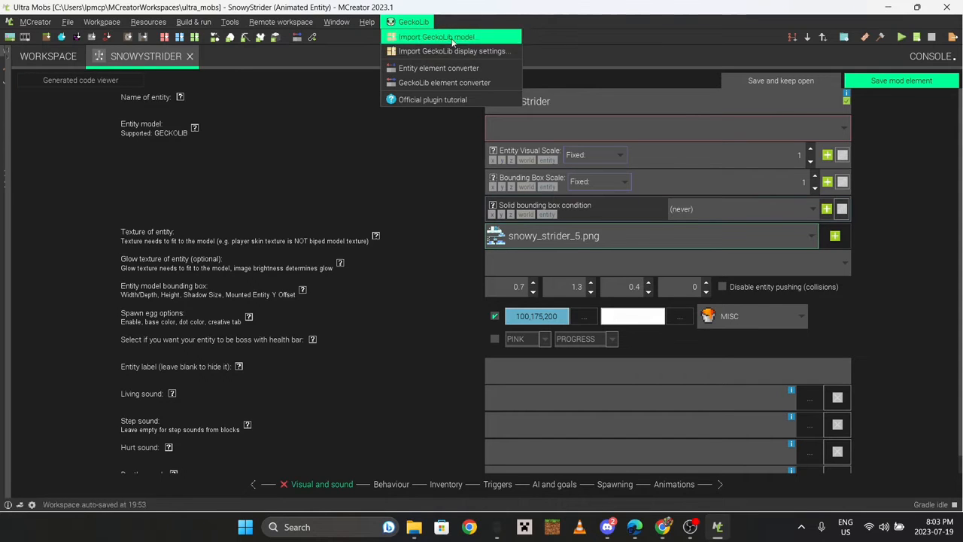
mouse_move(444, 36)
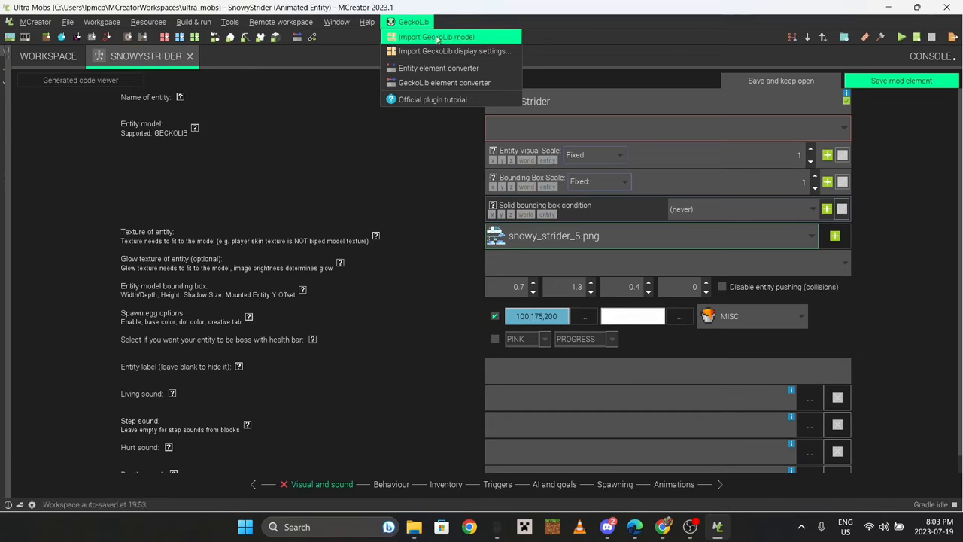
Import snowy_strider.geo.json from Downloads as the entity model and save the Snowy Strider entity.
click(436, 36)
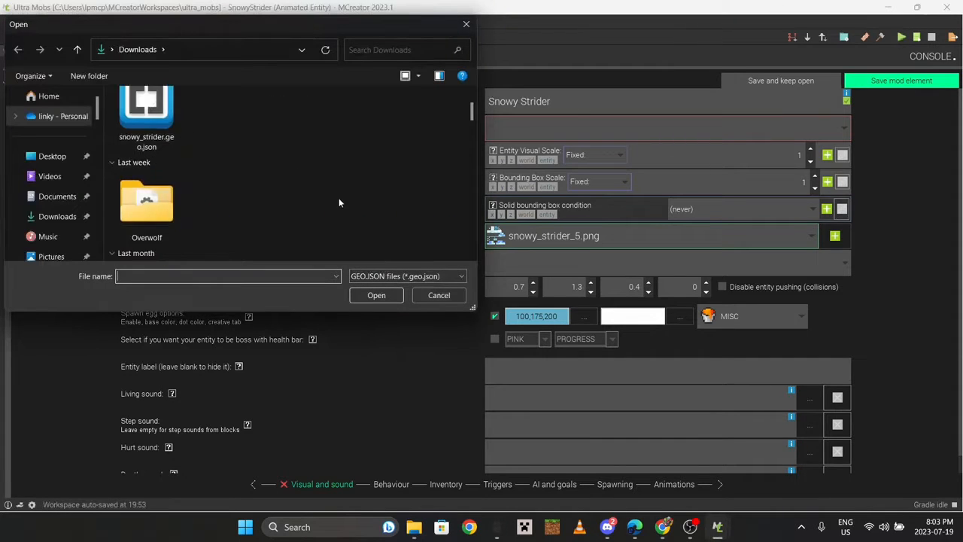
click(148, 136)
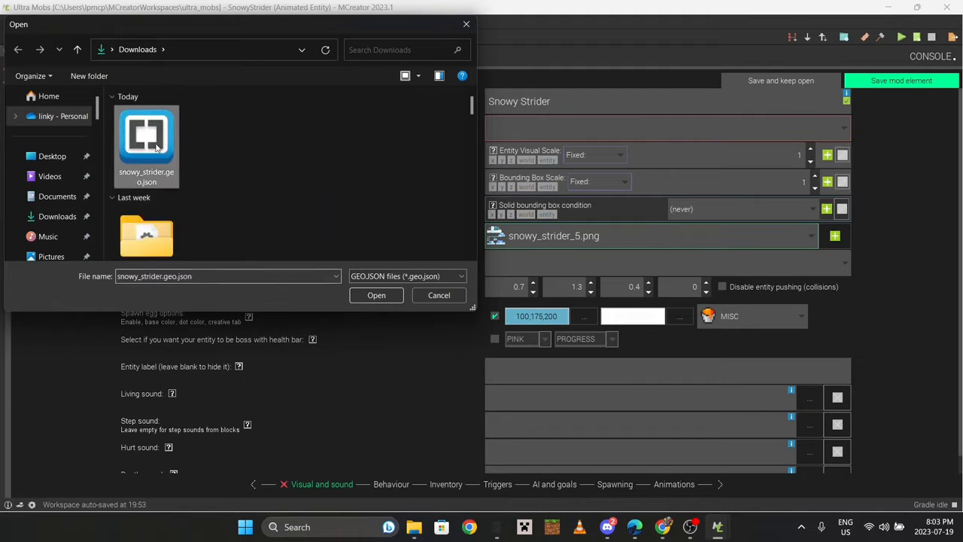
click(376, 293)
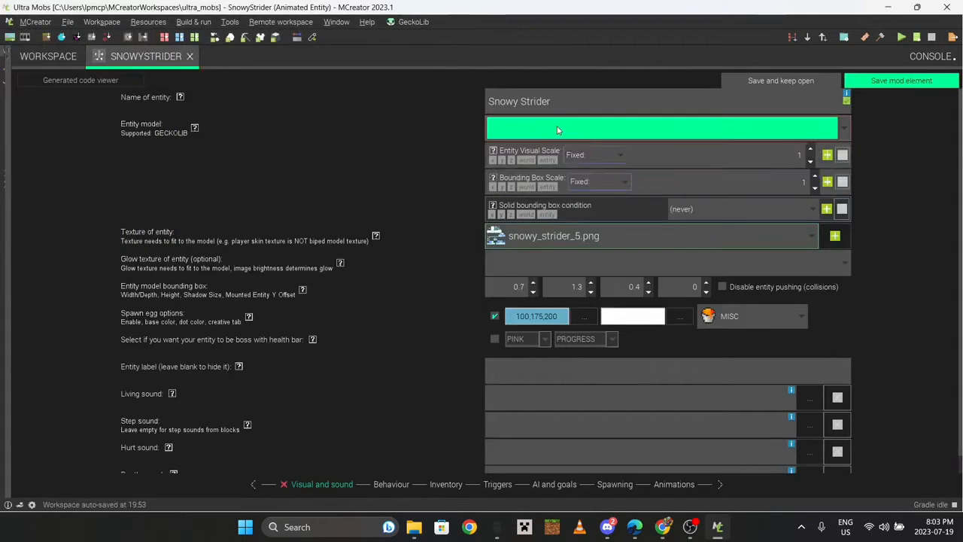
click(662, 128)
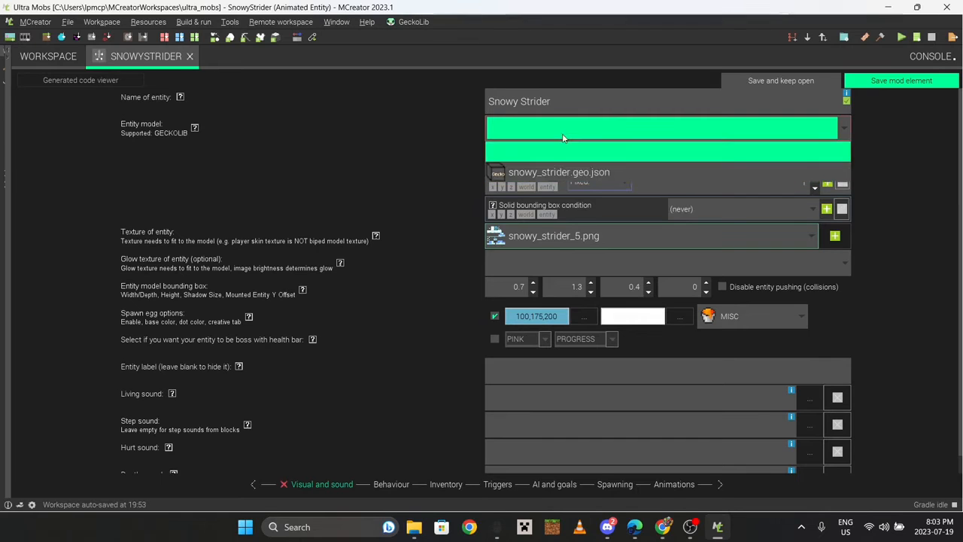
click(48, 55)
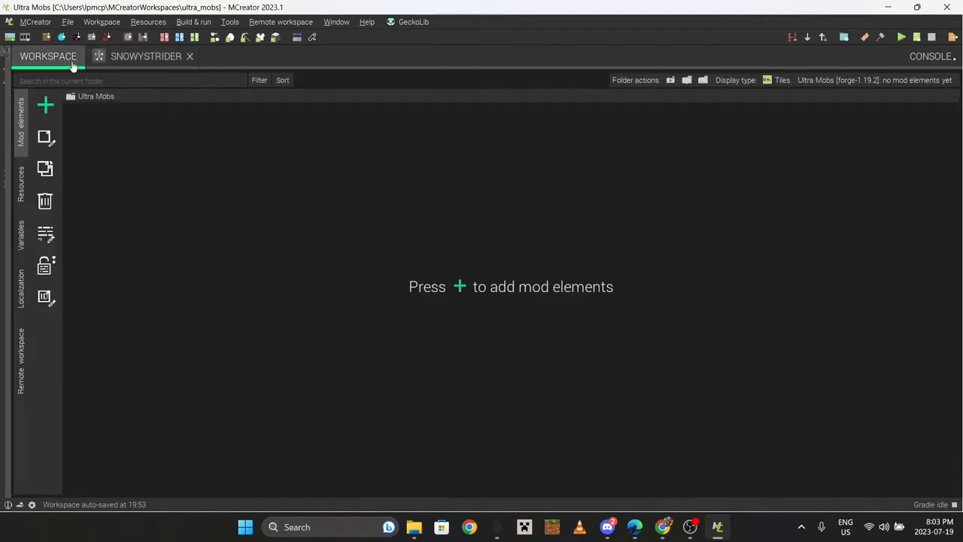
Close the SnowyStrider editor and run the client to launch Minecraft 1.19.2 with the mod.
click(146, 56)
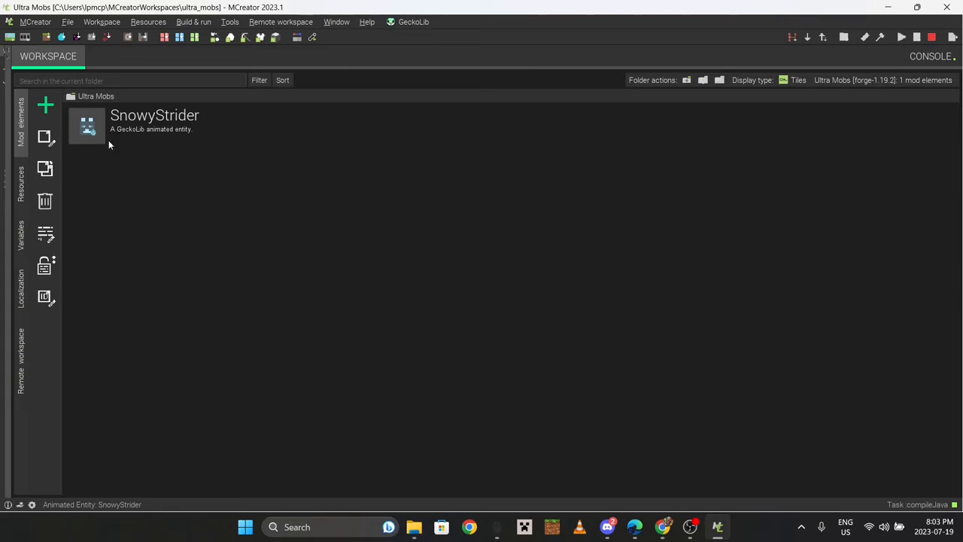
click(157, 127)
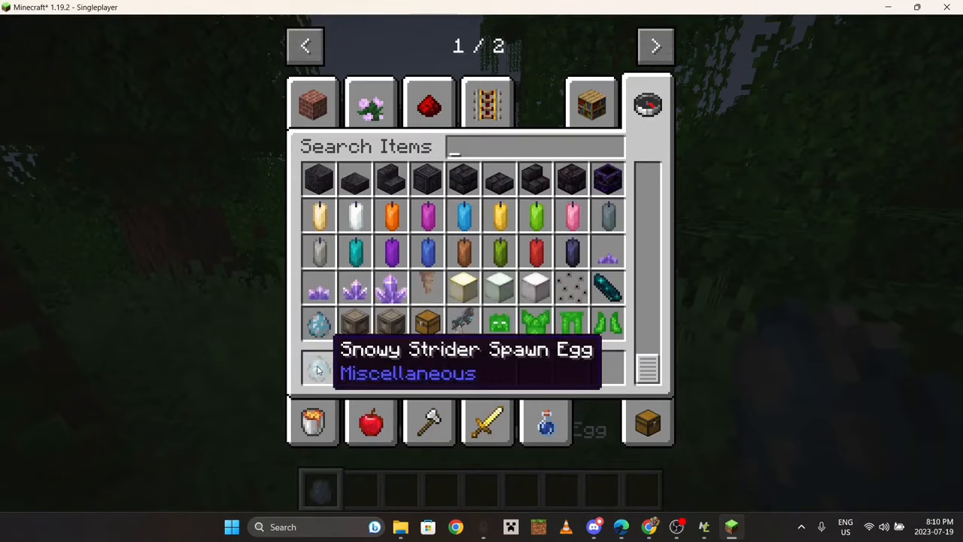
Leave the creative inventory holding the Snowy Strider Spawn Egg ready to spawn it on the snow.
key(Escape)
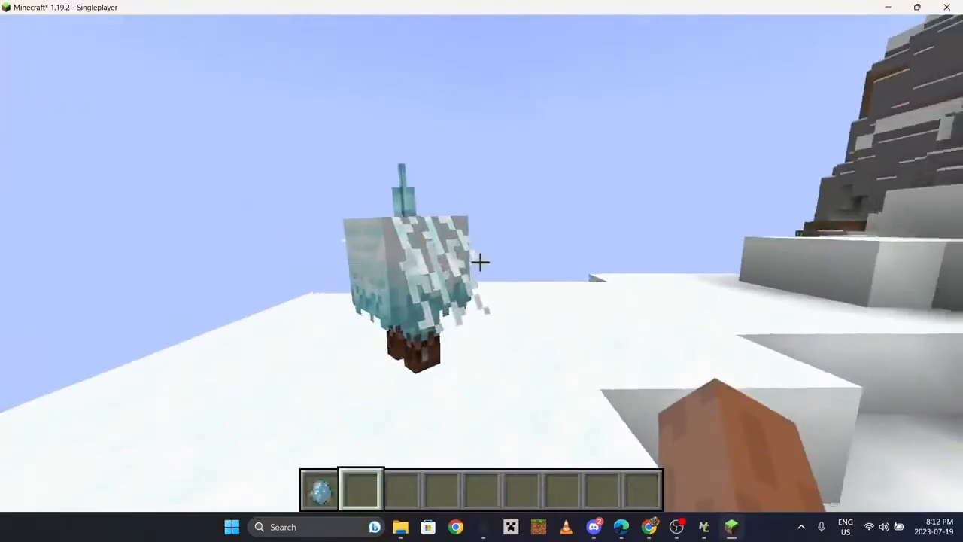
mouse_move(482, 264)
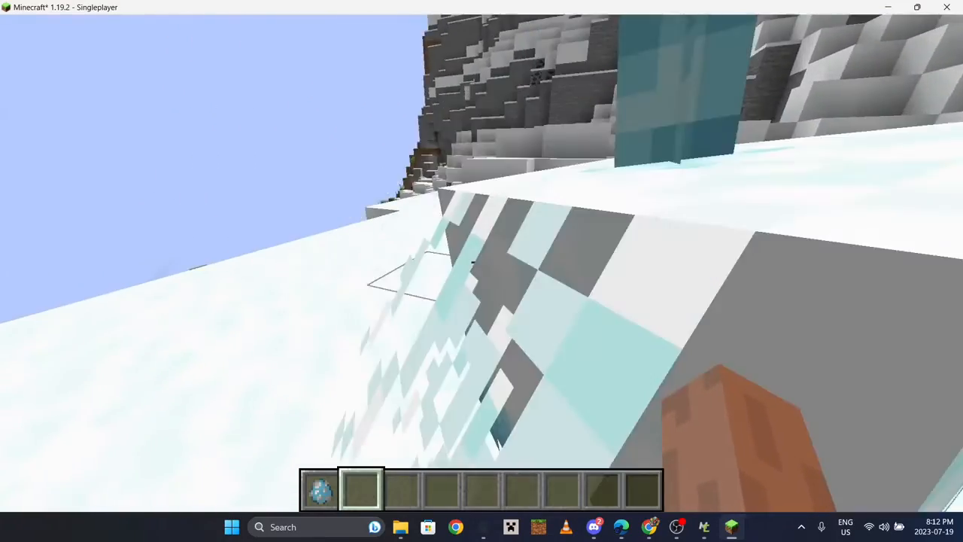
mouse_move(482, 271)
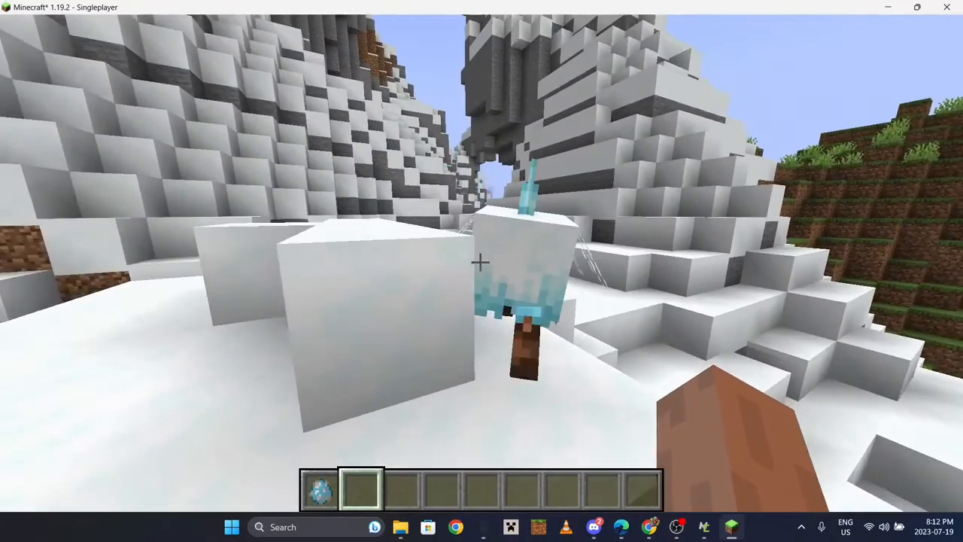
mouse_move(481, 271)
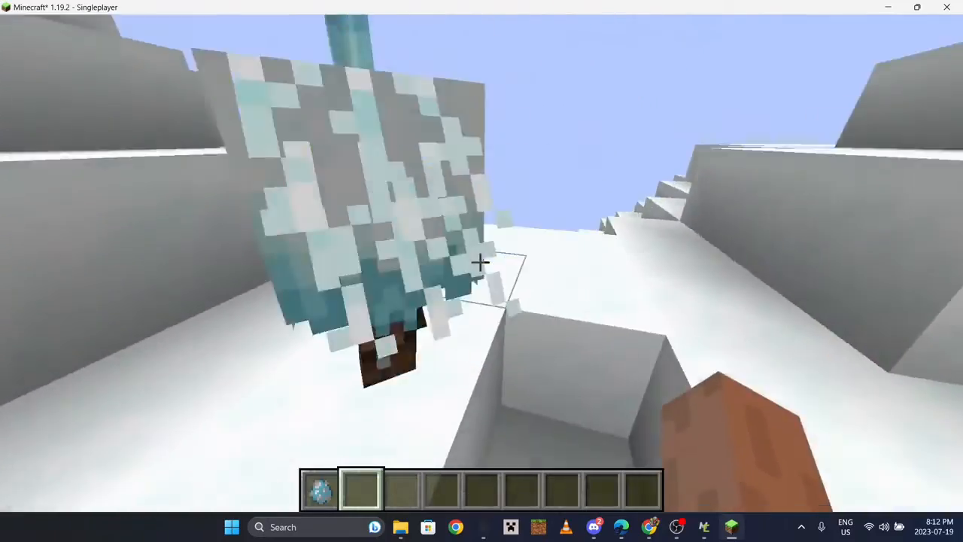
mouse_move(482, 271)
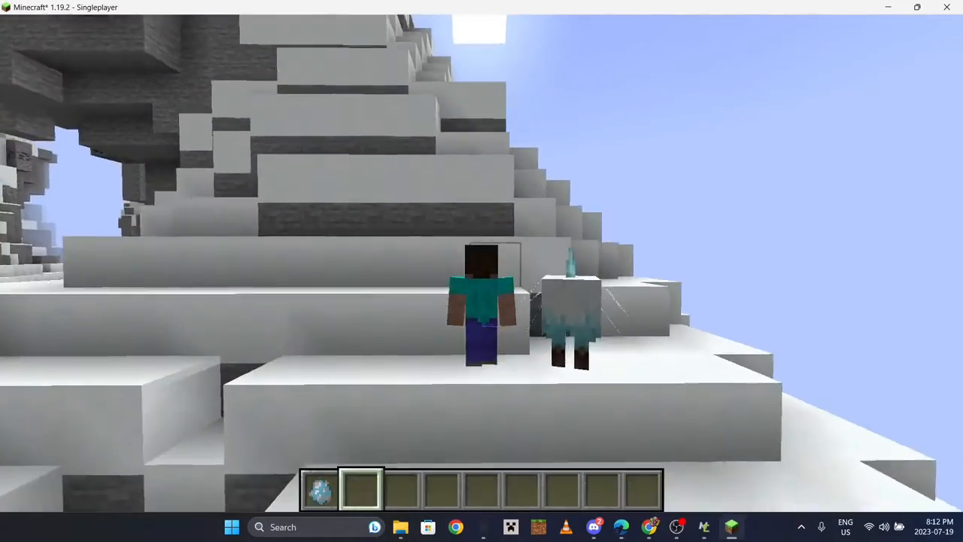
mouse_move(482, 271)
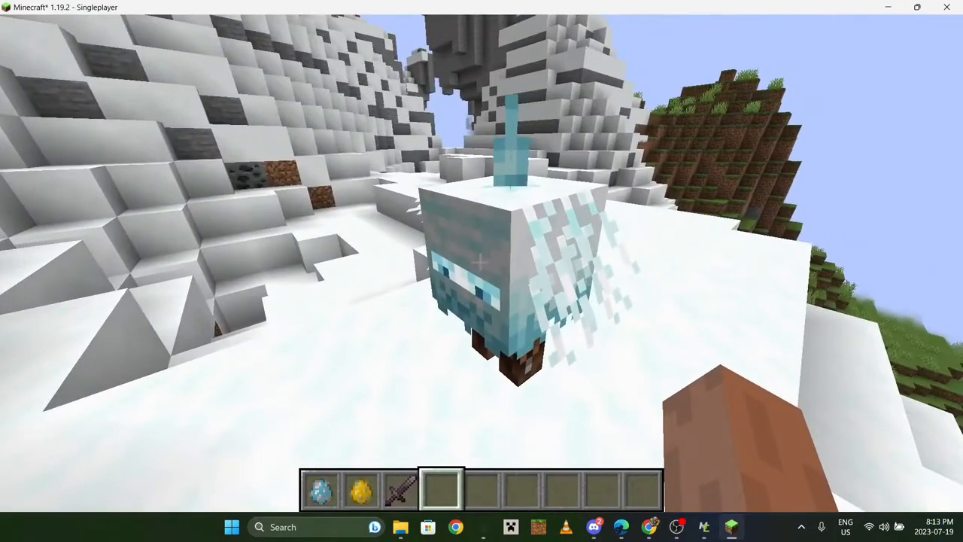
mouse_move(482, 271)
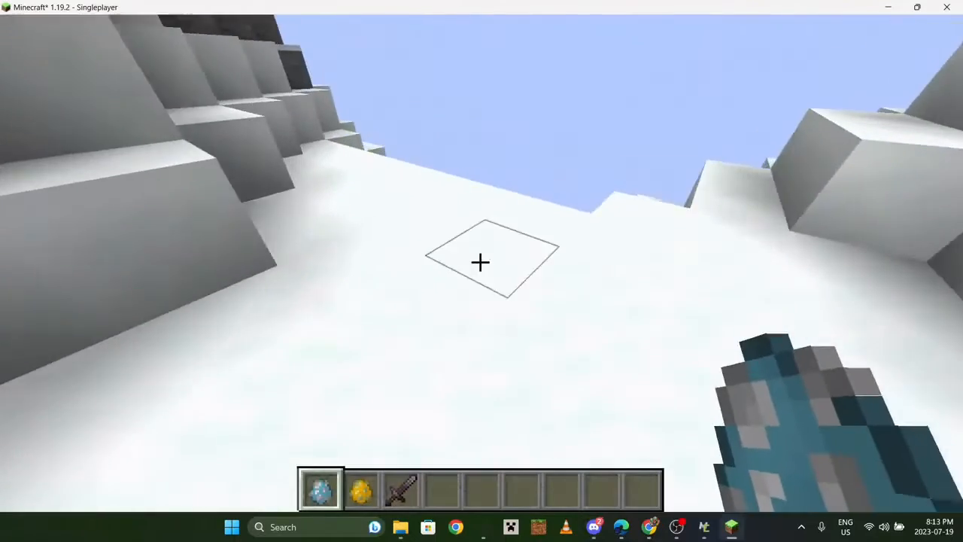
Rearrange the hotbar and select slot 2 with the spawn egg to spawn more Snowy Striders.
key(e)
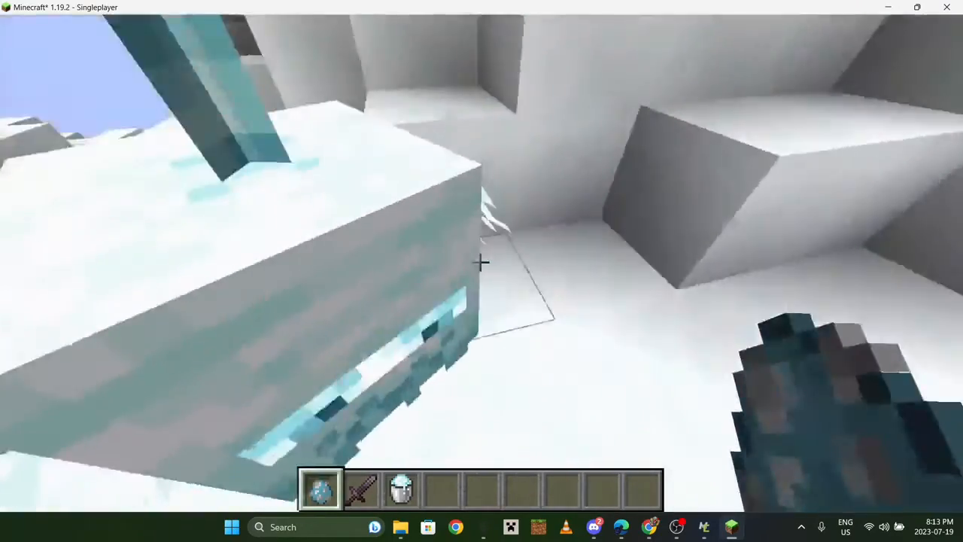
mouse_move(482, 261)
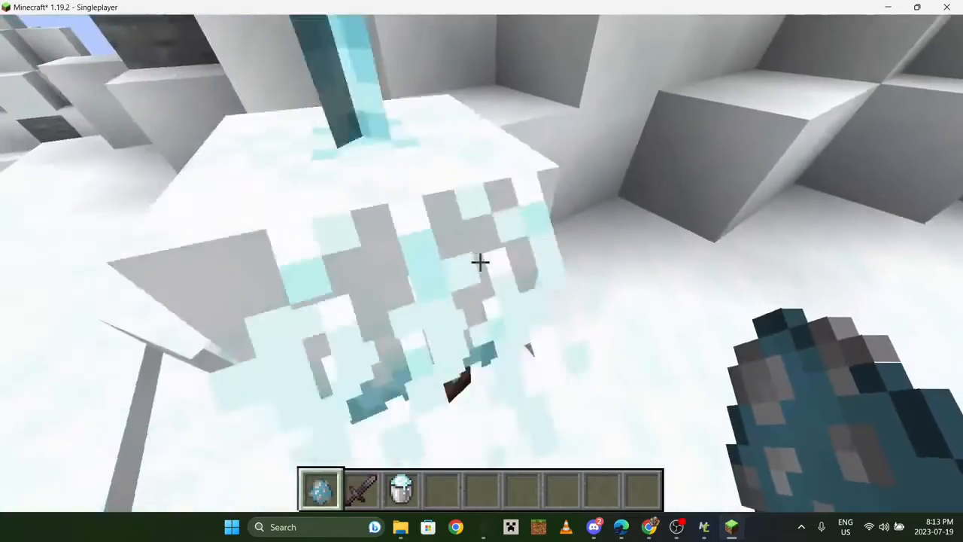
mouse_move(482, 264)
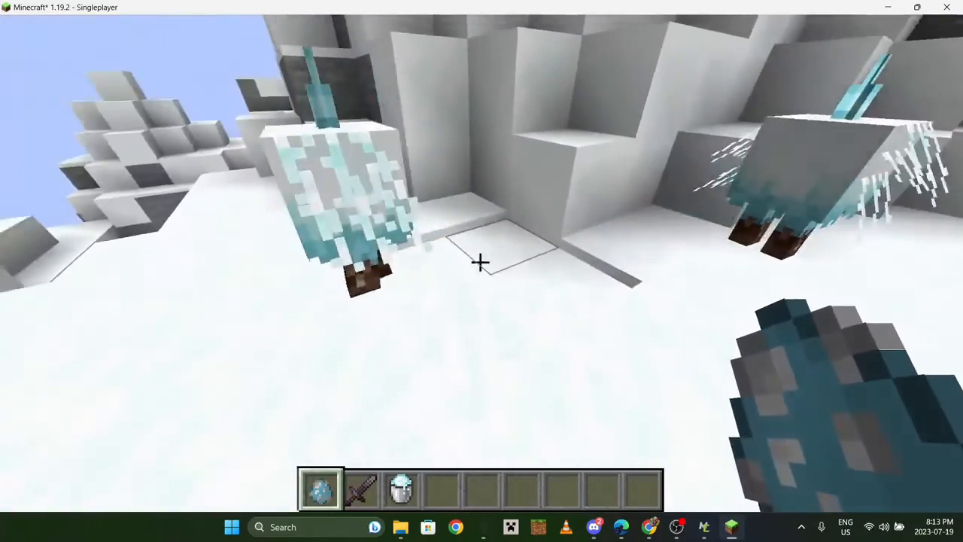
mouse_move(482, 263)
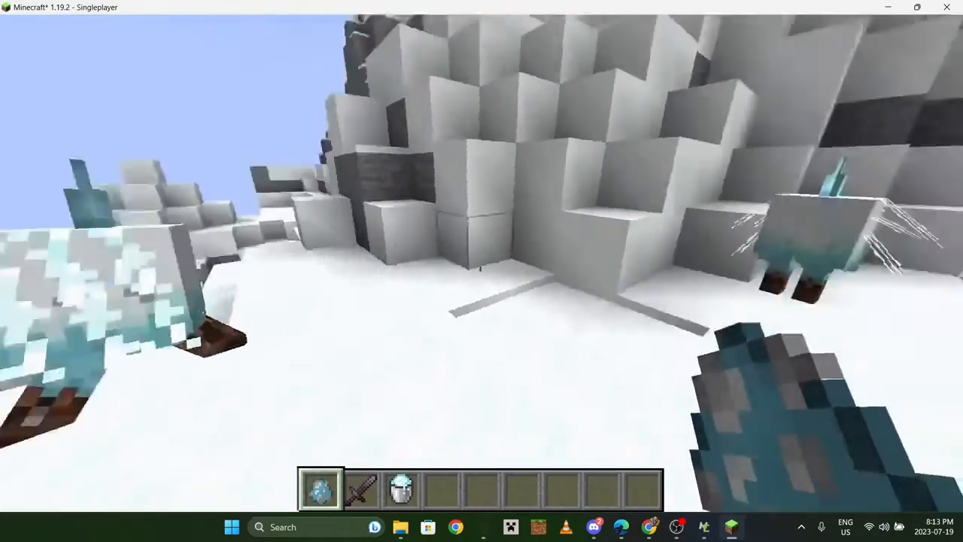
mouse_move(481, 271)
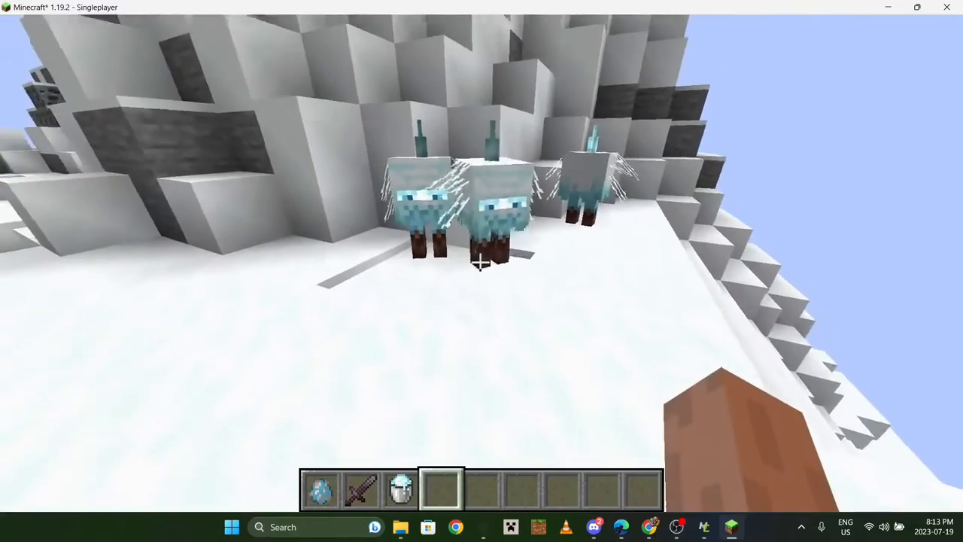
mouse_move(482, 271)
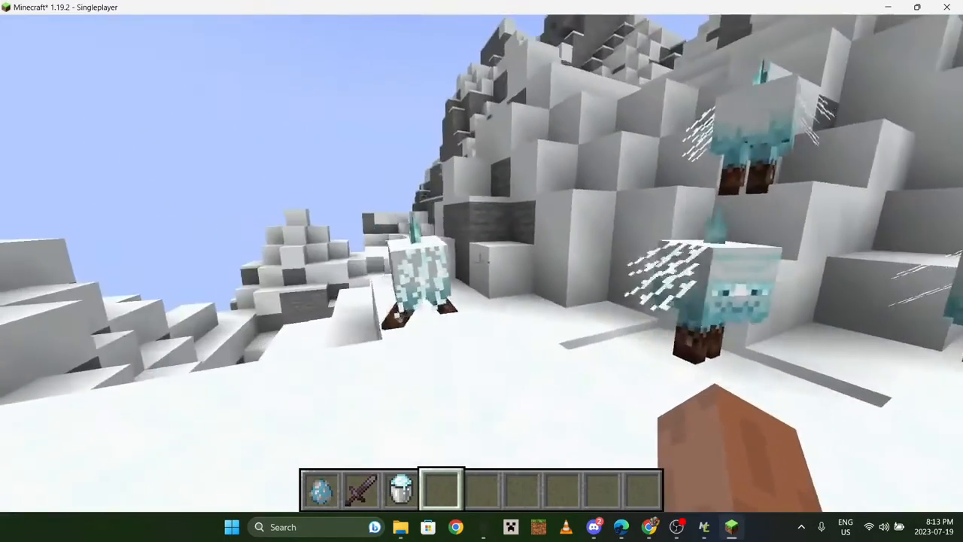
key(2)
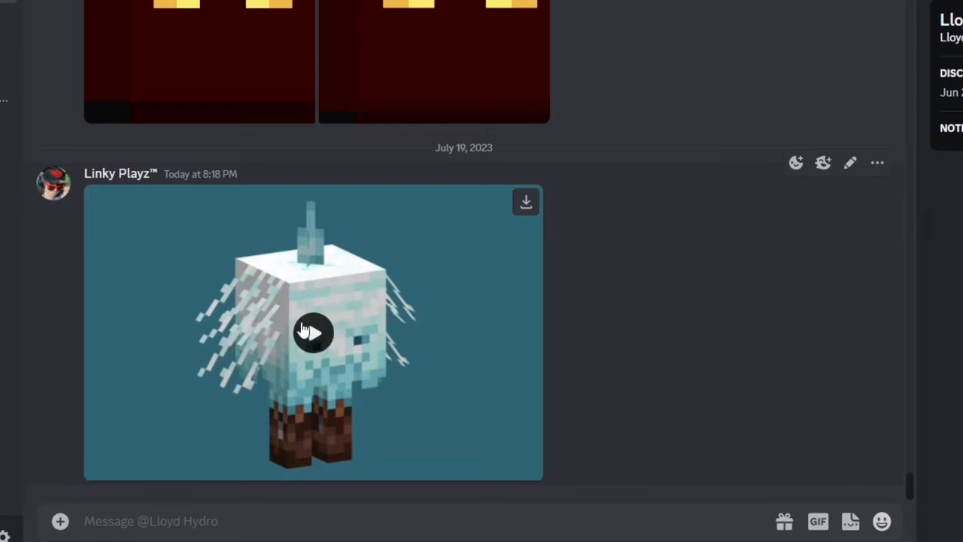
Play the Snowy Strider animation video attached in the Discord DM.
click(313, 333)
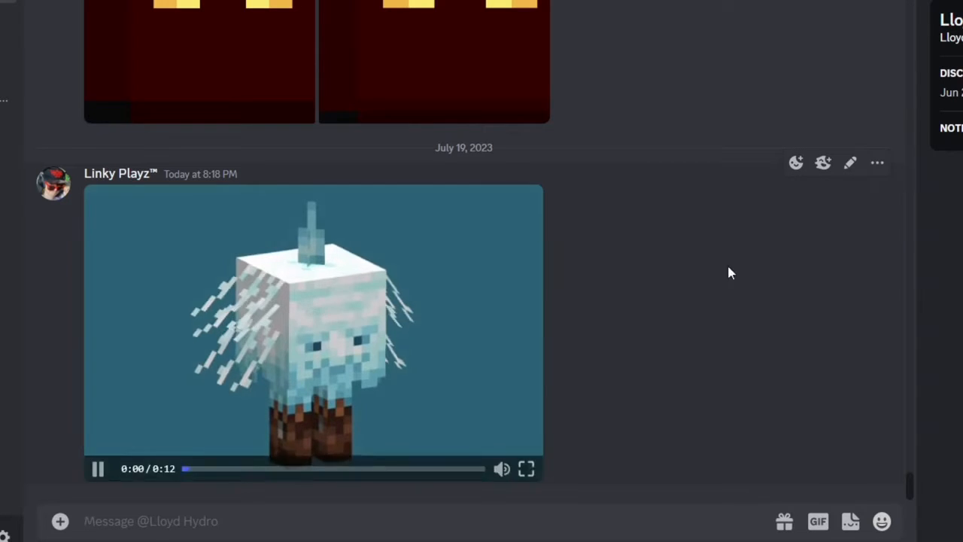
click(527, 468)
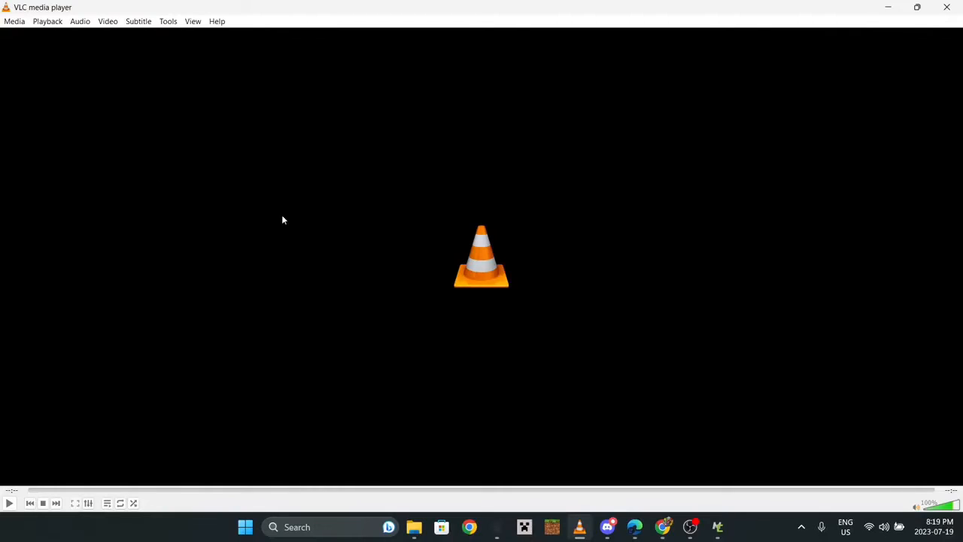
mouse_move(533, 401)
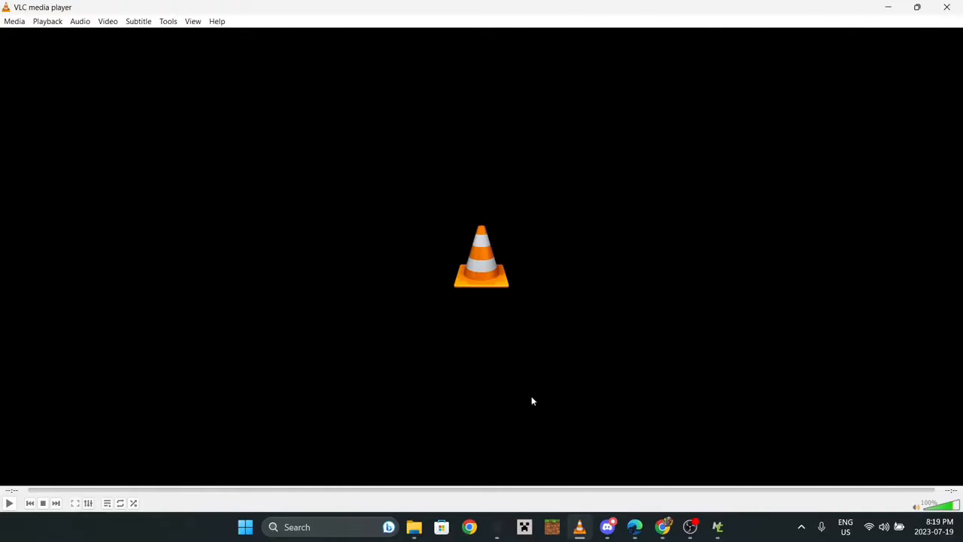
mouse_move(579, 527)
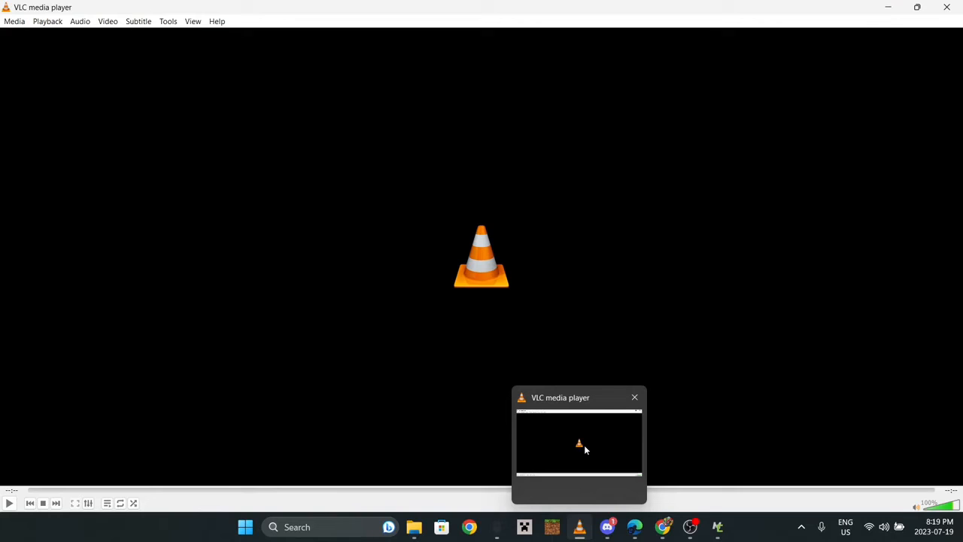
Convert today's downloaded .mov via Media > Convert/Save to MP3, saving it in Downloads with a name starting 'sn'.
click(14, 21)
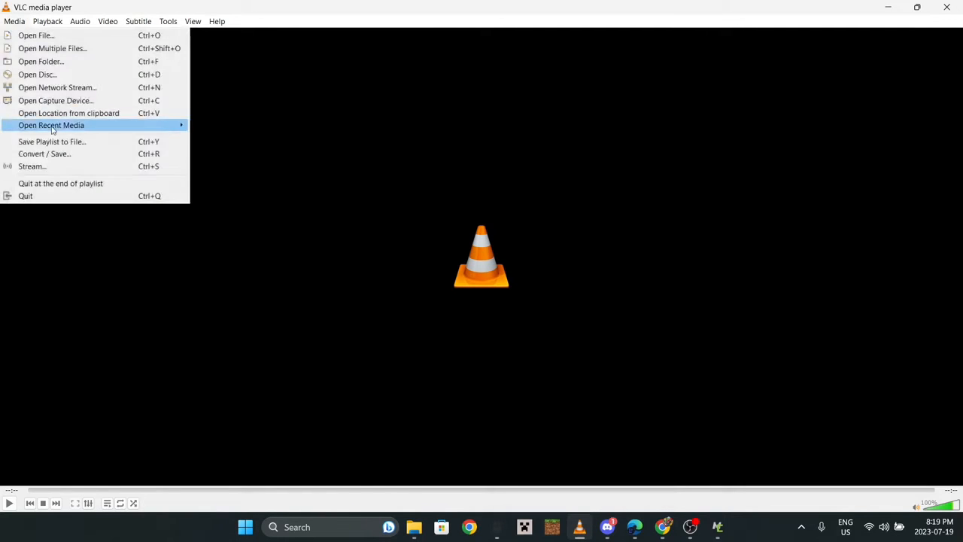
click(36, 34)
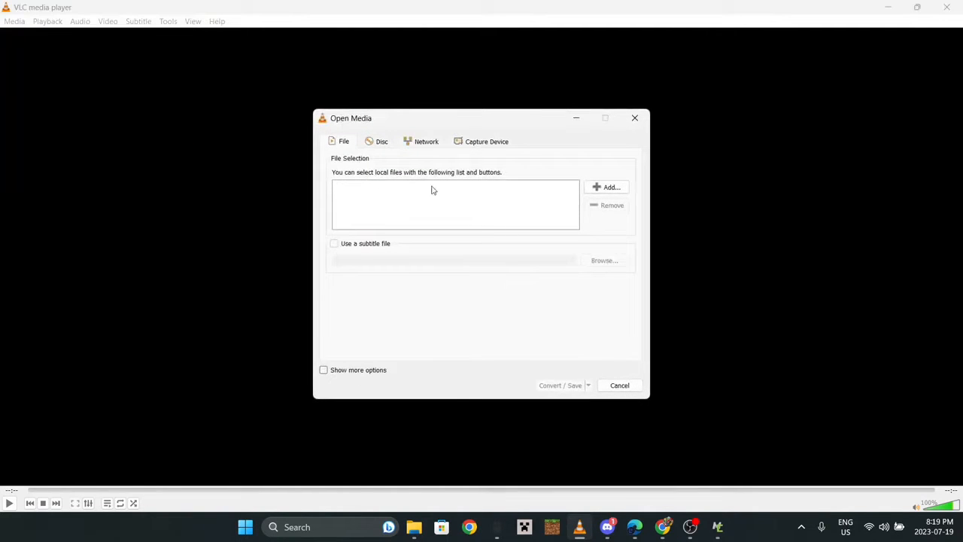
click(607, 186)
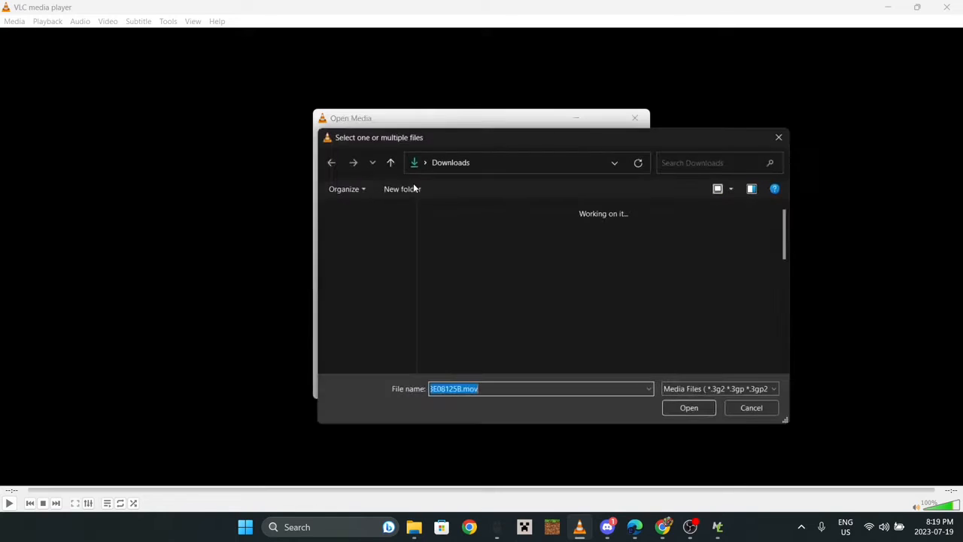
click(459, 241)
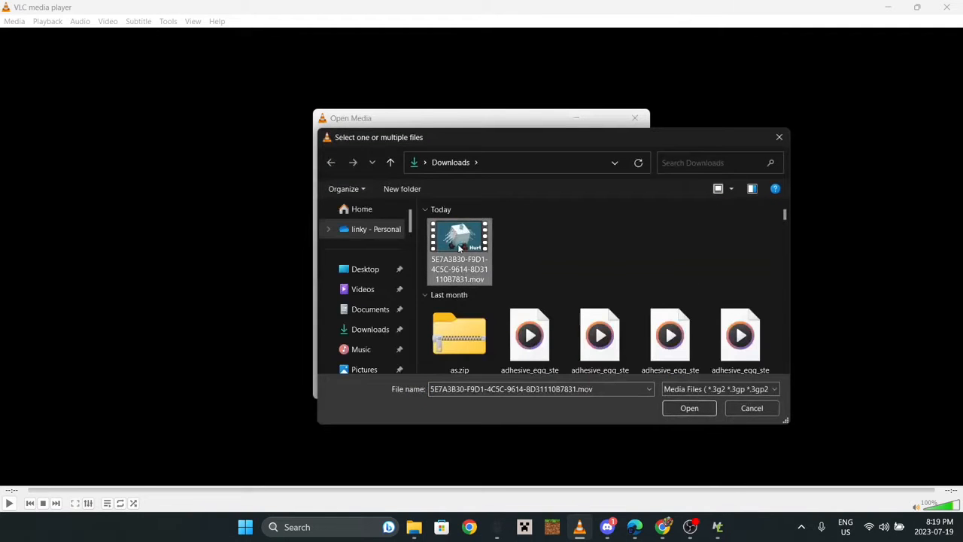
click(689, 408)
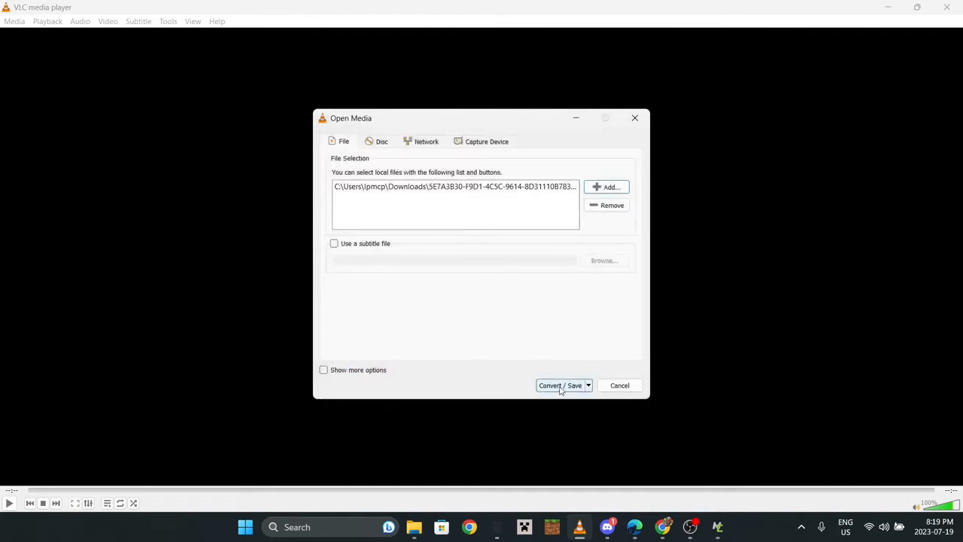
click(560, 386)
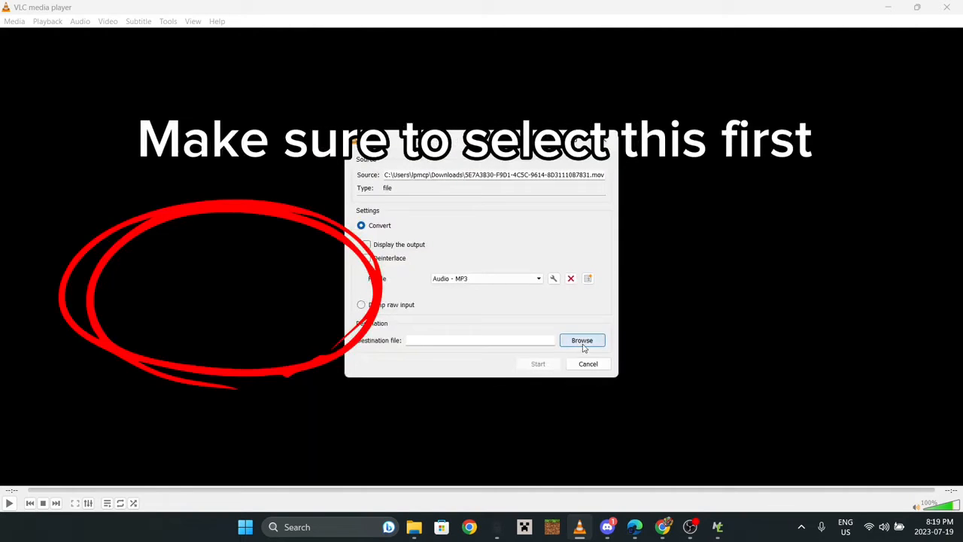
click(581, 340)
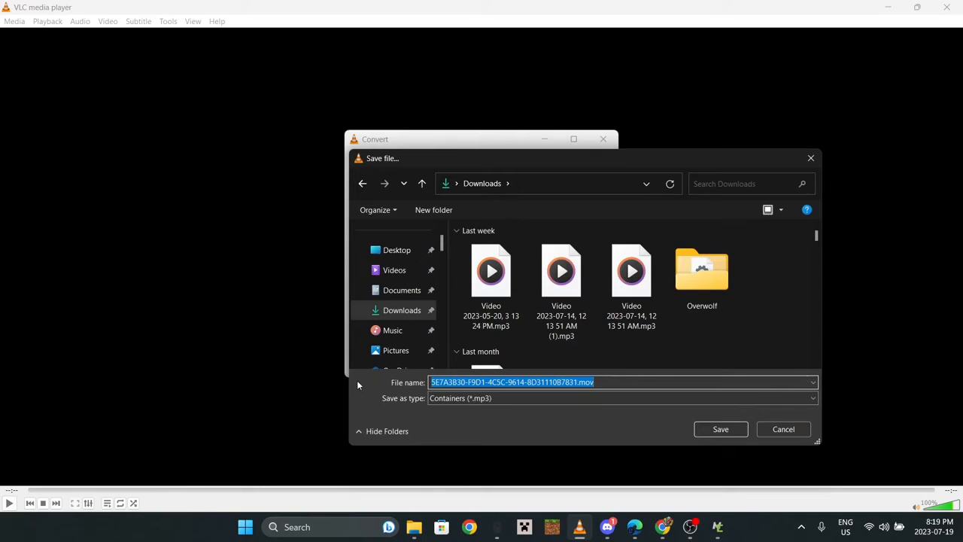
text(sn)
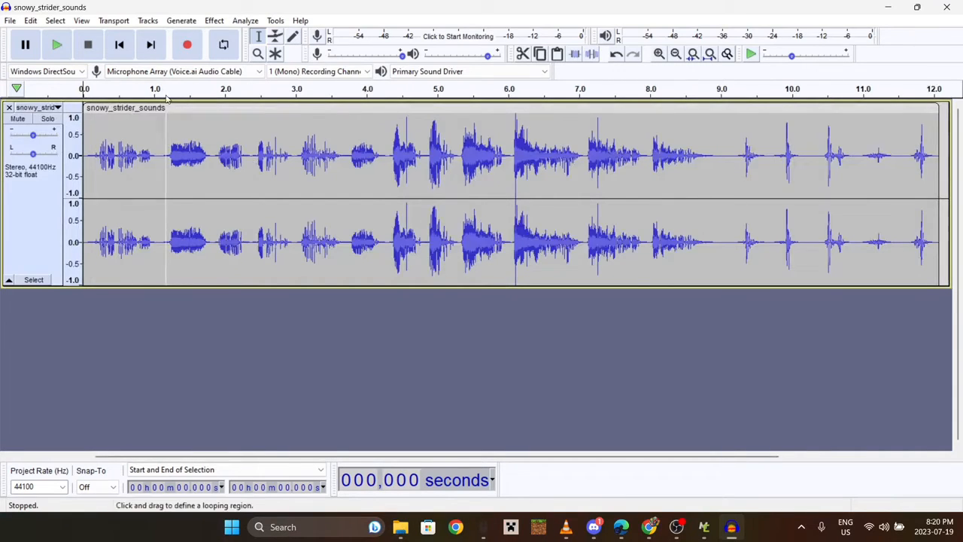
Preview the recording, trim the clip to the first chirp and export it as chirp1.ogg.
click(57, 45)
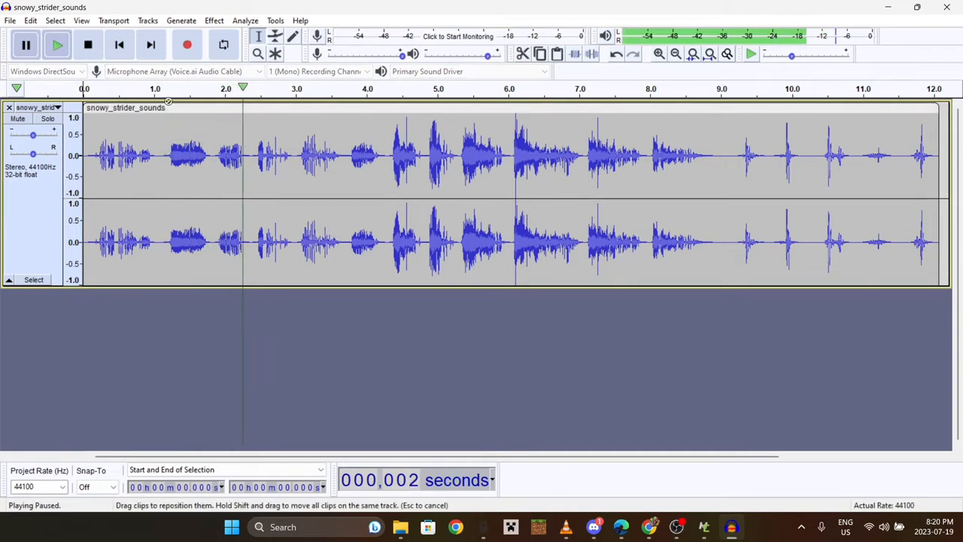
click(88, 45)
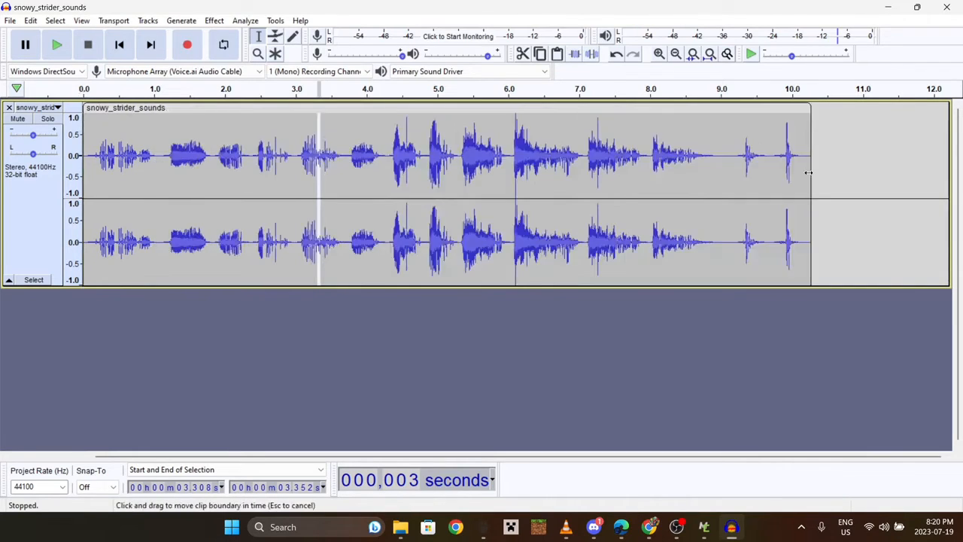
drag(810, 173, 158, 166)
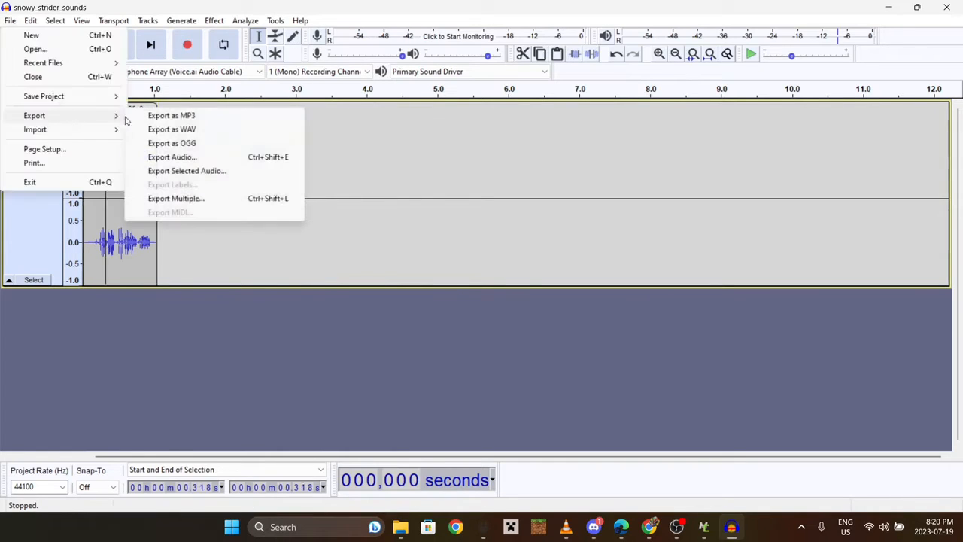
mouse_move(172, 143)
text(chirp1)
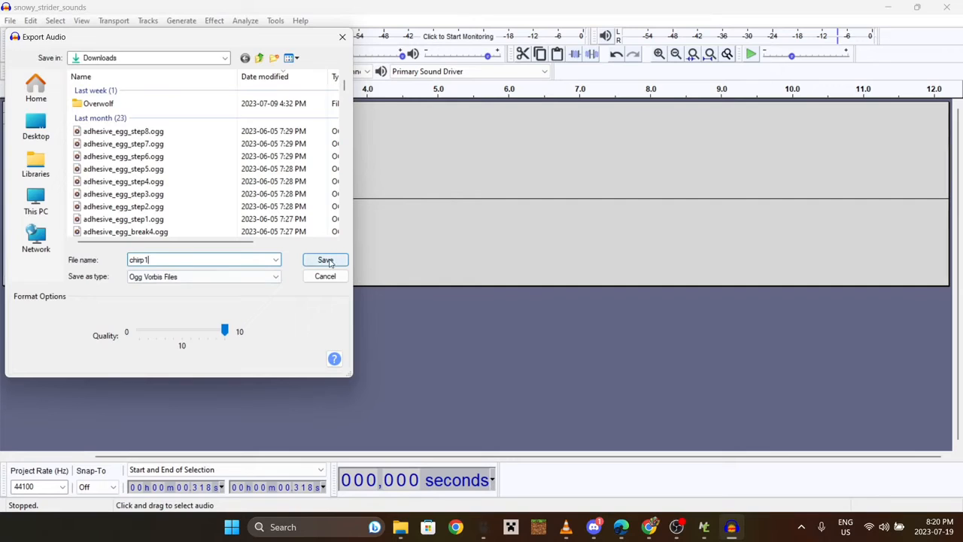
click(325, 259)
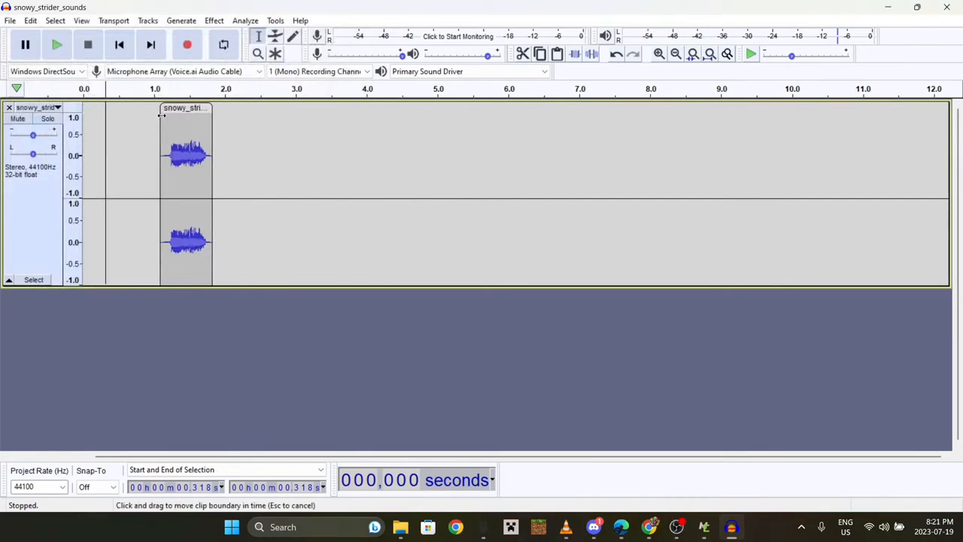
Trim down to the next chirp, export it as another OGG file, and move the clip to the track start.
drag(187, 155, 112, 155)
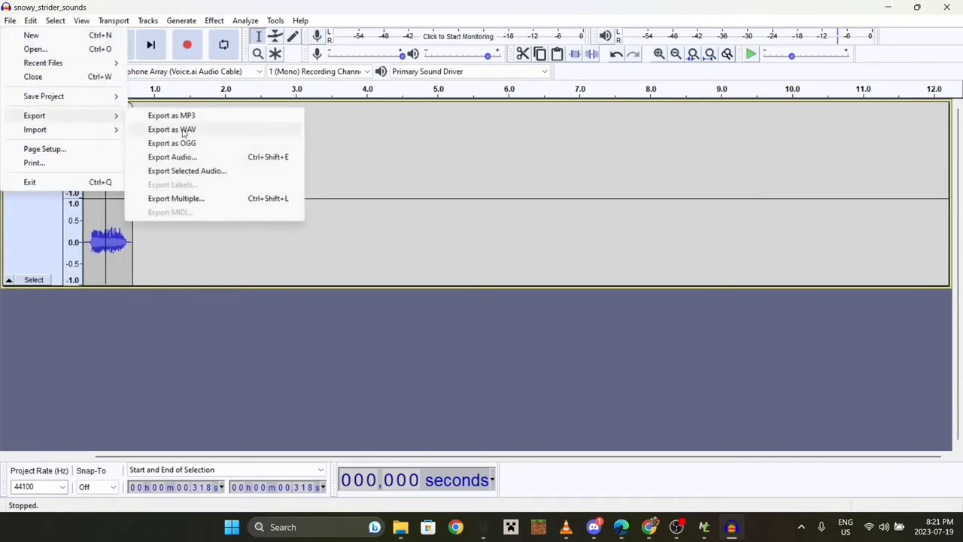
click(172, 156)
text(chir)
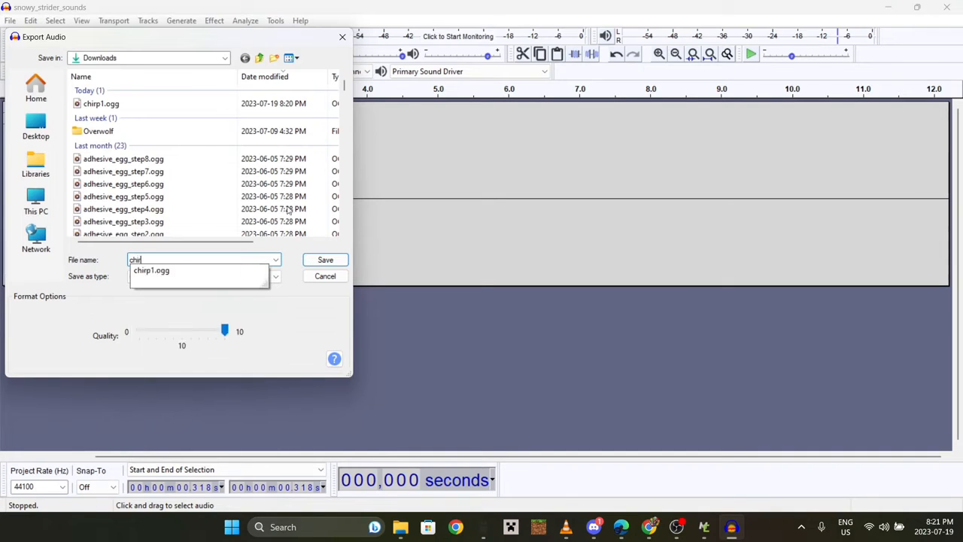
click(326, 259)
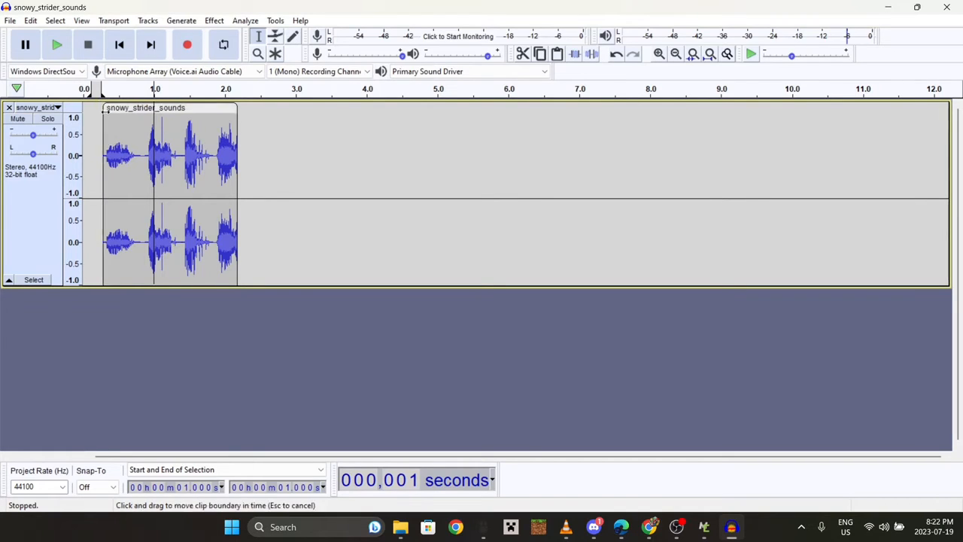
drag(168, 158, 151, 158)
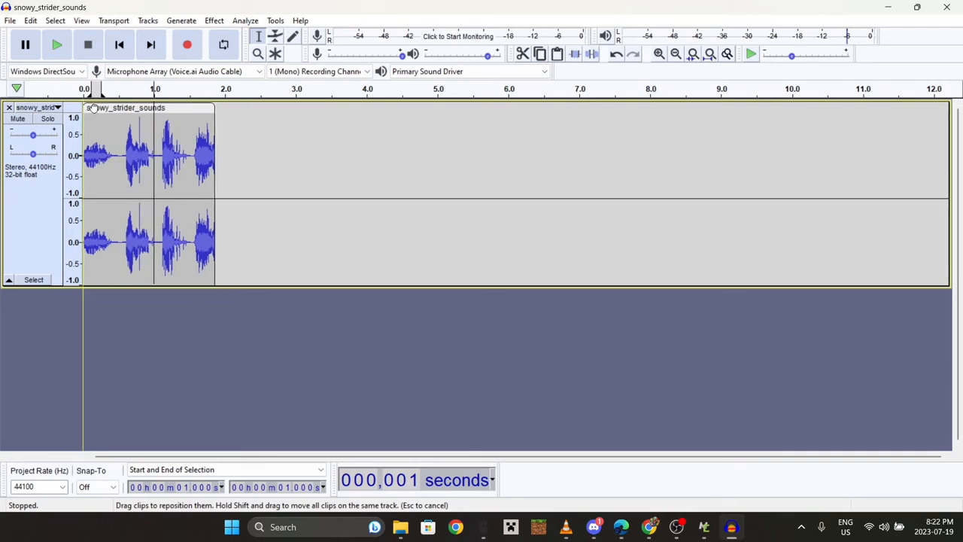
click(705, 527)
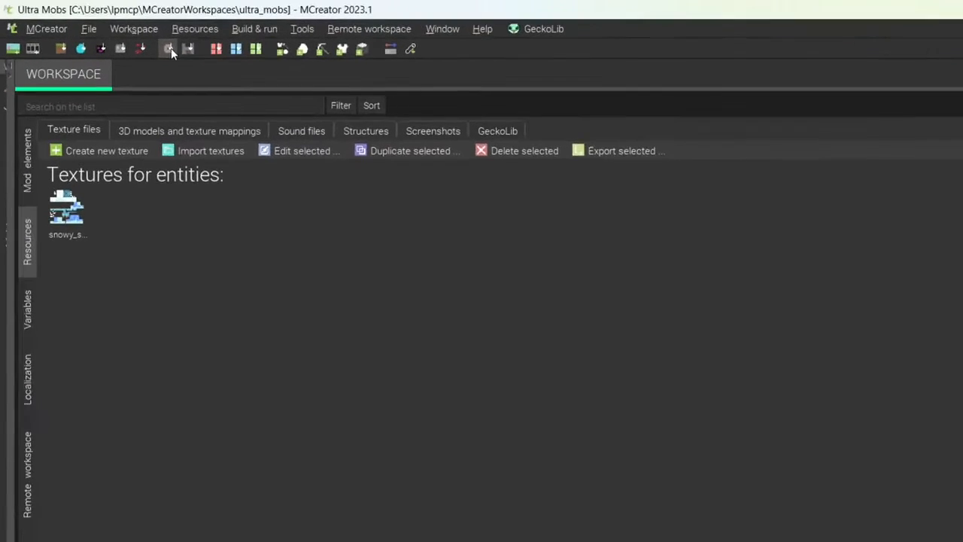
mouse_move(172, 49)
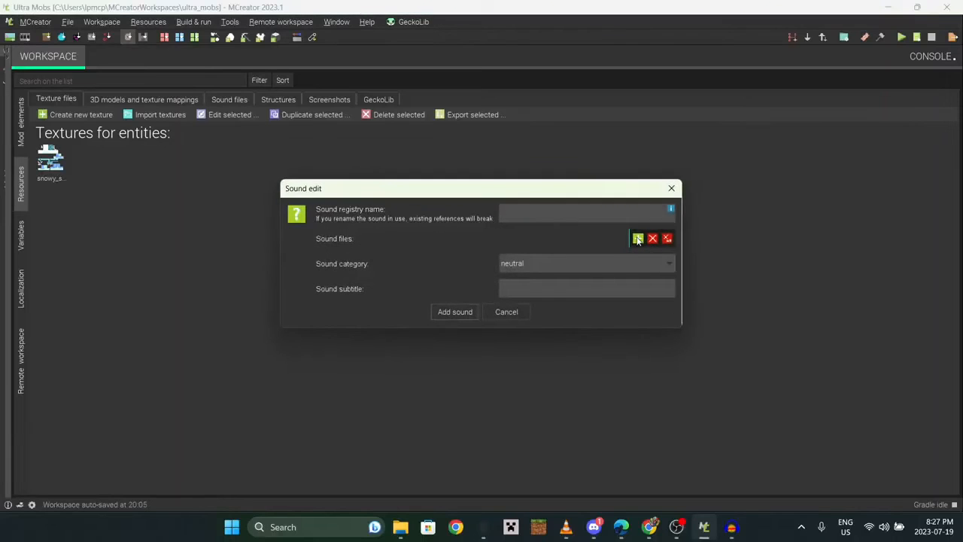
Import the chirp OGG files as a workspace sound subtitled 'Snowy Strider Chirps'.
click(638, 238)
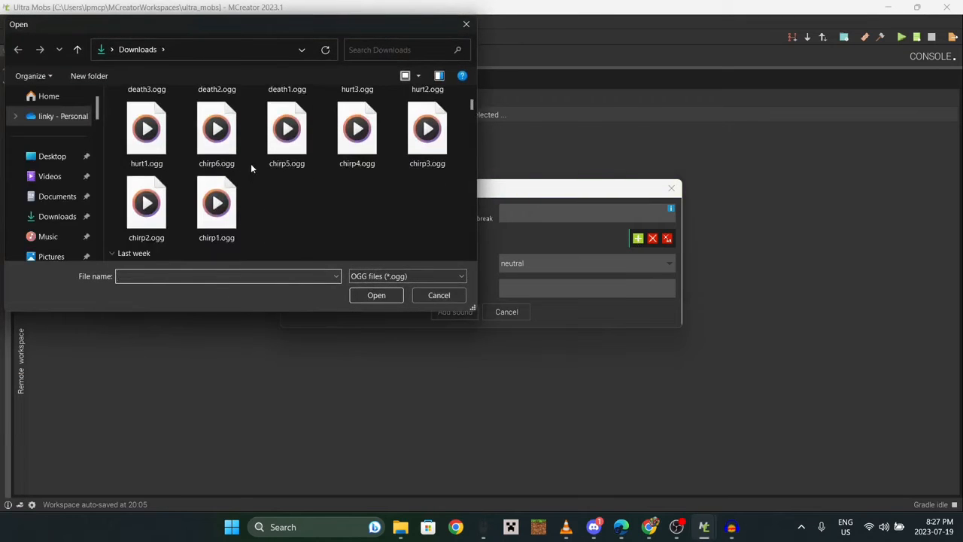
click(216, 202)
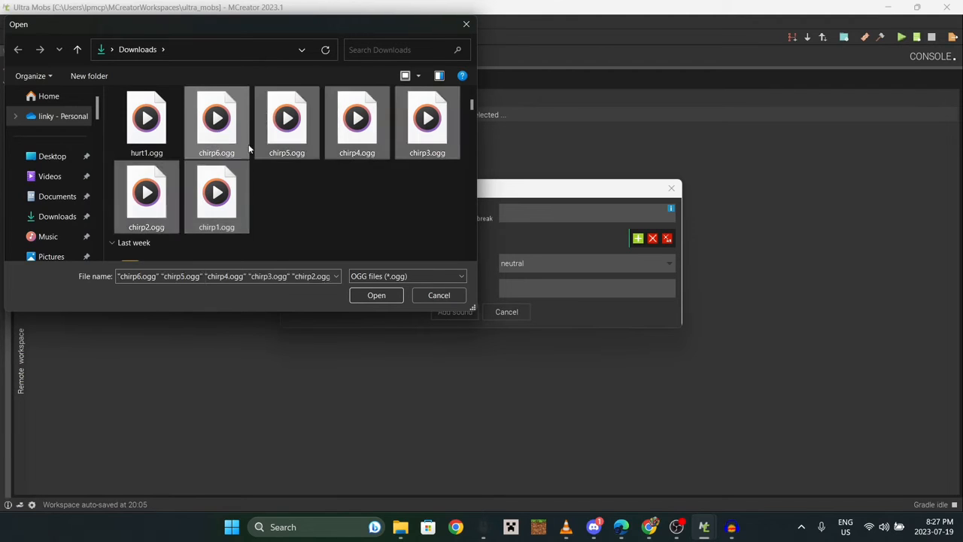
mouse_move(184, 187)
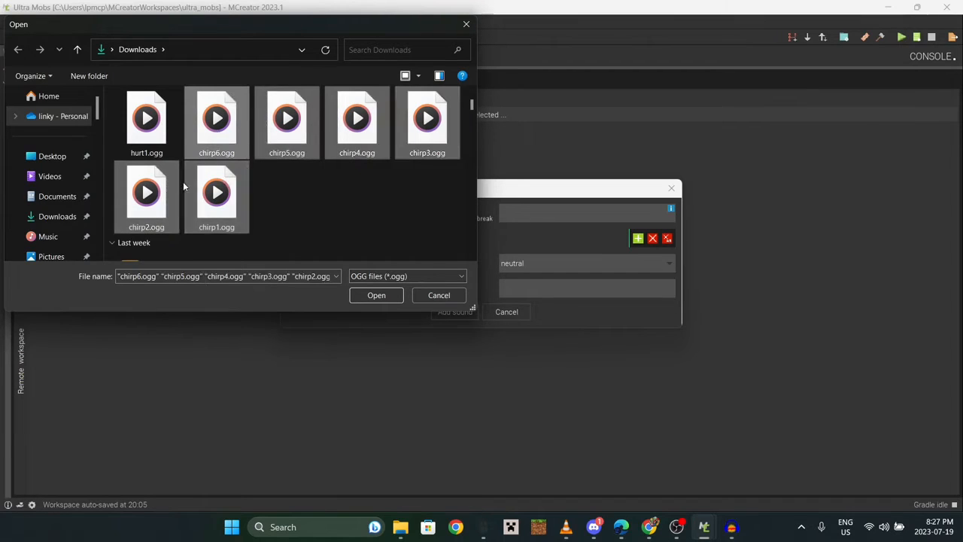
scroll(up, 3)
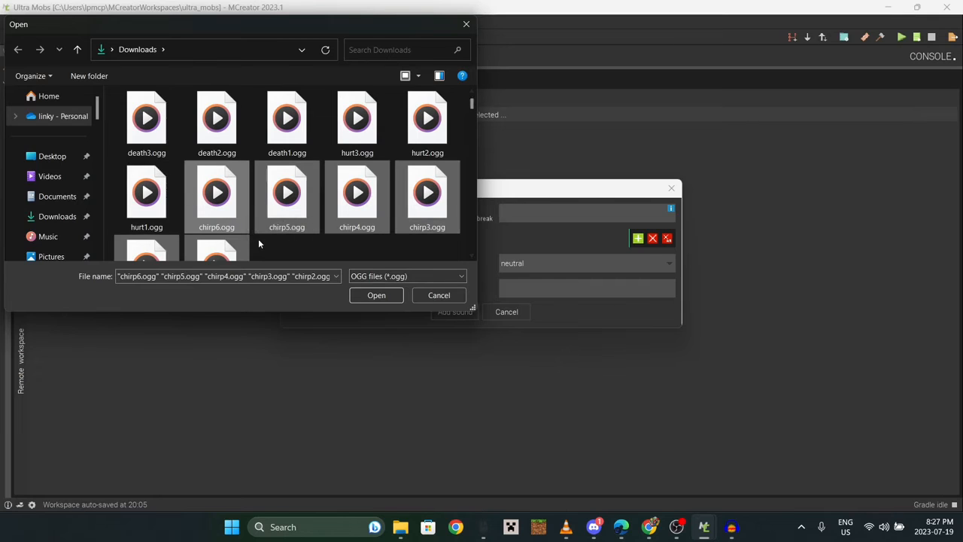
scroll(down, 3)
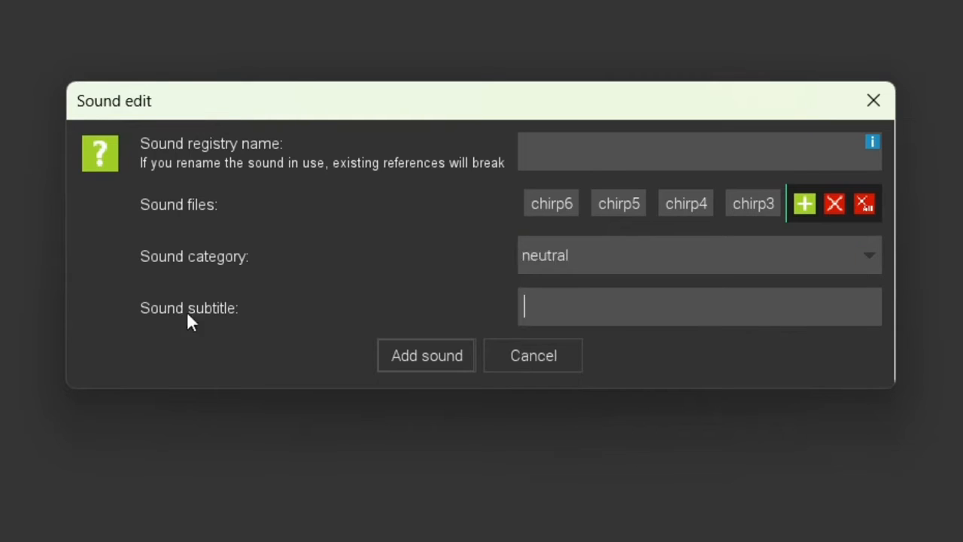
mouse_move(223, 316)
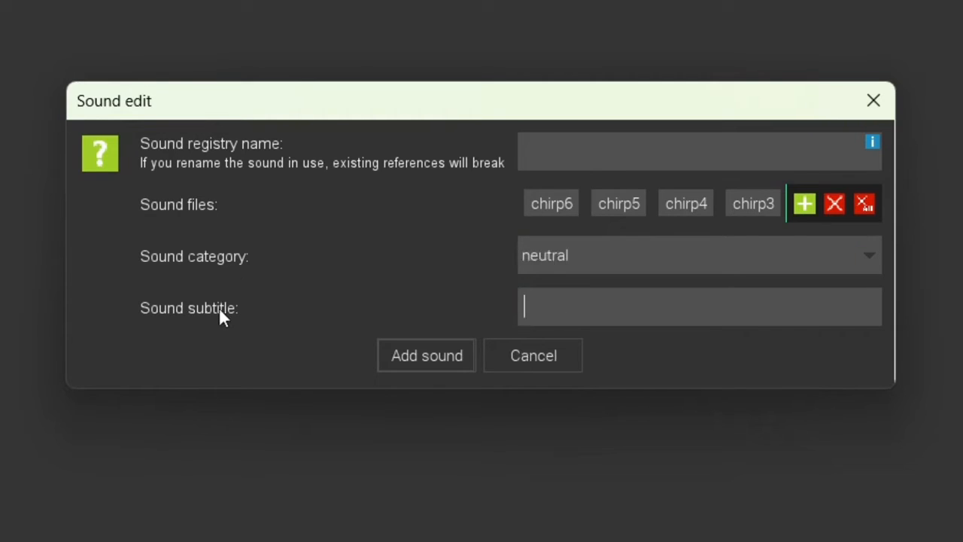
text(Snowy Strider Chirps)
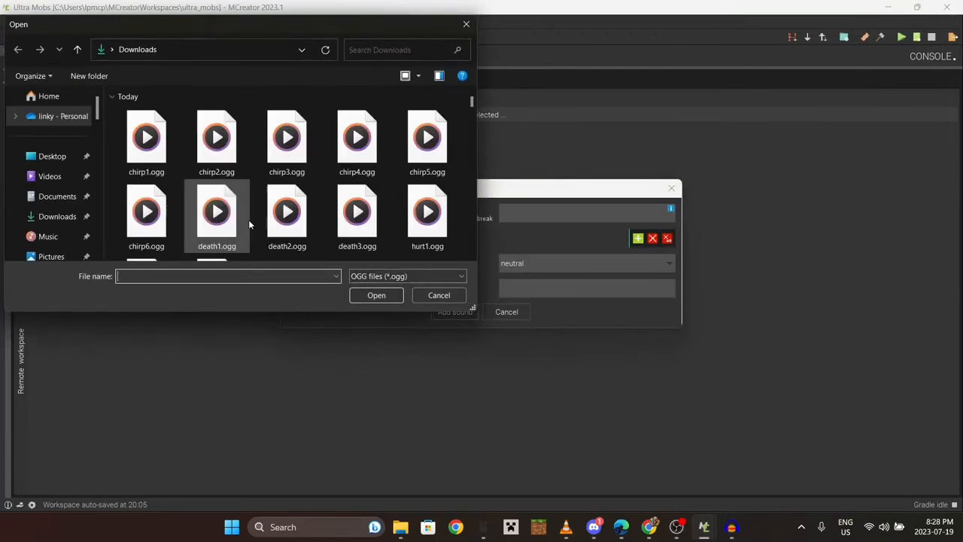
Import the hurt OGG files as a second workspace sound and return to the mod elements list.
click(147, 219)
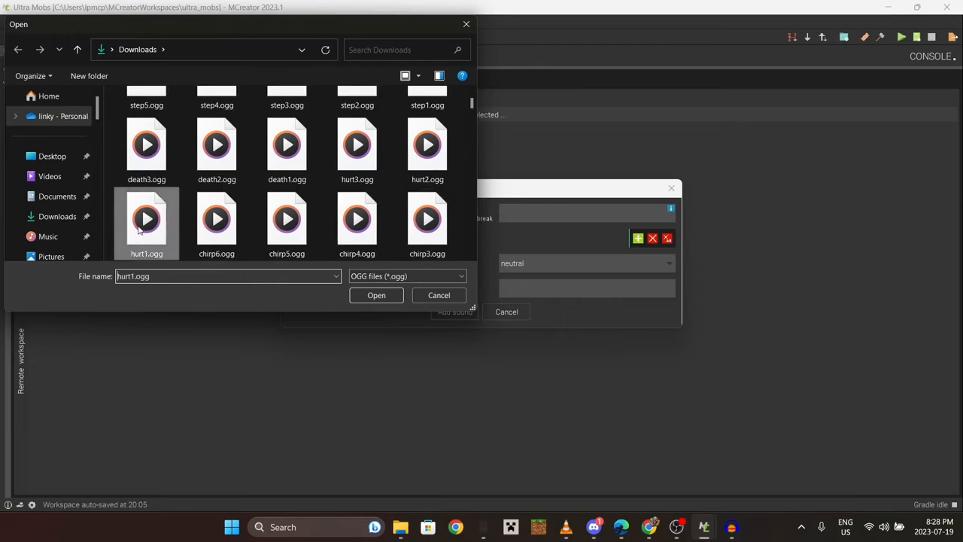
click(376, 295)
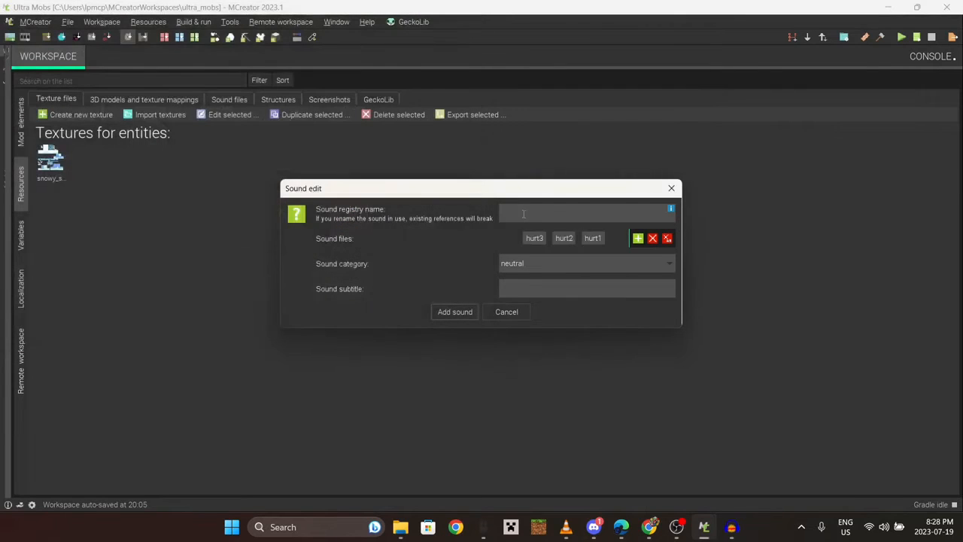
click(667, 238)
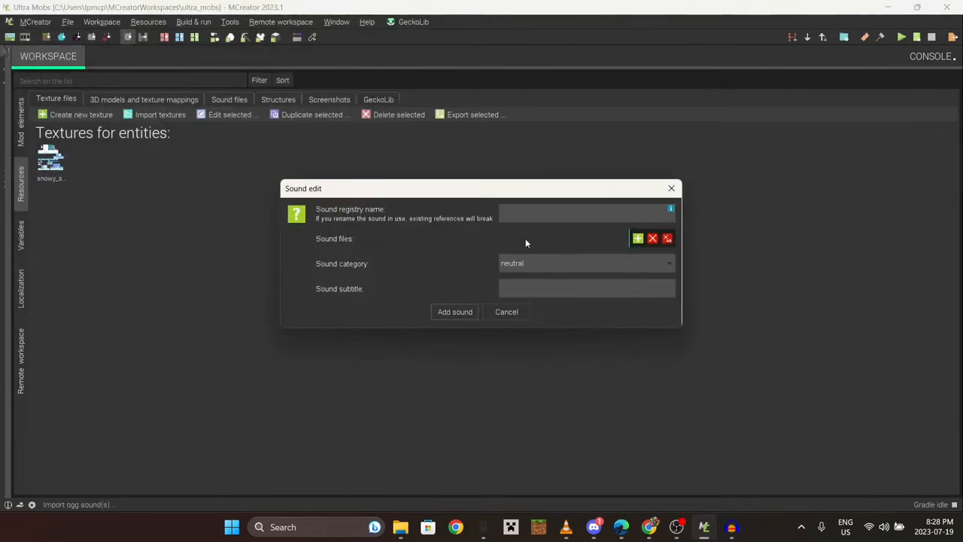
click(506, 312)
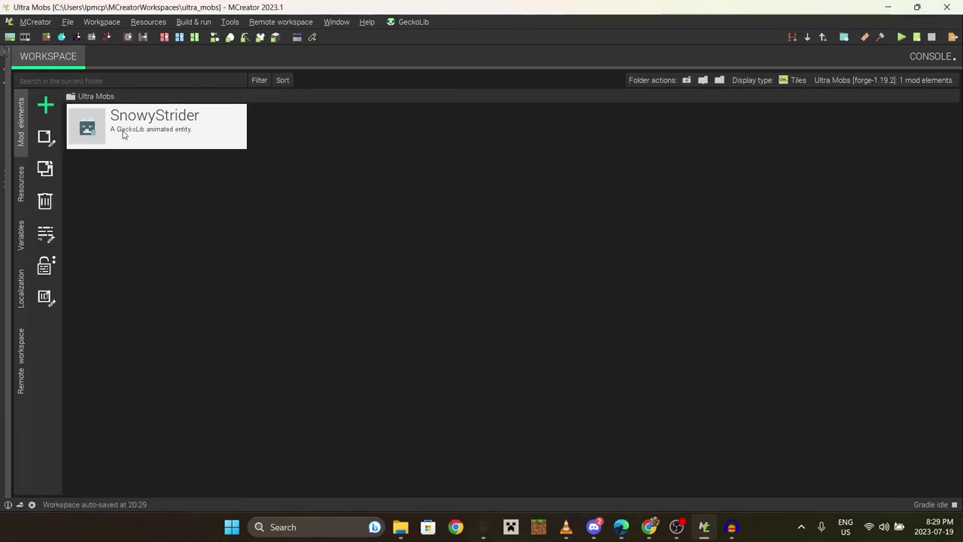
Set SnowyStrider's living sound to snowystrideridle and custom sounds for steps and hurt/death.
double_click(156, 127)
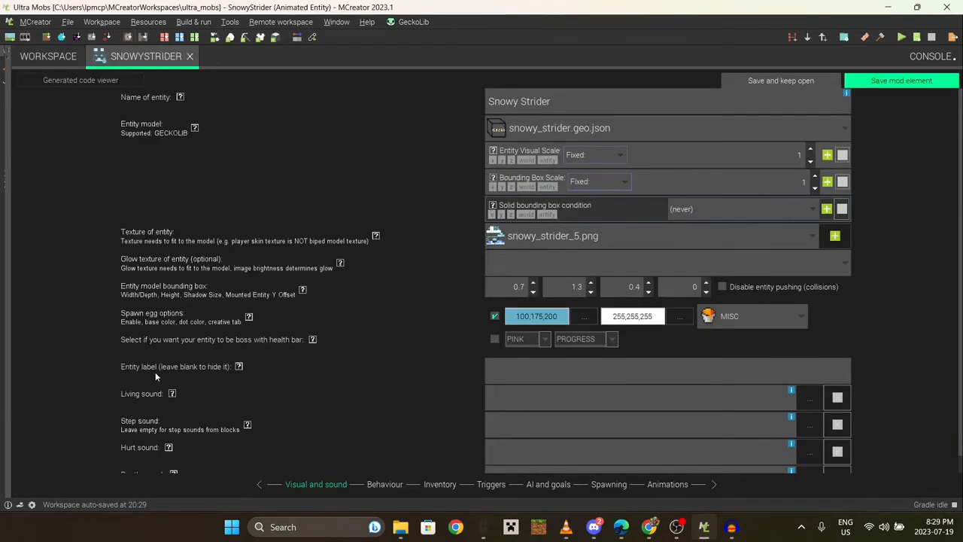
scroll(down, 3)
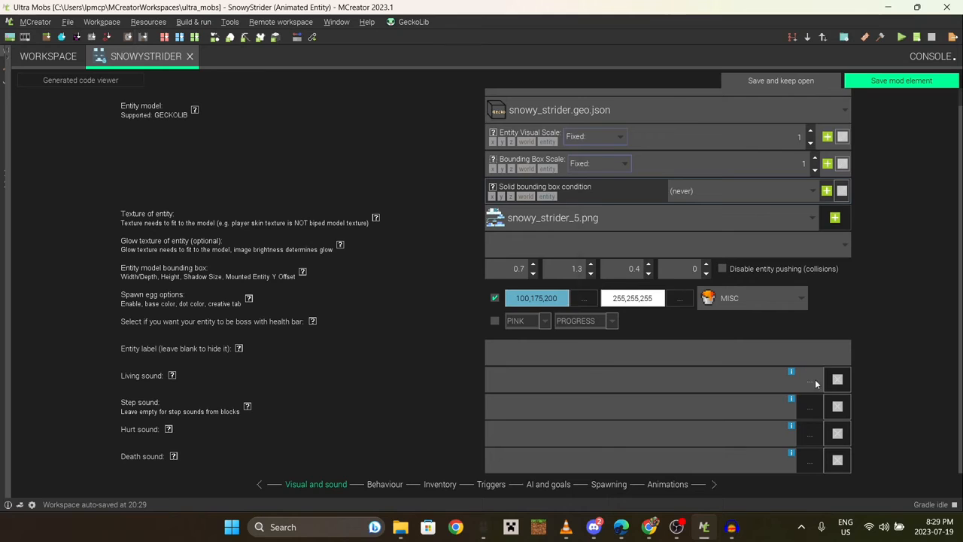
click(810, 379)
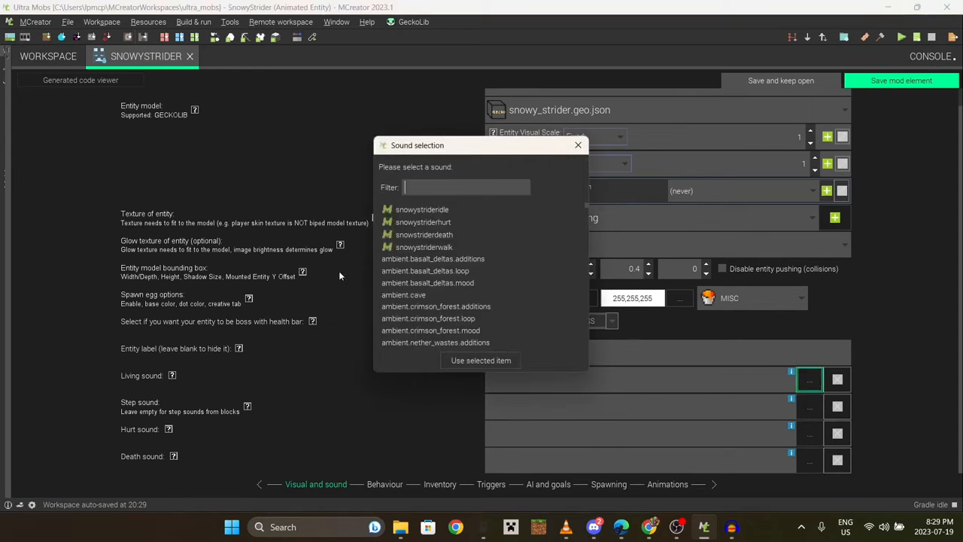
mouse_move(443, 214)
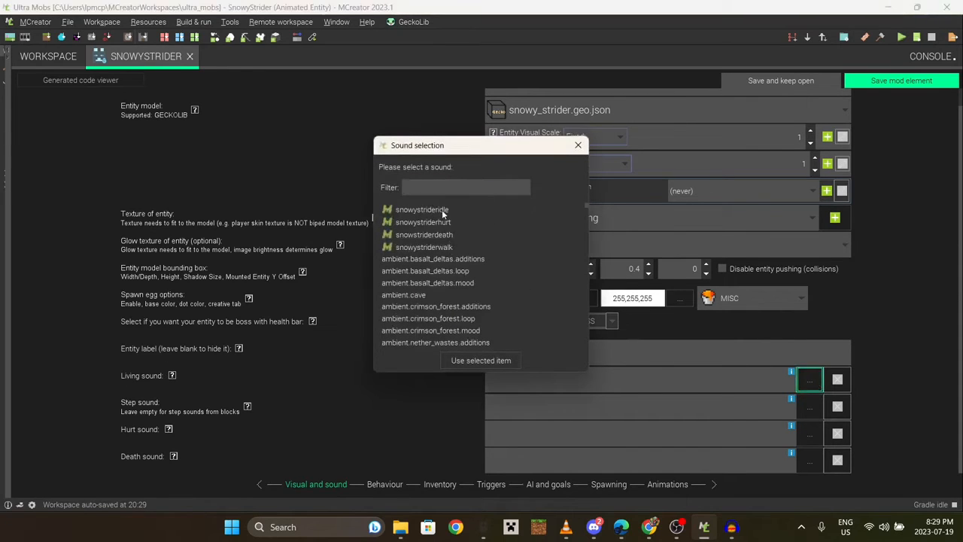
click(480, 360)
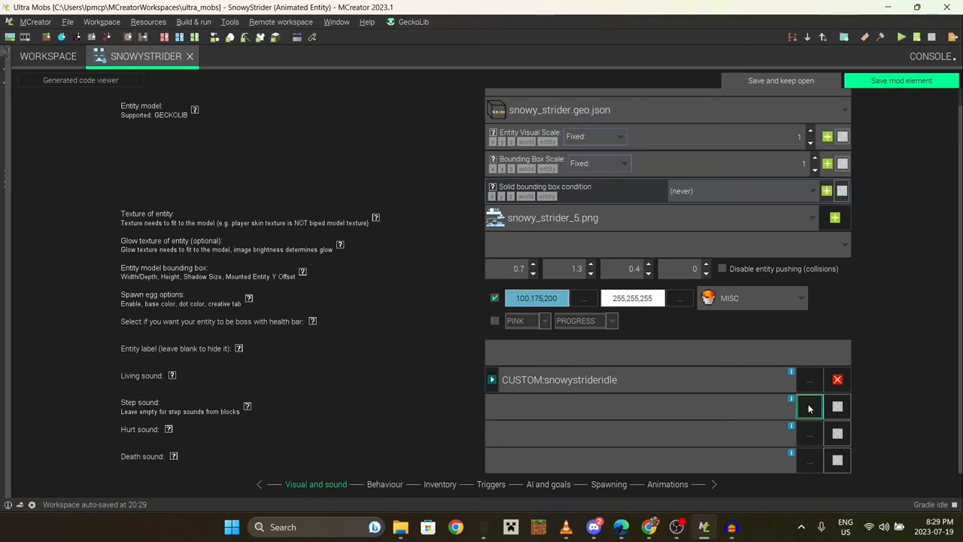
click(810, 406)
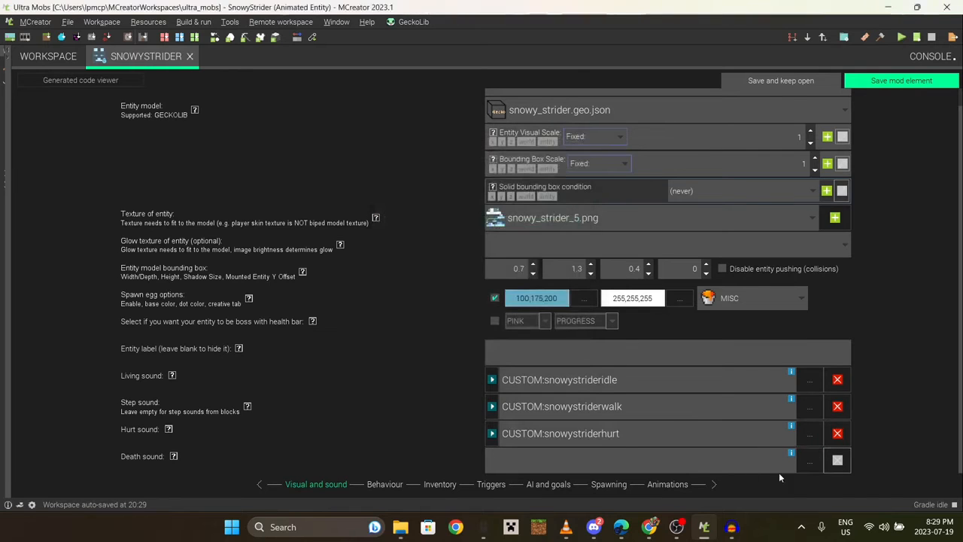
click(837, 461)
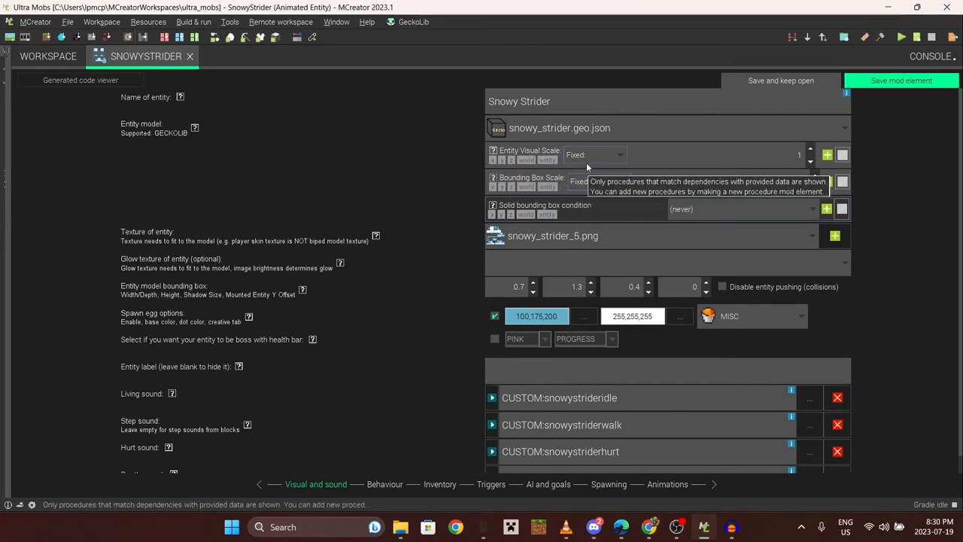
mouse_move(560, 154)
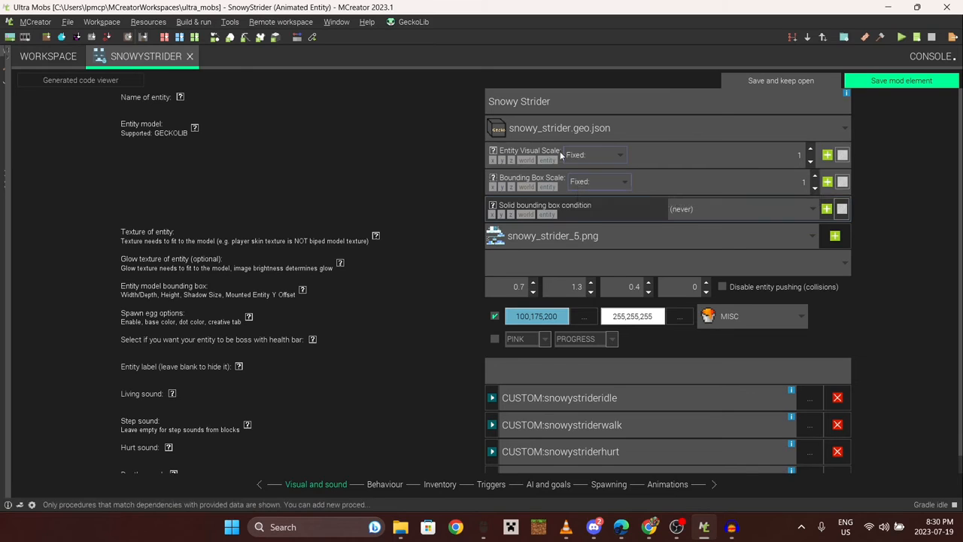
mouse_move(827, 153)
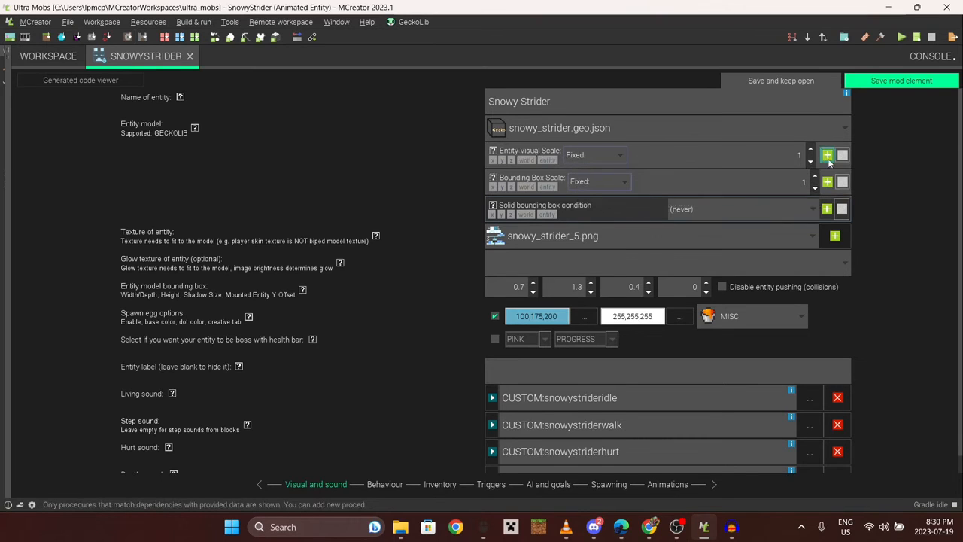
Raise the Entity Visual Scale by two increments.
click(826, 151)
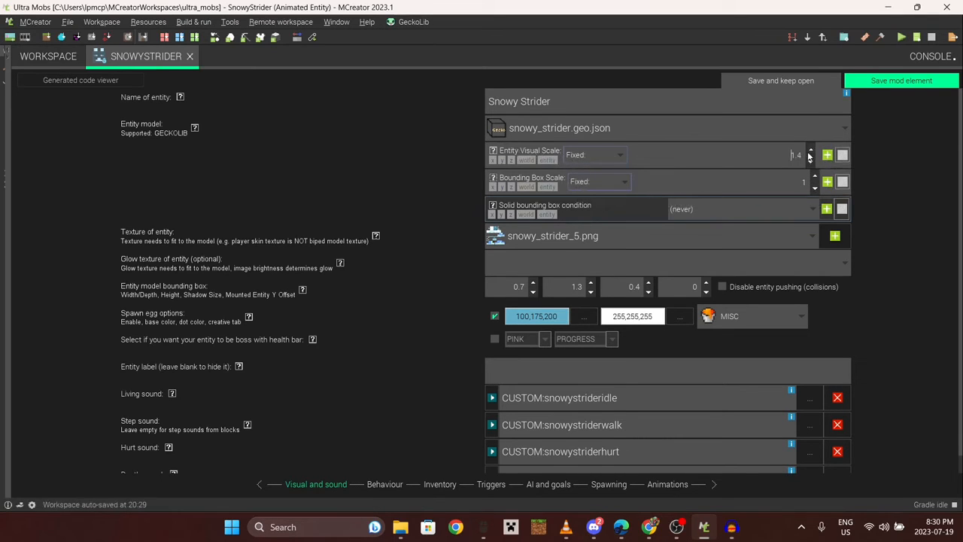
click(810, 151)
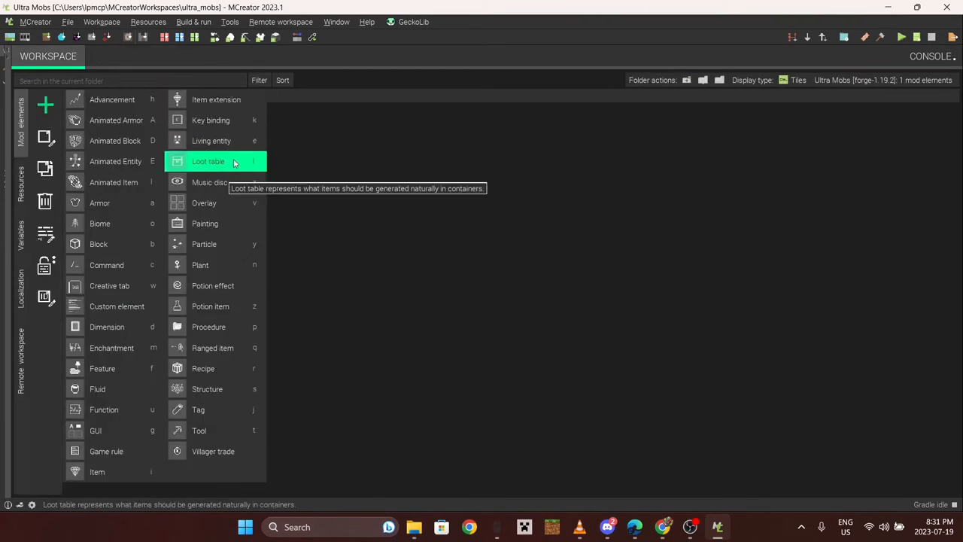
Create the SnowyStriderLoot loot table with registry name entities/snowy_strider and type Entity.
click(208, 161)
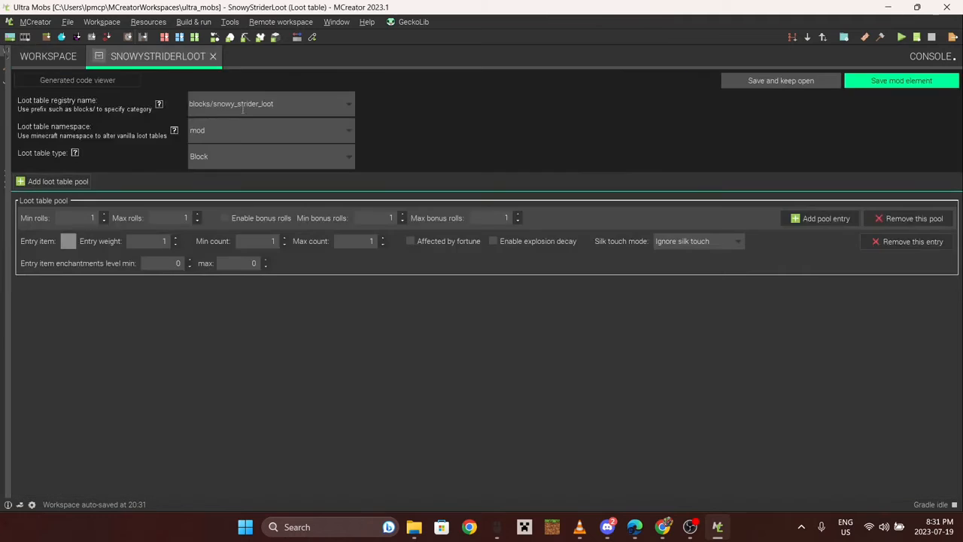
double_click(265, 104)
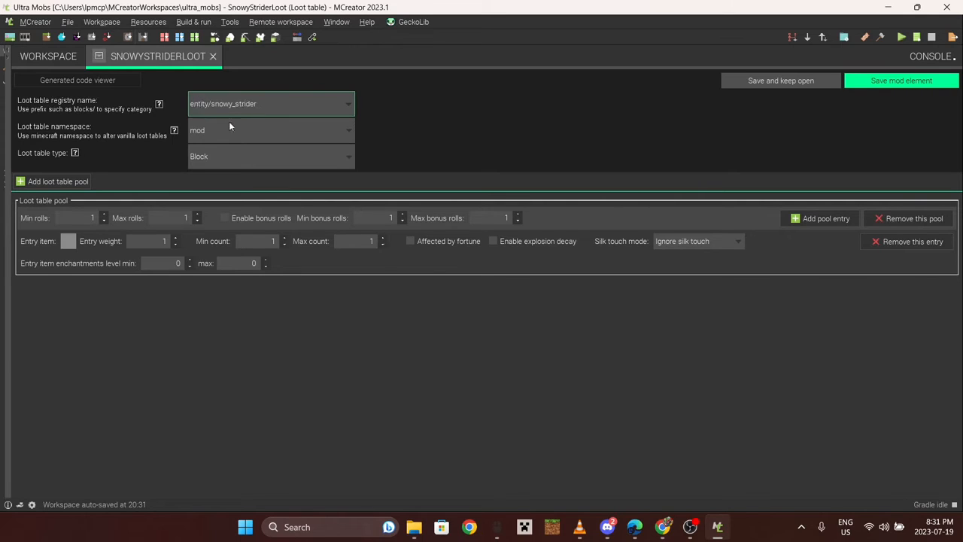
click(347, 130)
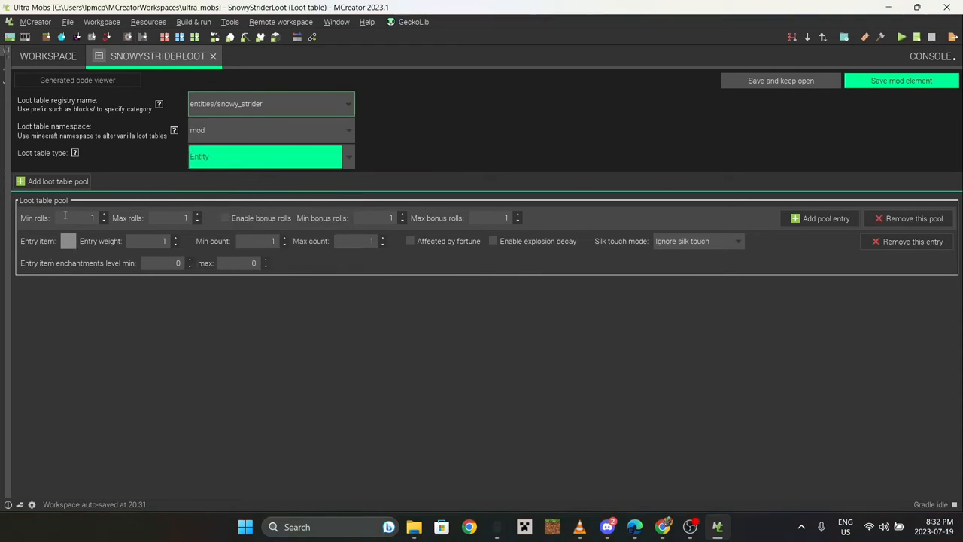
Pick the dropped items for the pool entries in the Block/Item selector and save the loot table.
click(67, 240)
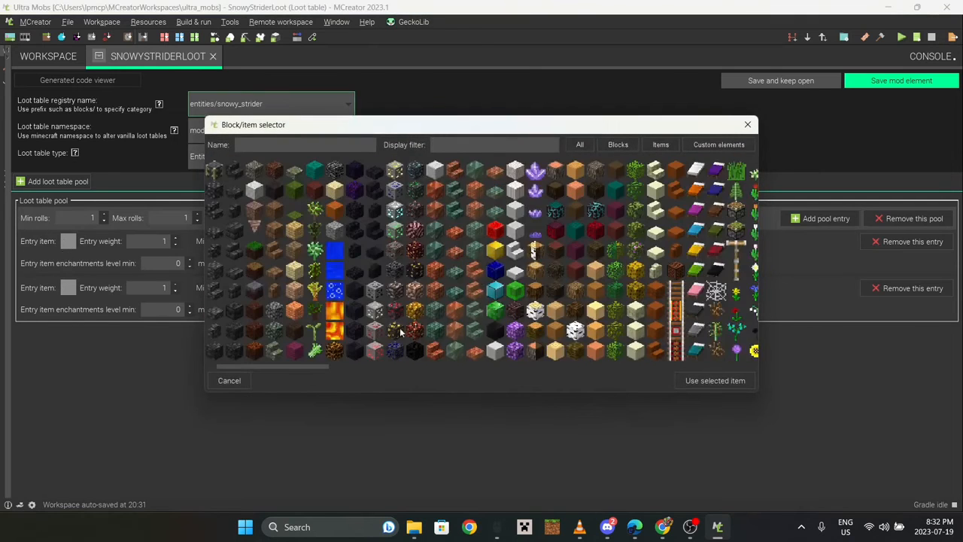
scroll(right, 3)
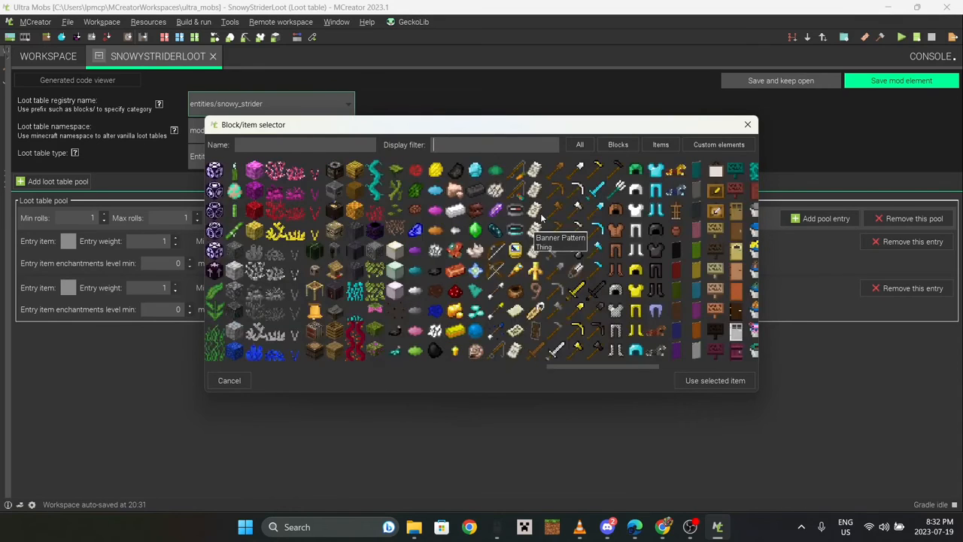
text(S)
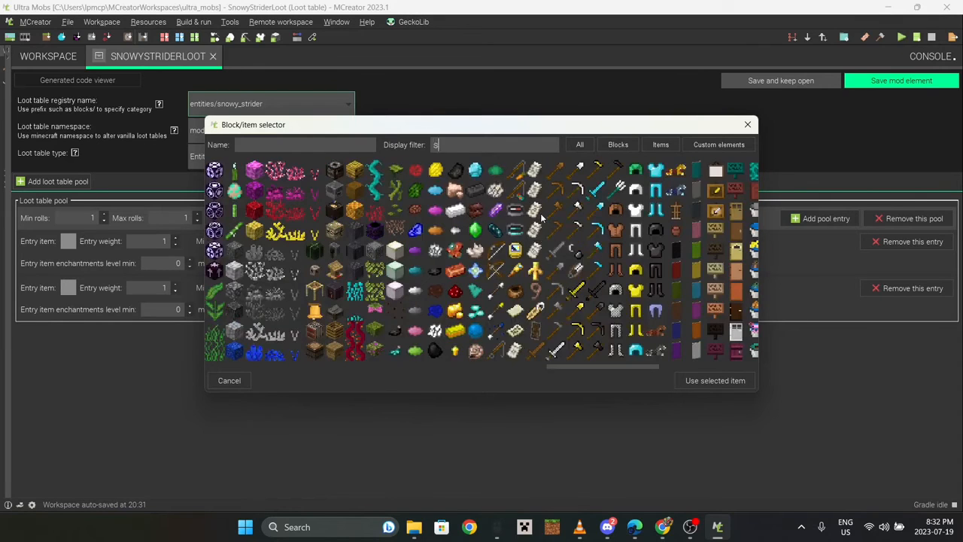
text(no)
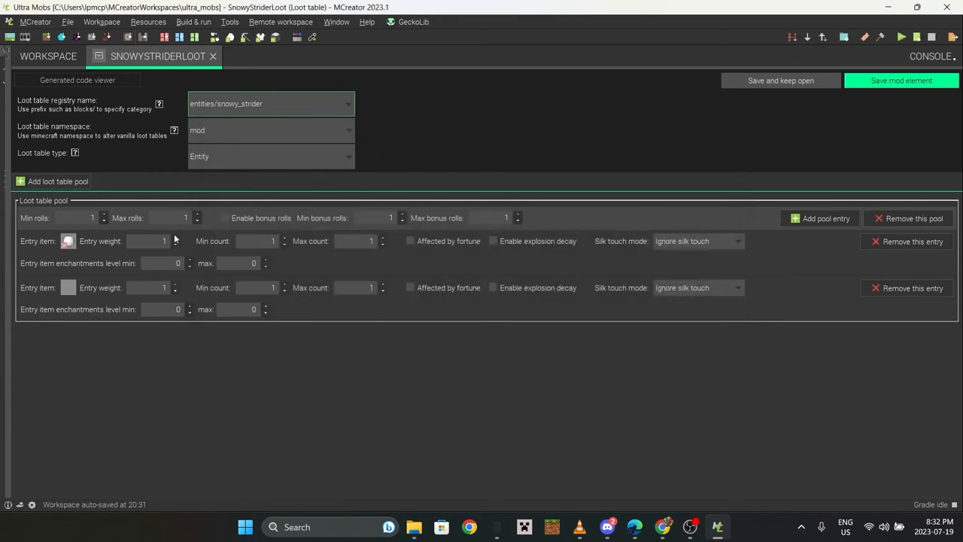
click(68, 241)
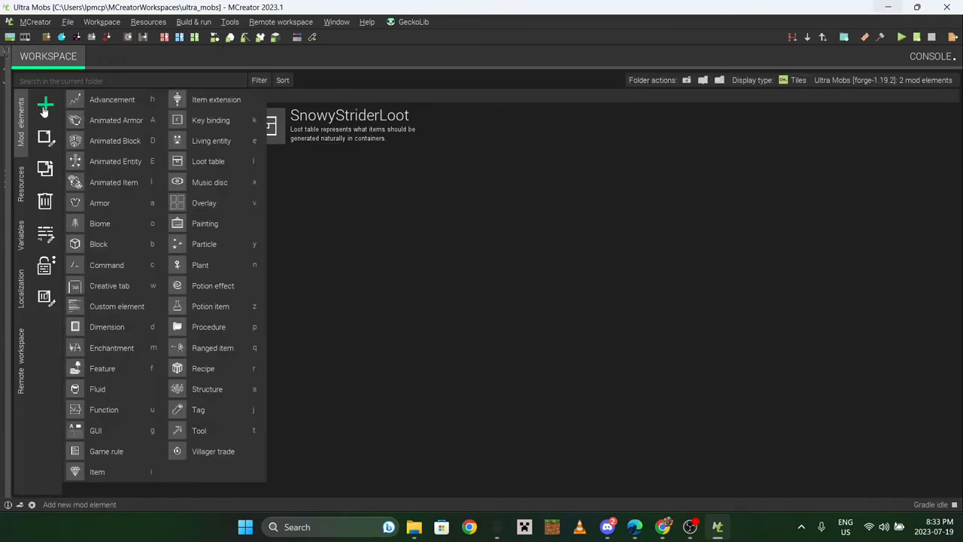
Create the SnowyStriderHurt procedure with global trigger Entity attacked.
click(208, 326)
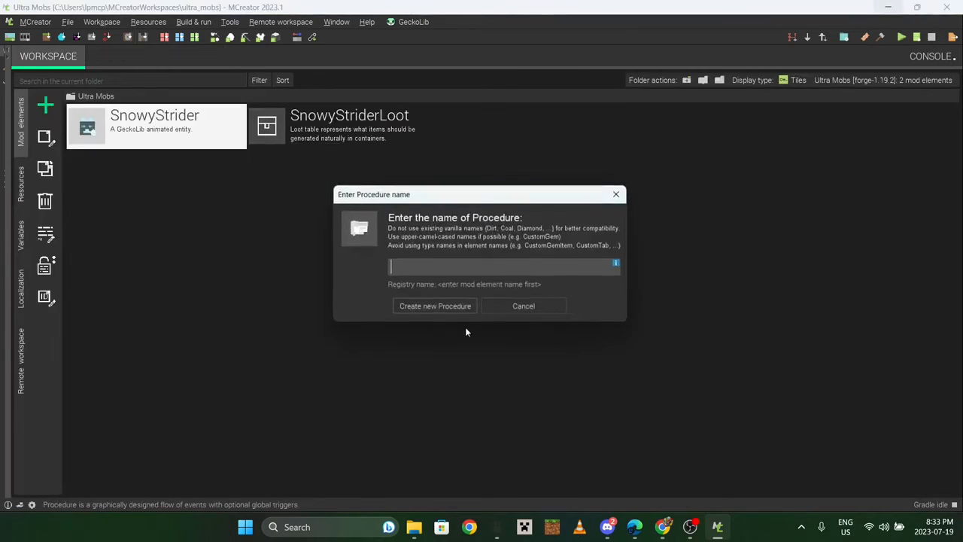
click(434, 306)
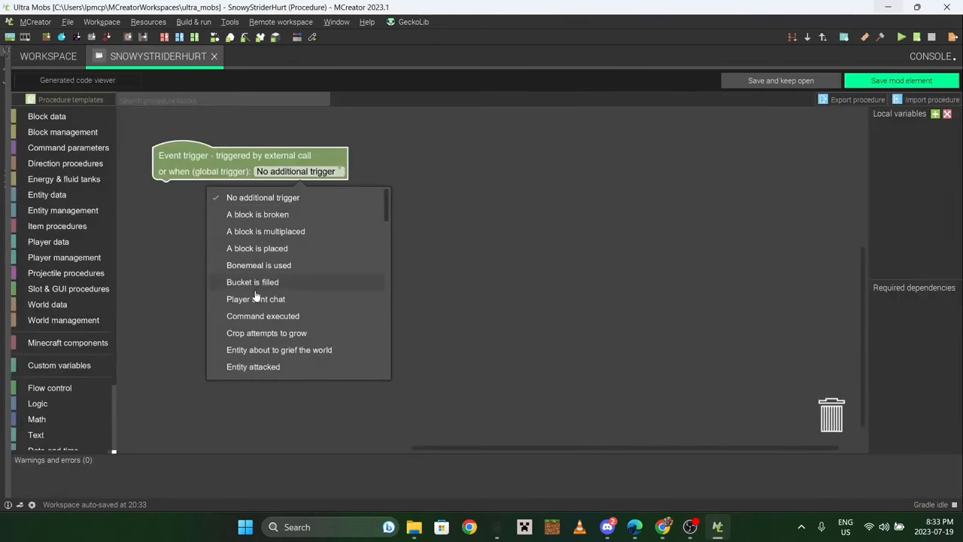
scroll(down, 3)
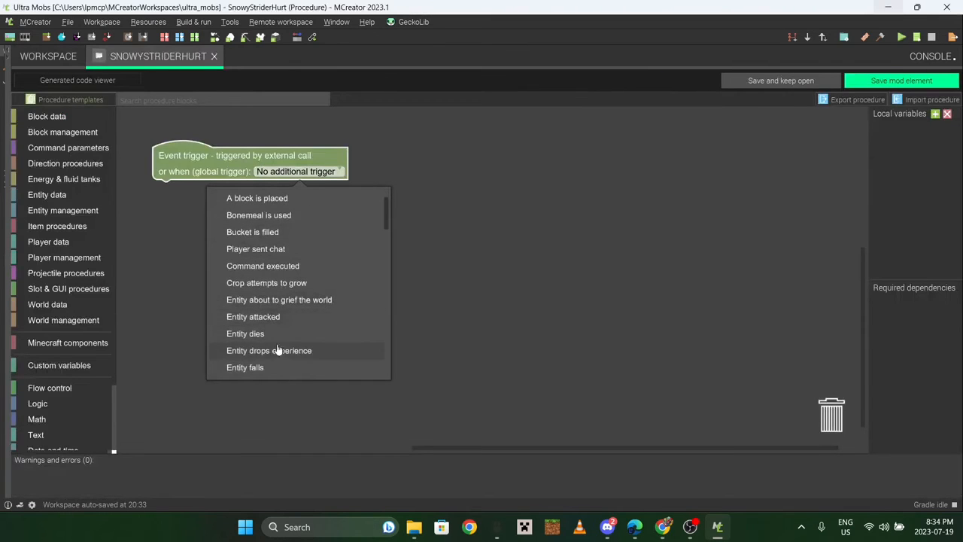
click(252, 316)
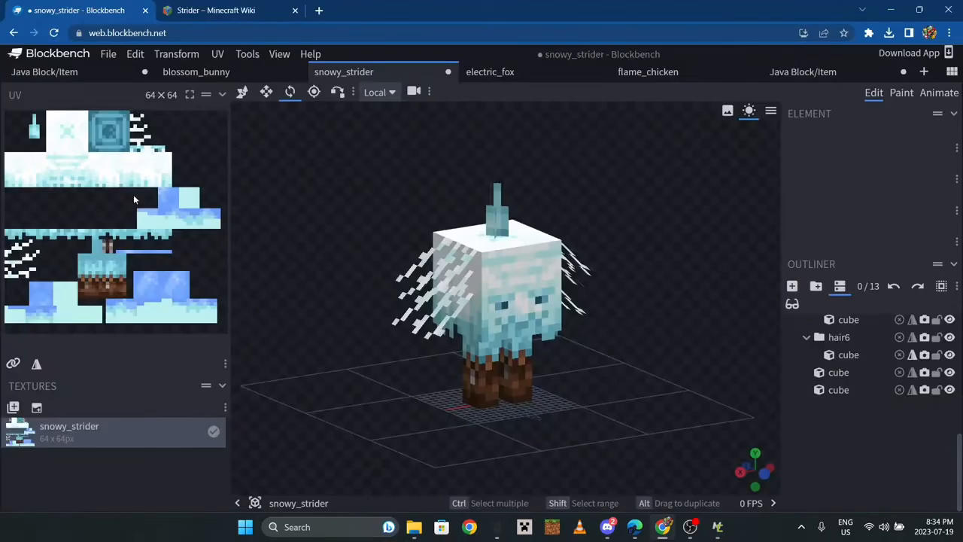
Set the GeckoLib play-animation block's animation name to 'hurt'.
click(939, 92)
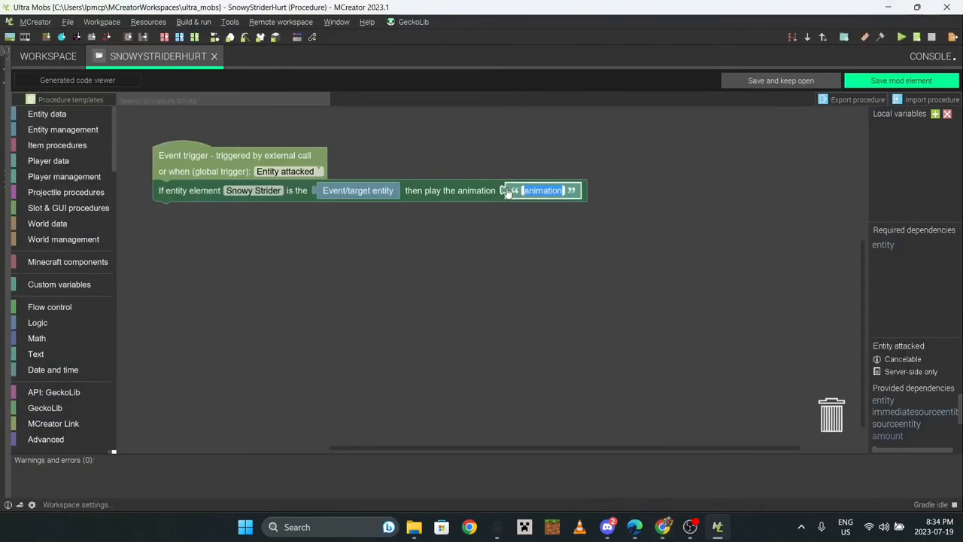
text(hurt)
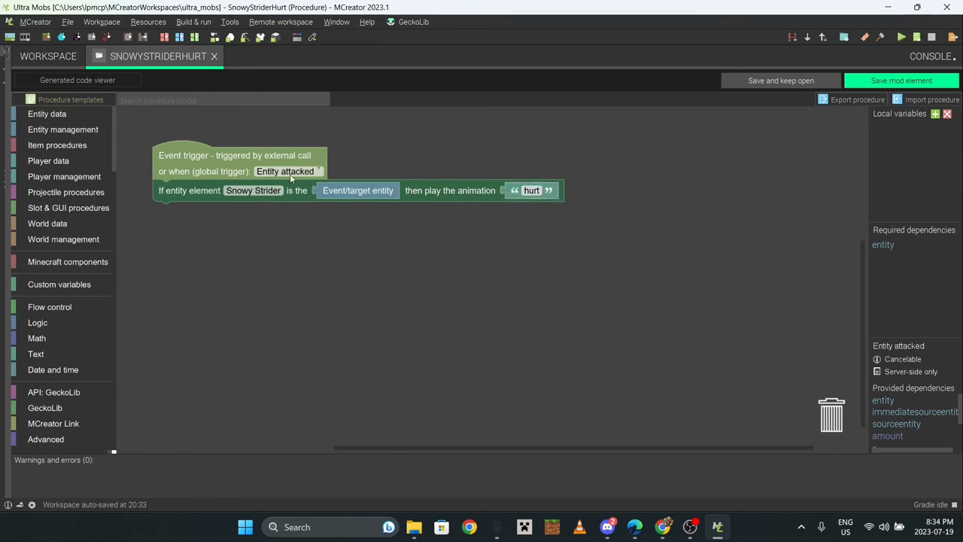
mouse_move(287, 172)
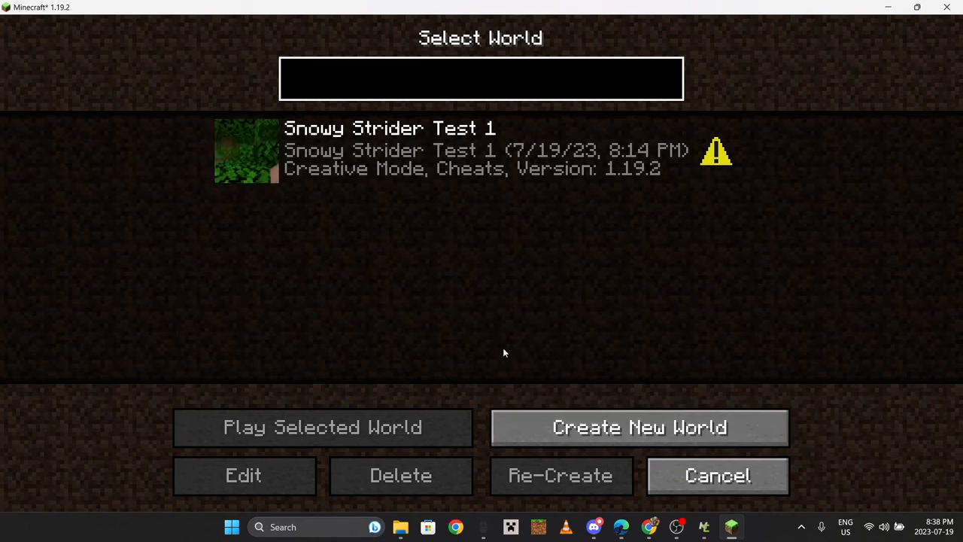
Load the Snowy Strider Test 1 world to test the mod in-game.
click(639, 427)
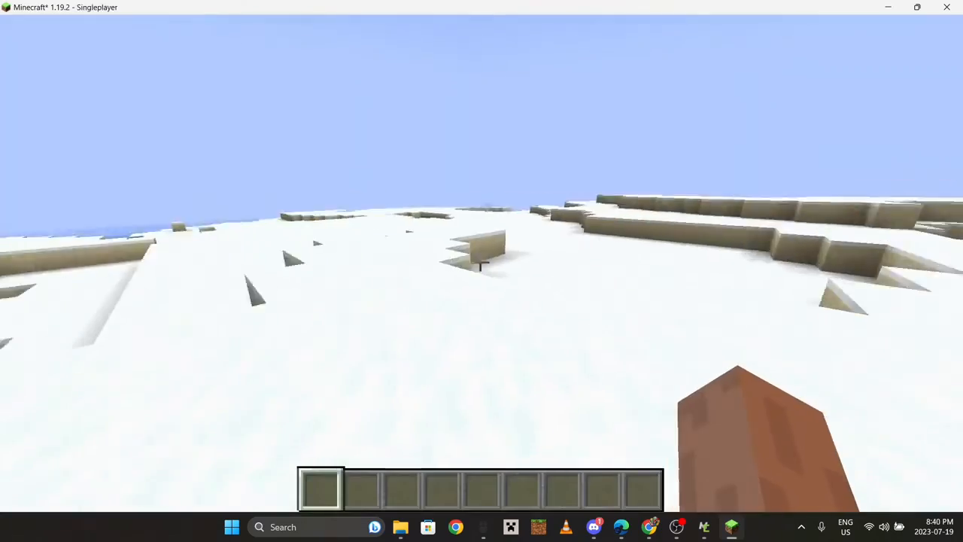
mouse_move(481, 271)
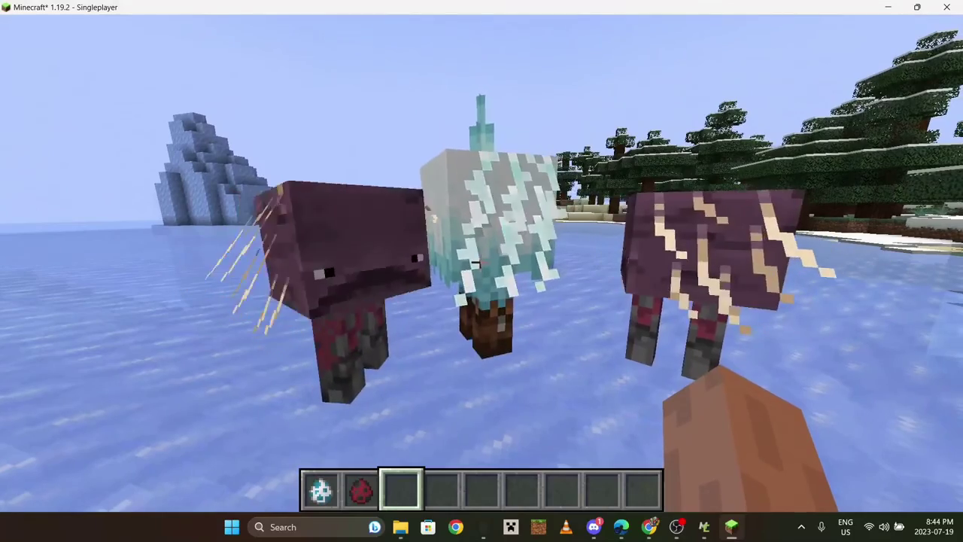
mouse_move(482, 270)
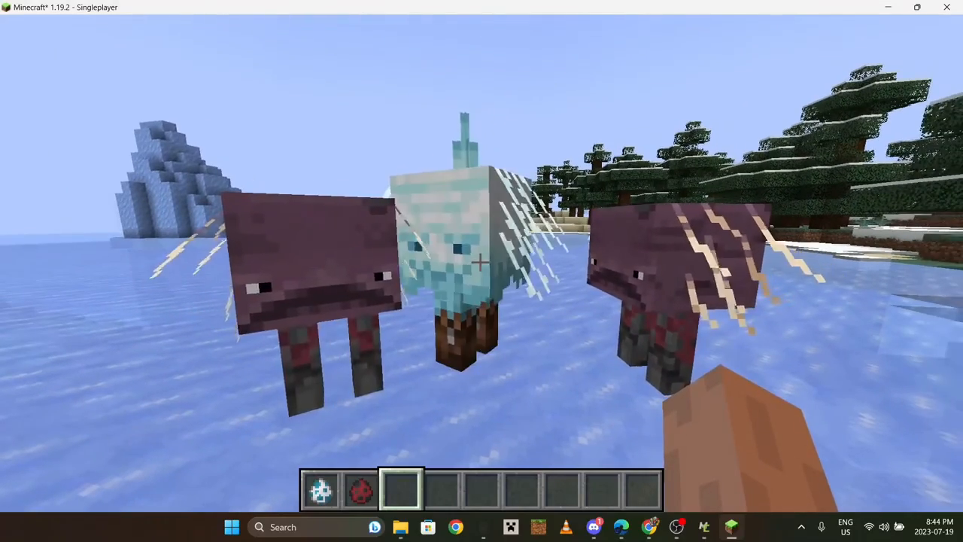